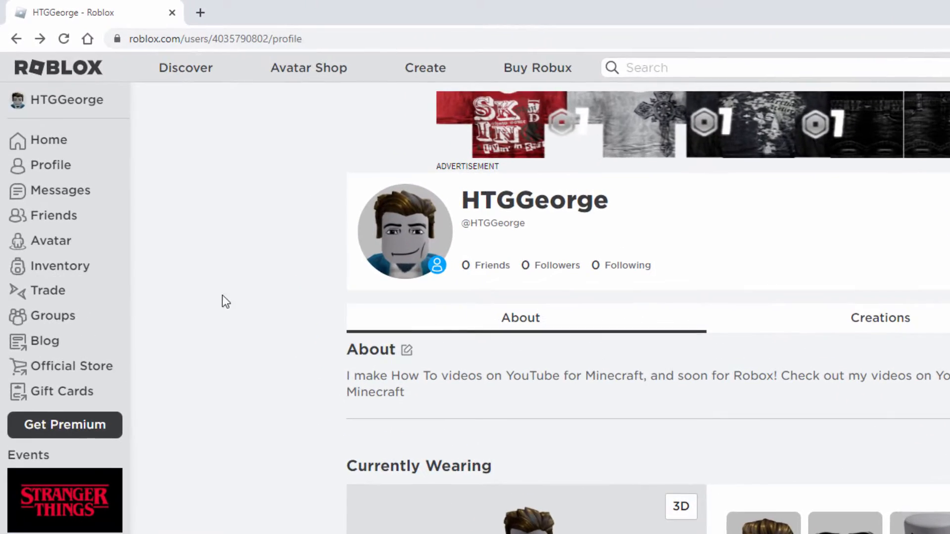
- From the avatar editor's Clothing > Shirts, start creating a shirt and download the template image
{"action": "left_click", "coordinate": [50, 240]}
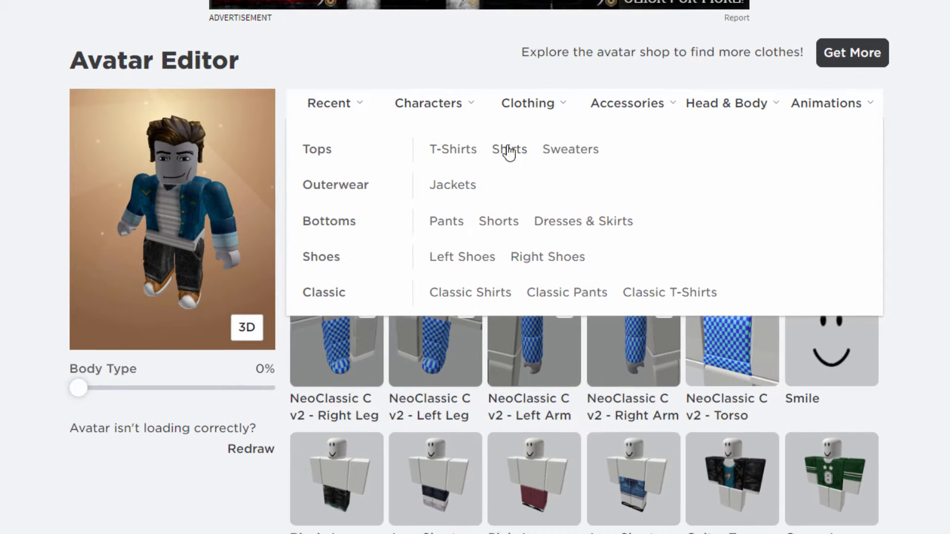
{"action": "left_click", "coordinate": [509, 149]}
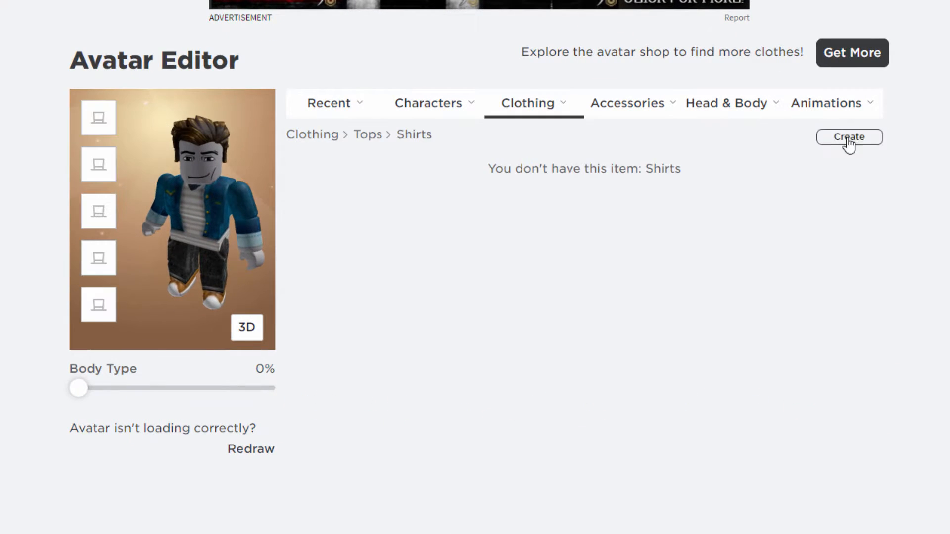
{"action": "left_click", "coordinate": [848, 137]}
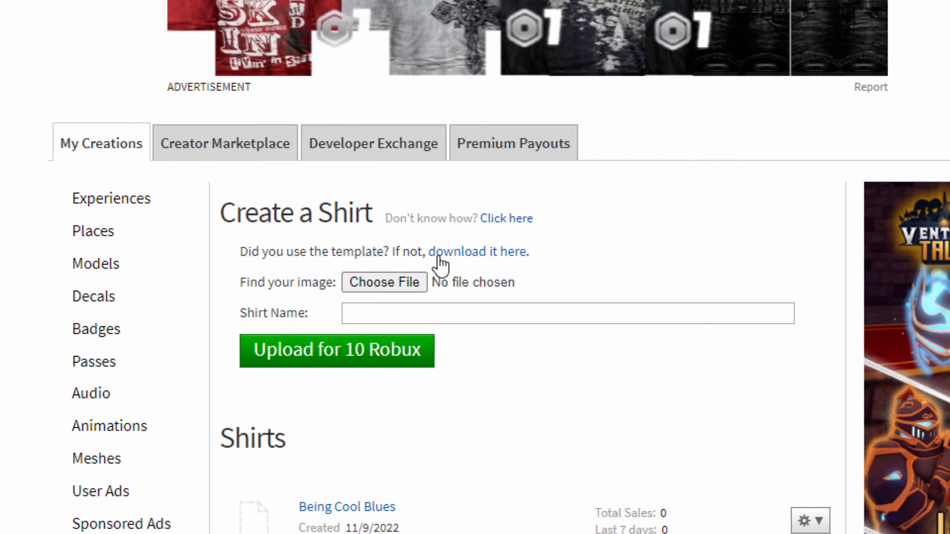
{"action": "mouse_move", "coordinate": [505, 261]}
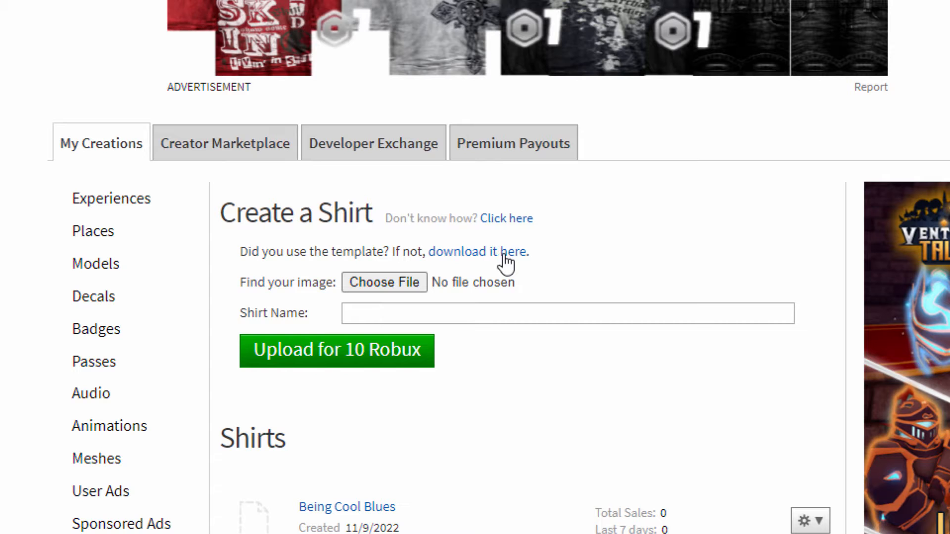
{"action": "mouse_move", "coordinate": [484, 255]}
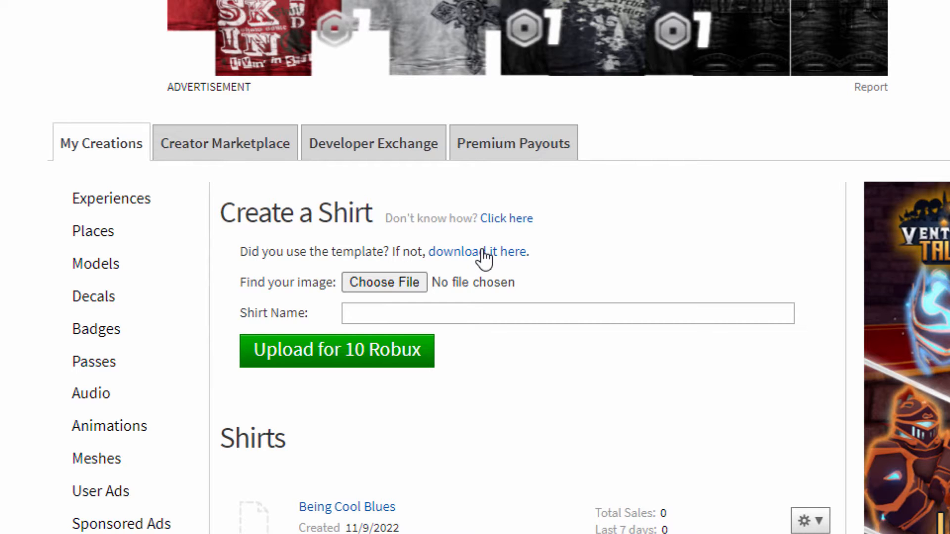
{"action": "left_click", "coordinate": [477, 251]}
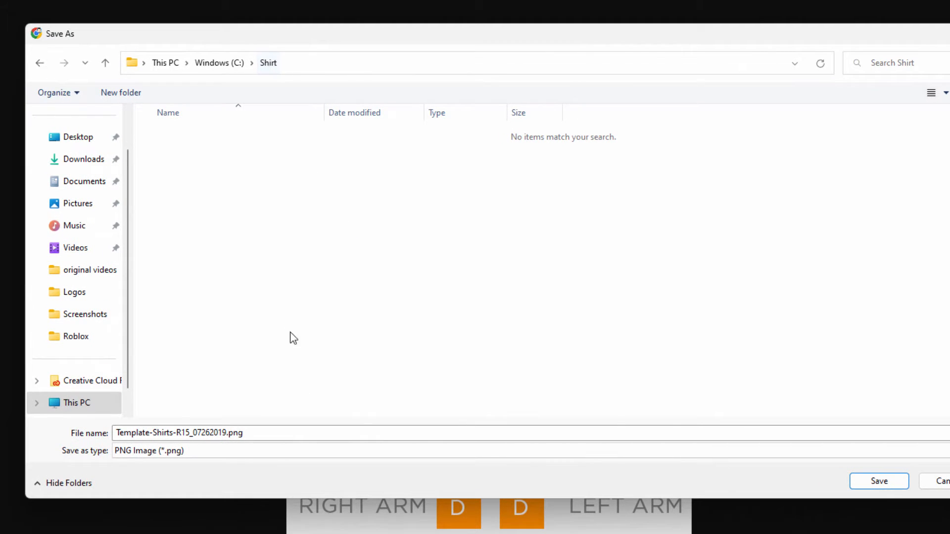
- Save the shirt template into the C:\Shirt folder
{"action": "left_click", "coordinate": [879, 481]}
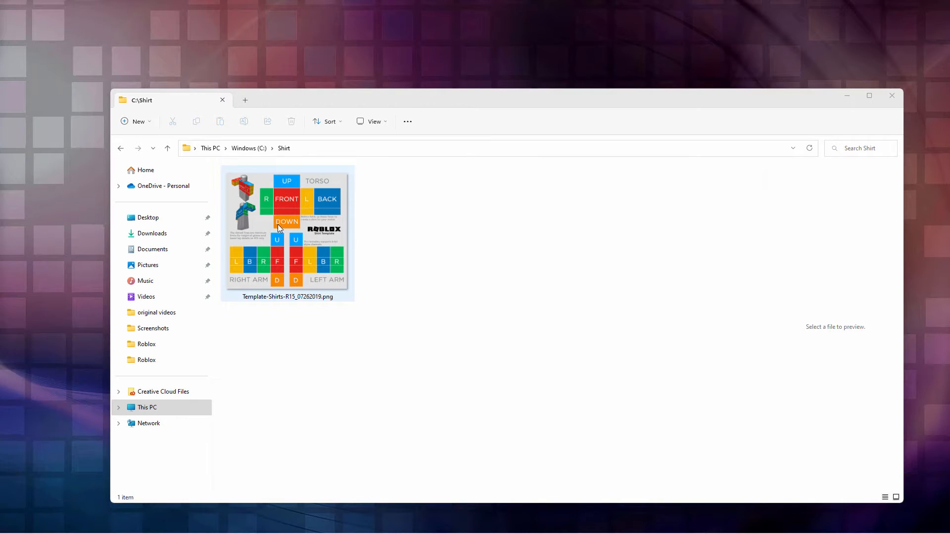
- Open Template-Shirts-R15_07262019.png in paint.net for editing
{"action": "double_click", "coordinate": [287, 224]}
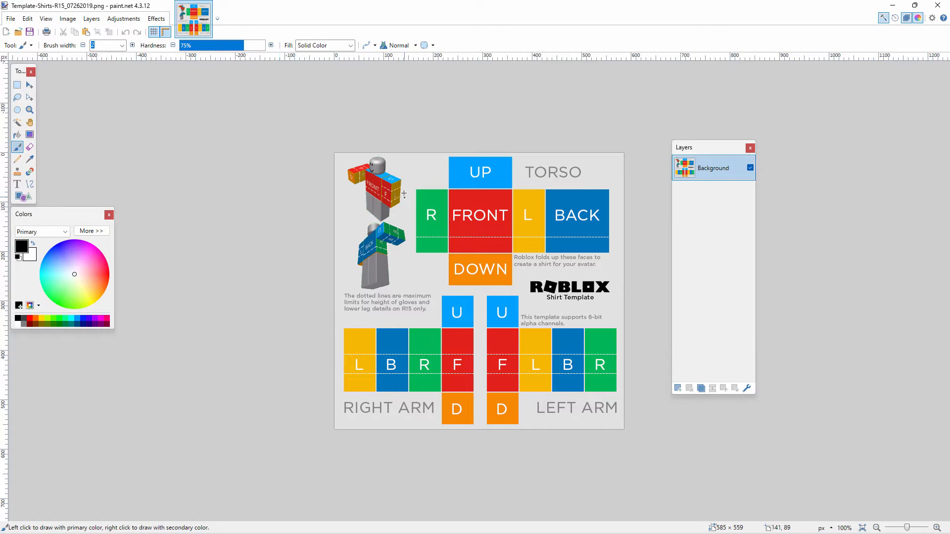
{"action": "mouse_move", "coordinate": [472, 267]}
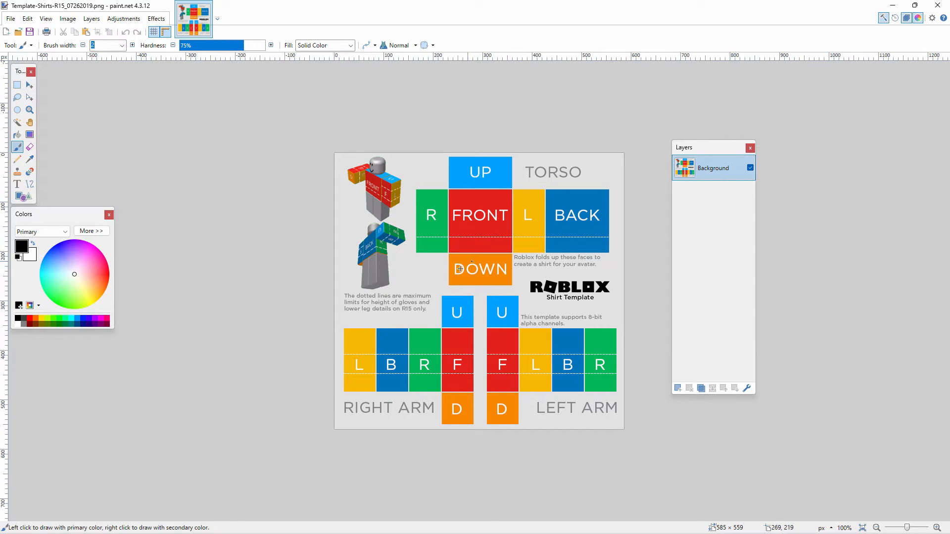
{"action": "mouse_move", "coordinate": [457, 231]}
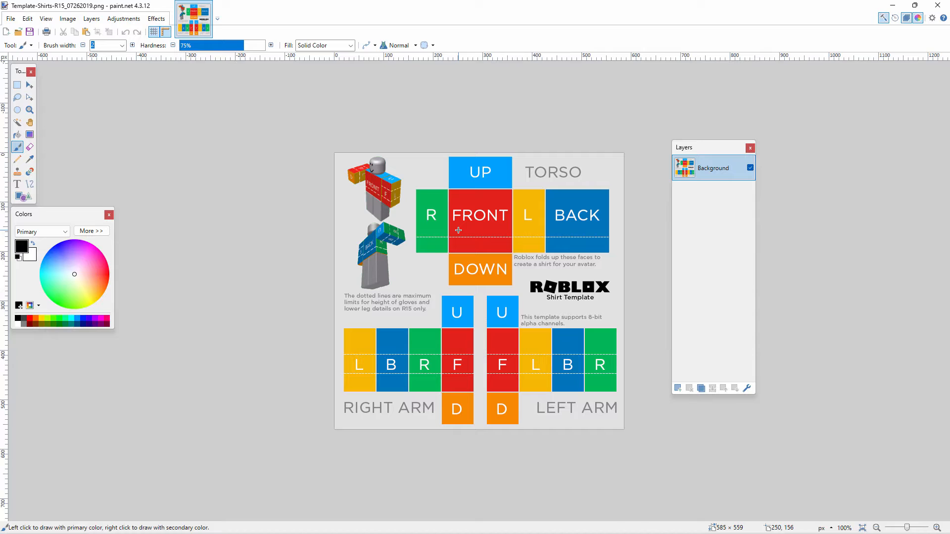
{"action": "mouse_move", "coordinate": [474, 249]}
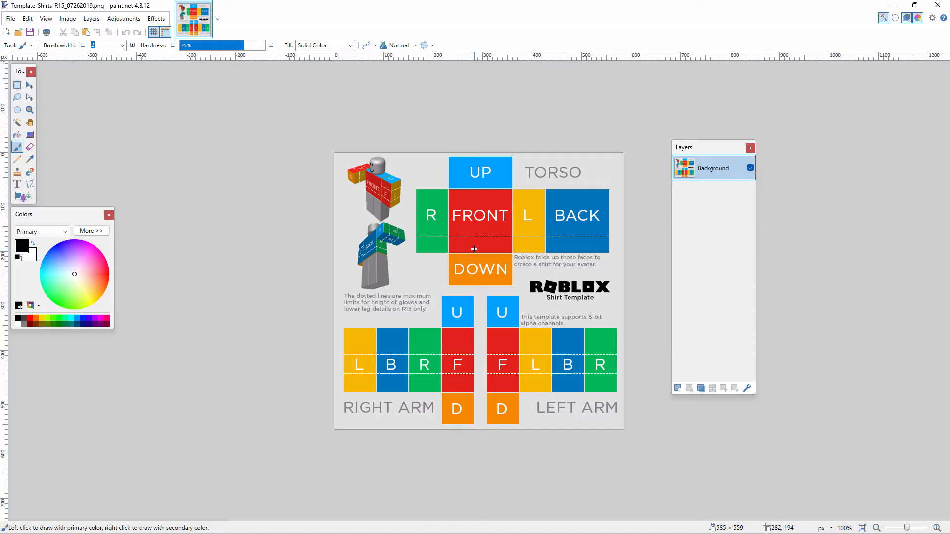
{"action": "left_click", "coordinate": [10, 18]}
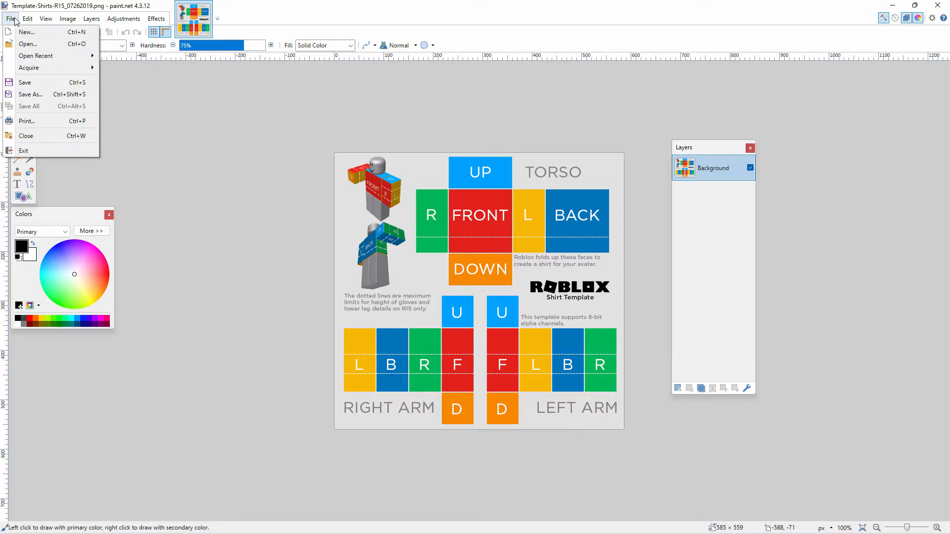
- Save a copy named Template-Shirts-R15-HTG.png in the Shirt folder
{"action": "left_click", "coordinate": [31, 94]}
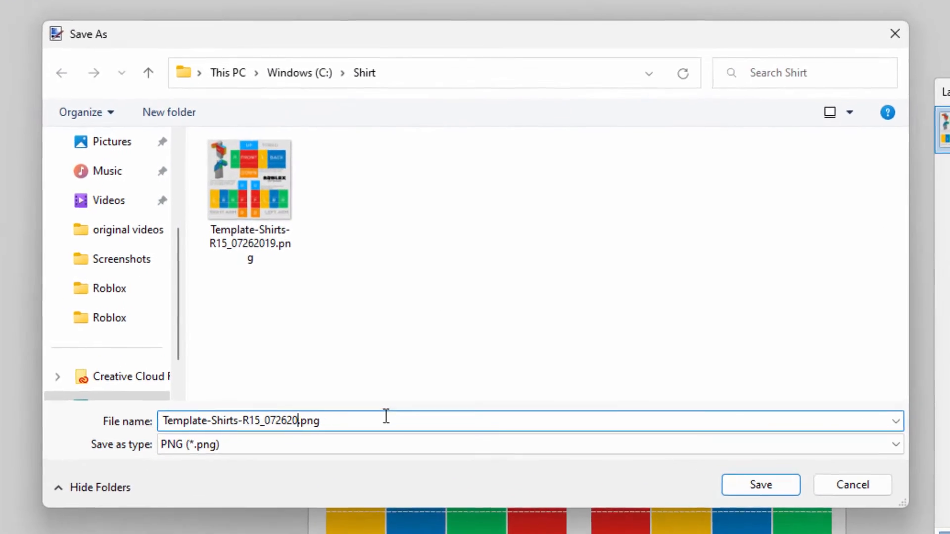
{"action": "key", "text": "backspace"}
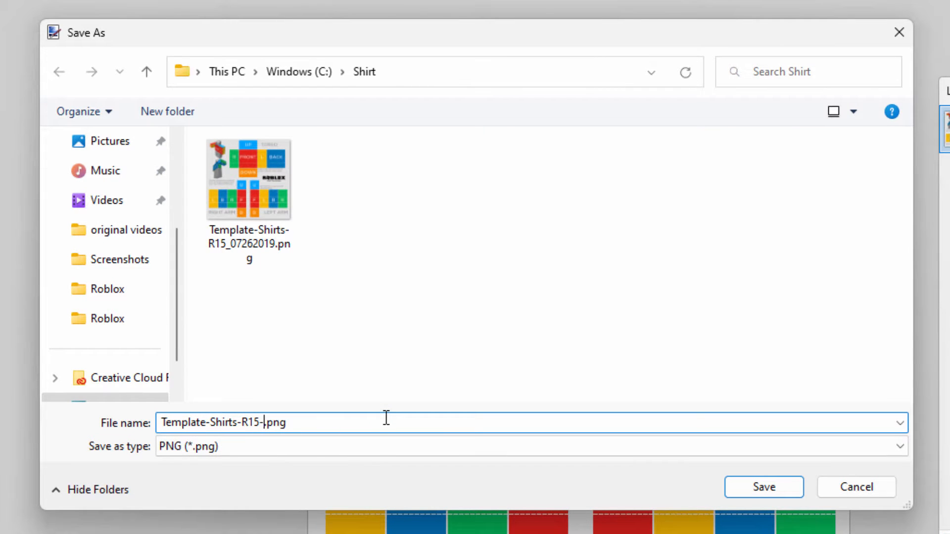
{"action": "type", "text": "HTG"}
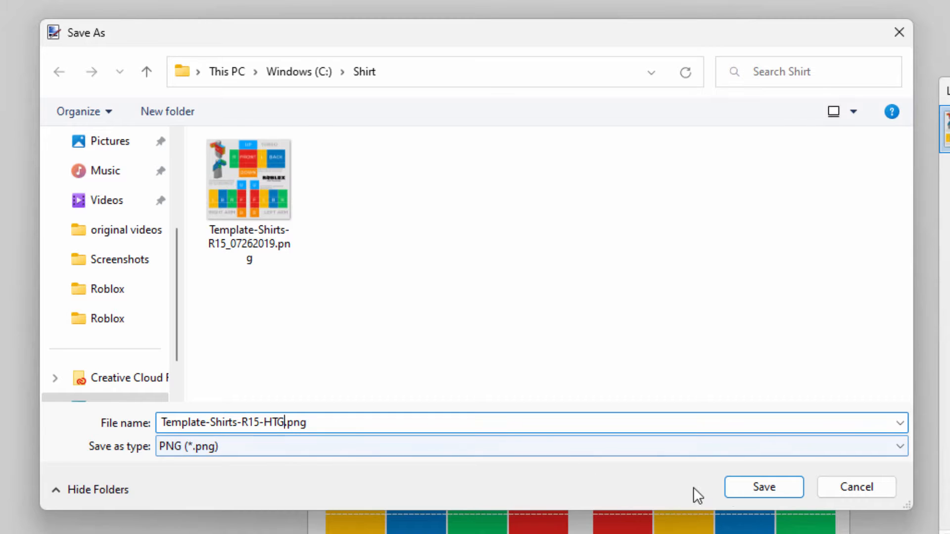
{"action": "left_click", "coordinate": [762, 487]}
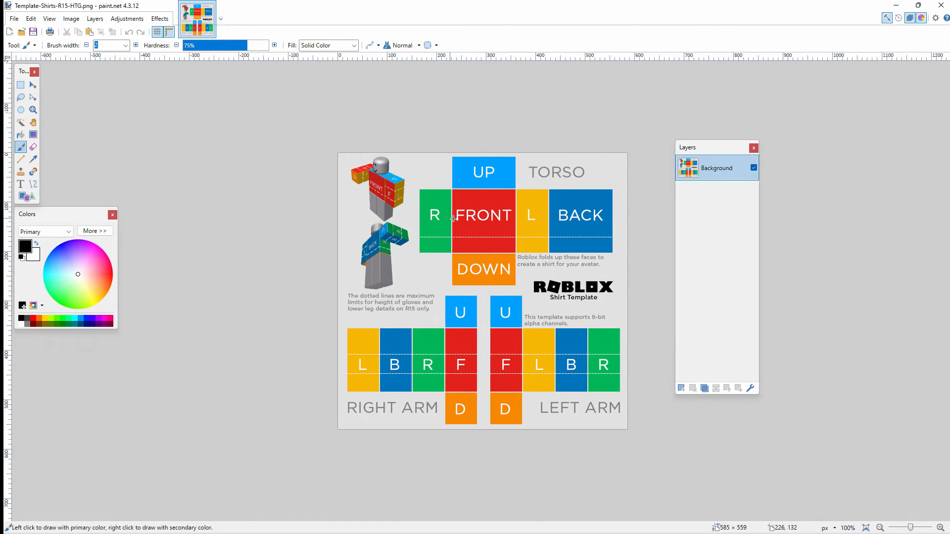
{"action": "mouse_move", "coordinate": [76, 113]}
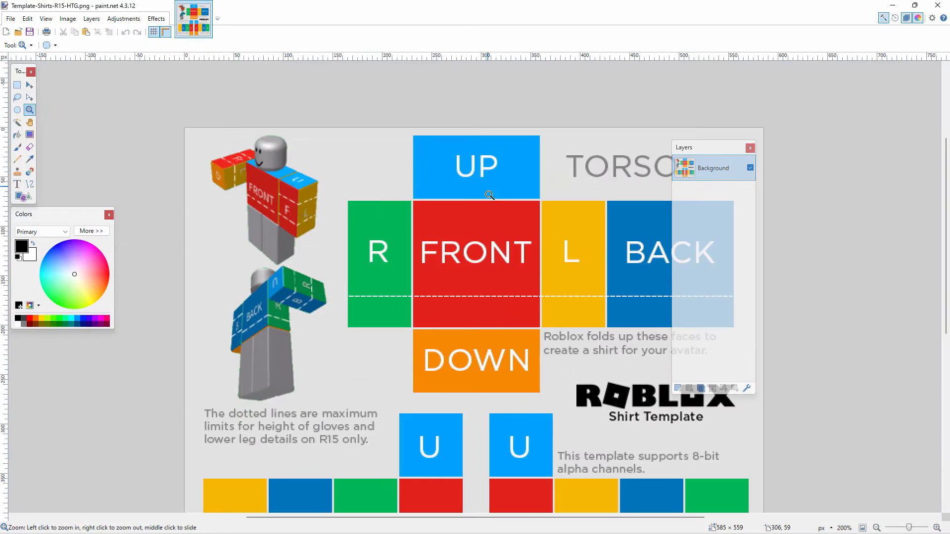
- Zoom to the torso faces, duplicate the background layer and name the copy Template
{"action": "left_click", "coordinate": [489, 195]}
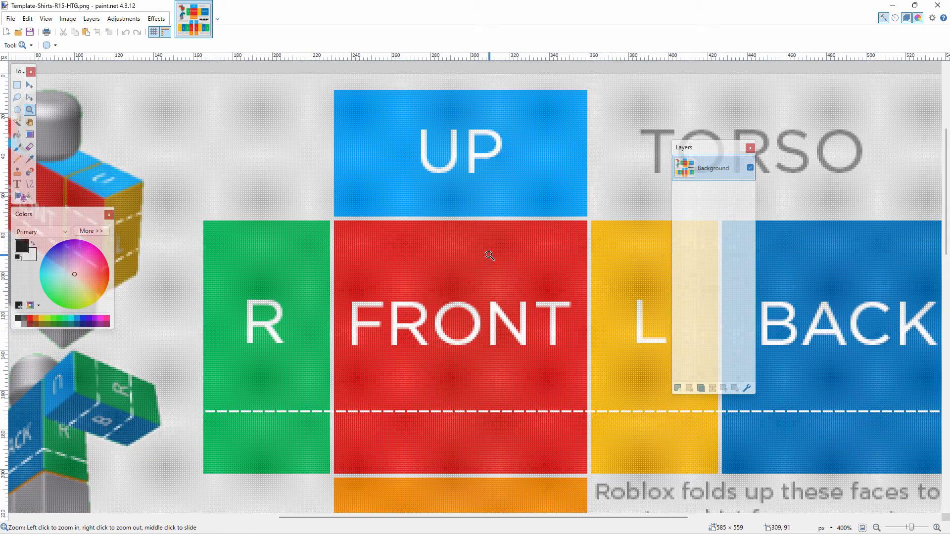
{"action": "key", "text": "space"}
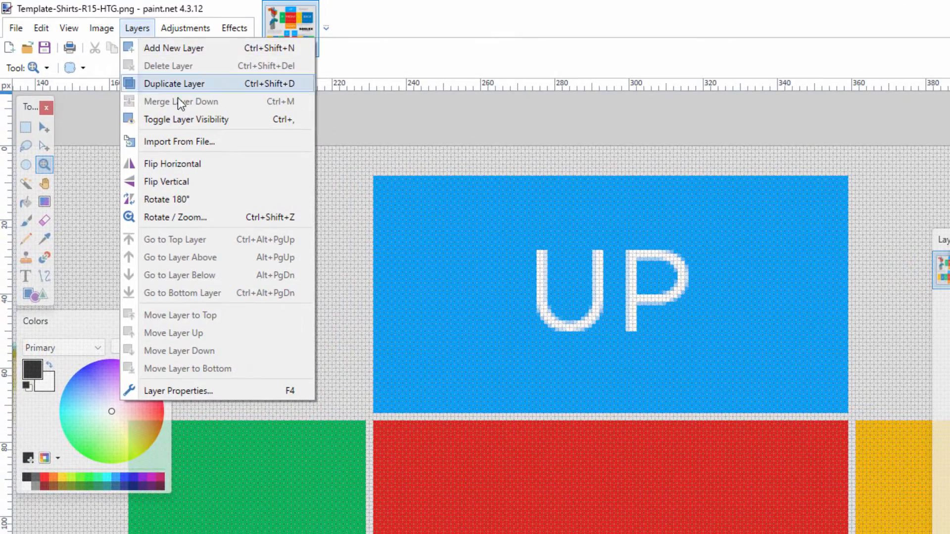
{"action": "left_click", "coordinate": [174, 83]}
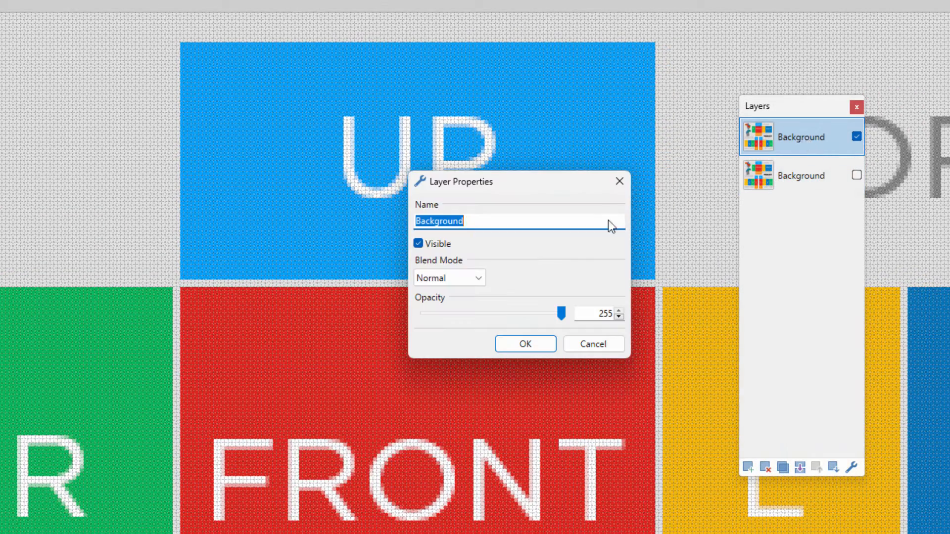
{"action": "type", "text": "Templ"}
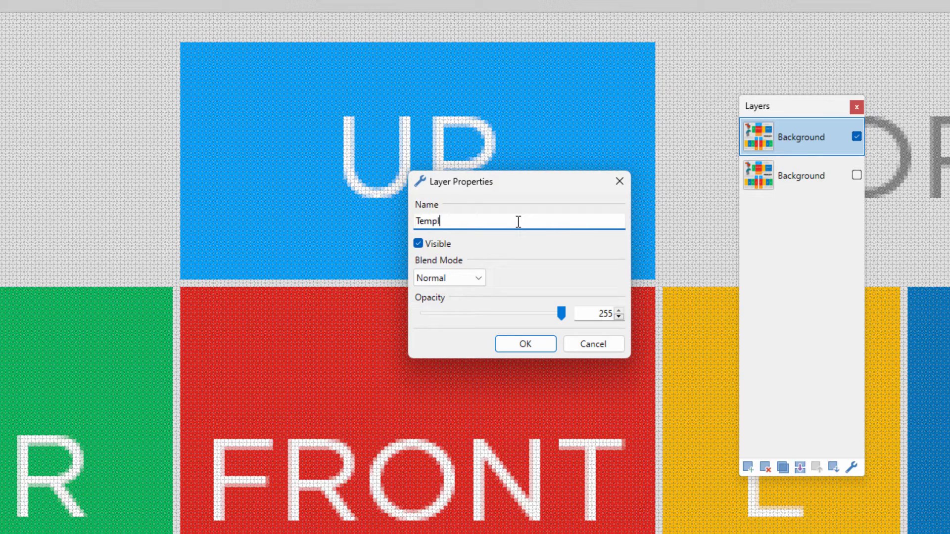
{"action": "left_click", "coordinate": [524, 343]}
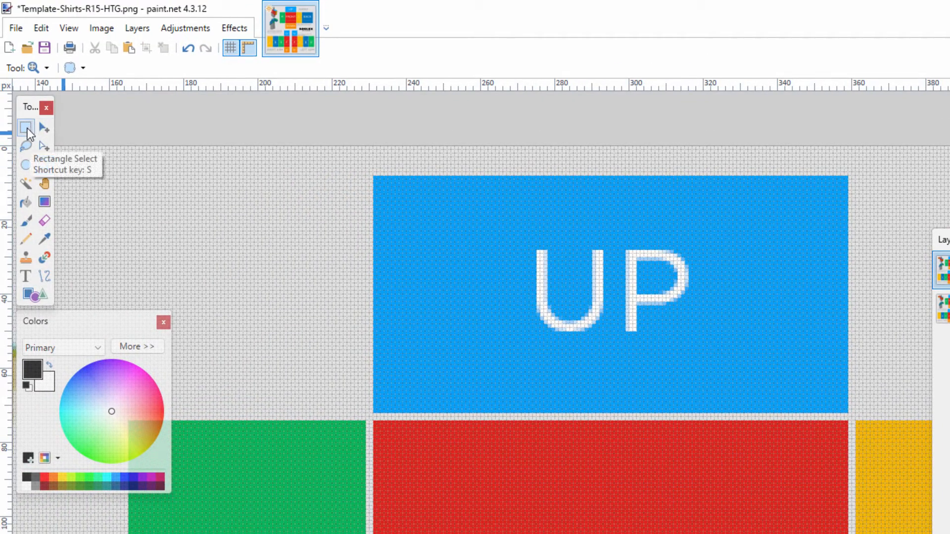
- Rectangle-select the coloured faces such as UP and delete them to transparency
{"action": "left_click", "coordinate": [27, 127]}
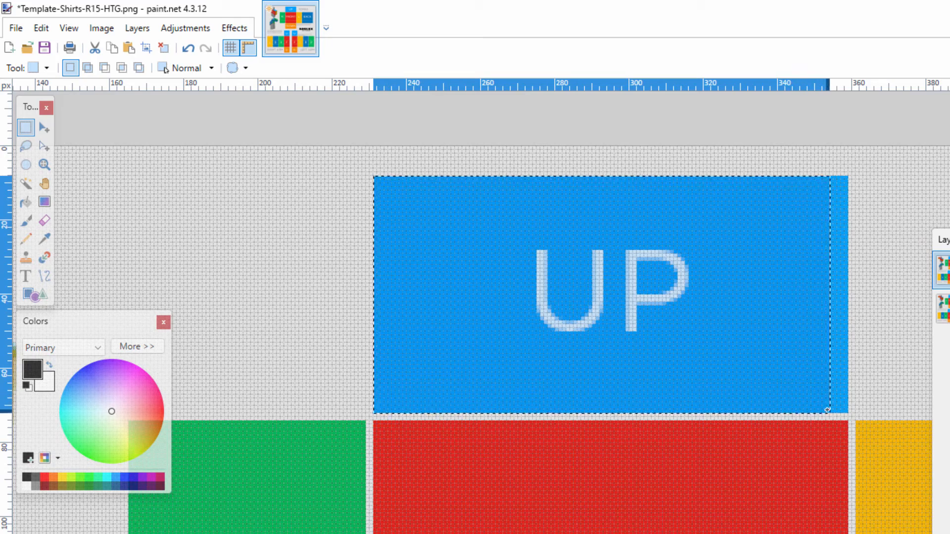
{"action": "key", "text": "delete"}
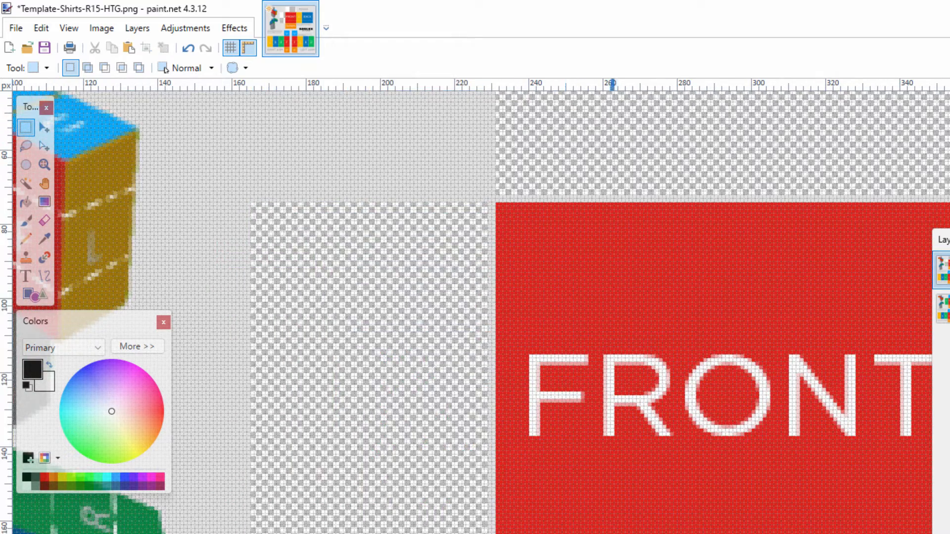
{"action": "scroll", "scroll_direction": "right", "scroll_amount": 3}
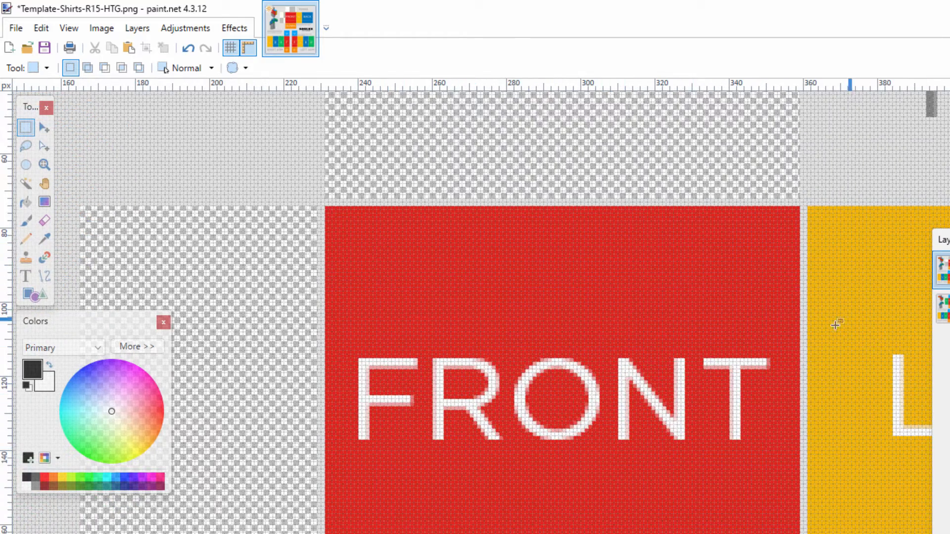
{"action": "scroll", "scroll_direction": "down", "scroll_amount": 3}
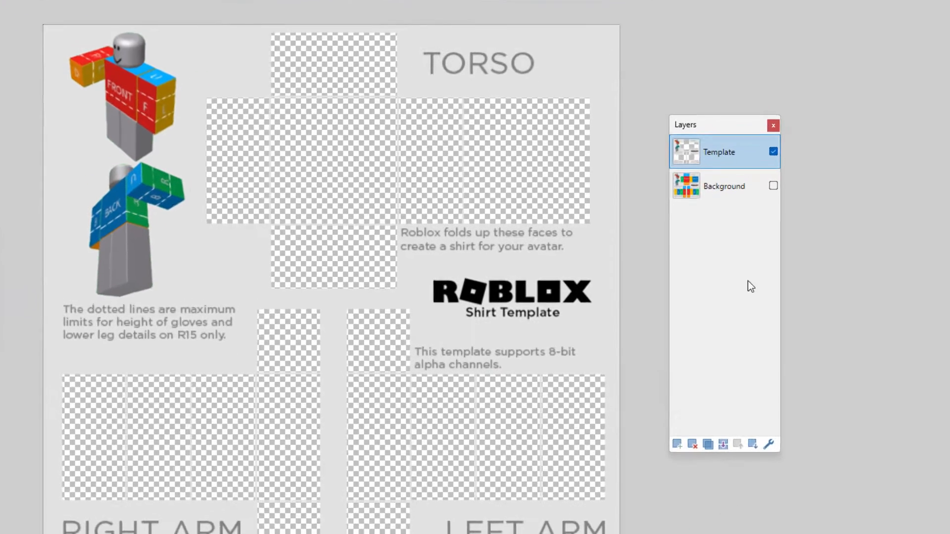
- Pick light blue and bucket-fill the template faces on the layer behind Template
{"action": "left_click", "coordinate": [723, 186]}
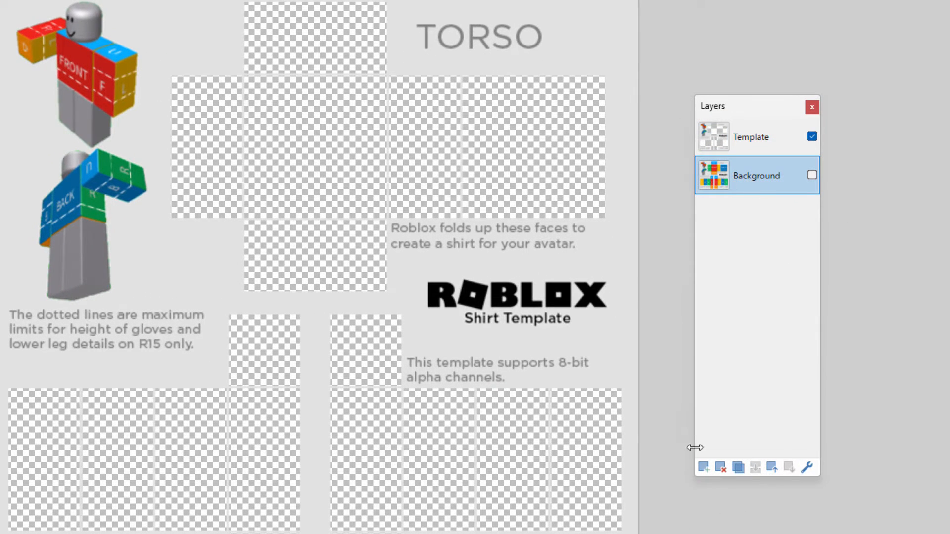
{"action": "left_click", "coordinate": [704, 467]}
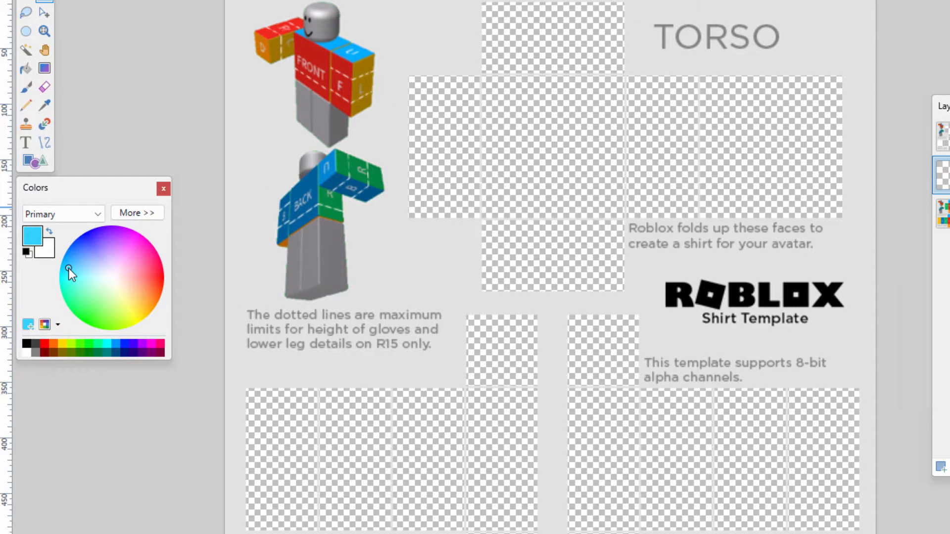
{"action": "left_click", "coordinate": [26, 68]}
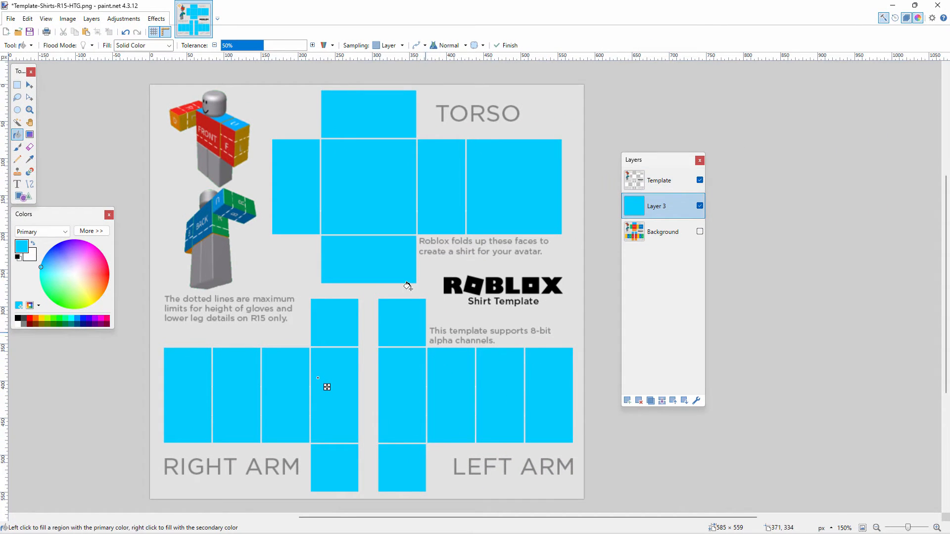
{"action": "mouse_move", "coordinate": [311, 409]}
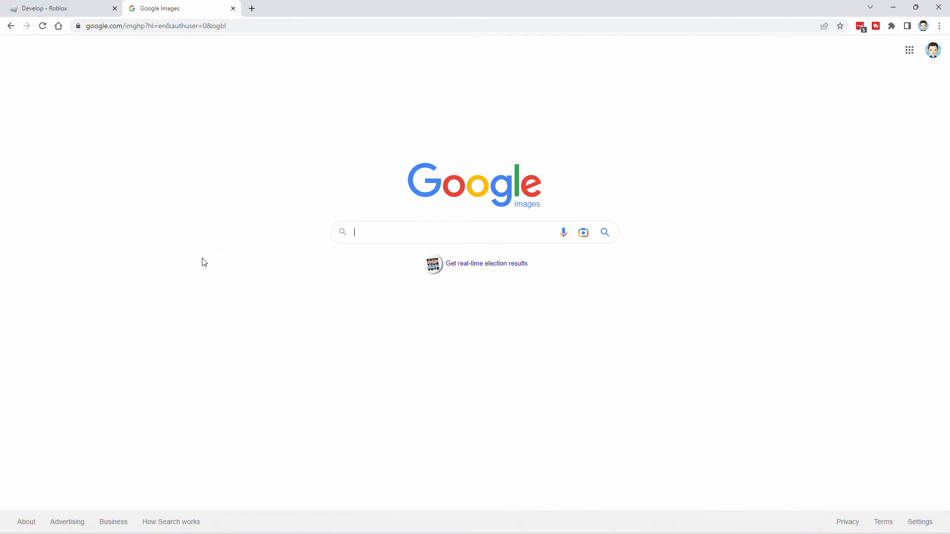
- Search Google Images for 'roblox shirt shading'
{"action": "type", "text": "roblox sh"}
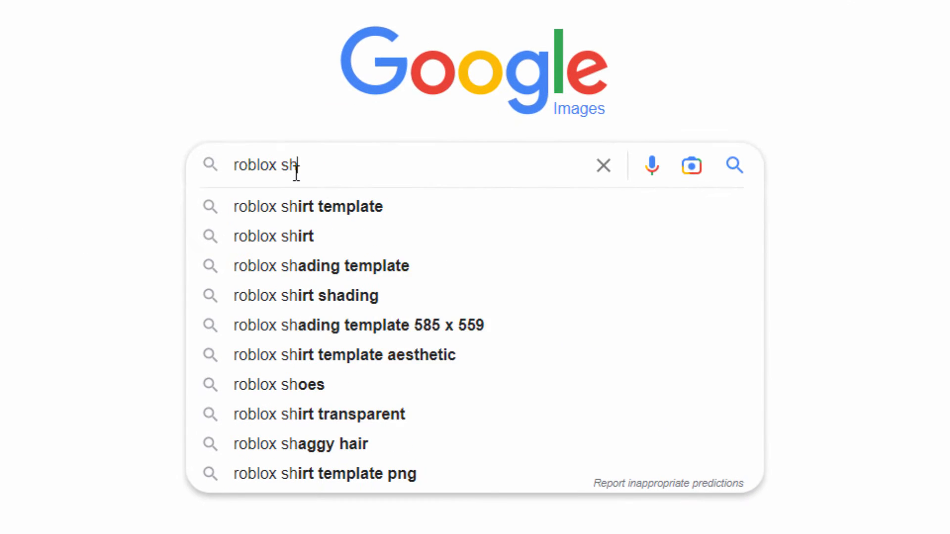
{"action": "left_click", "coordinate": [305, 296]}
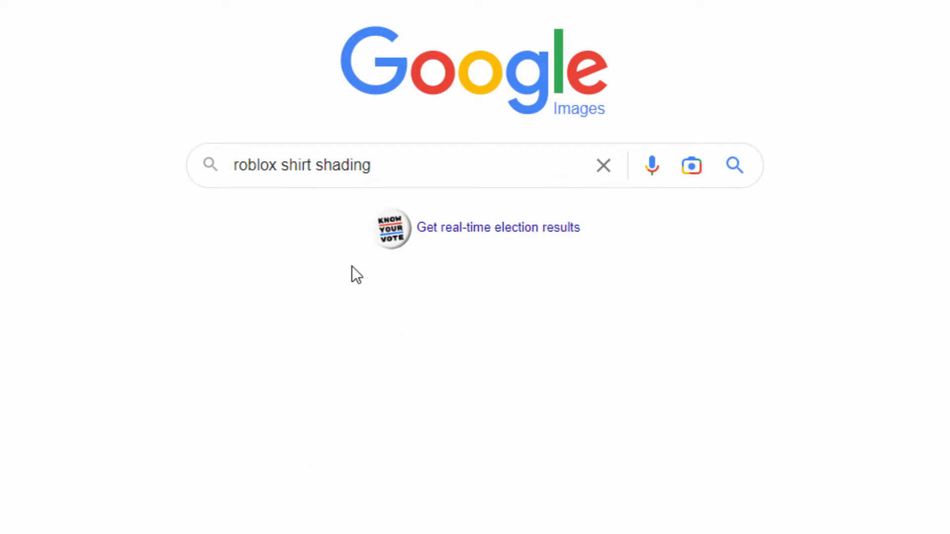
{"action": "left_click", "coordinate": [735, 166]}
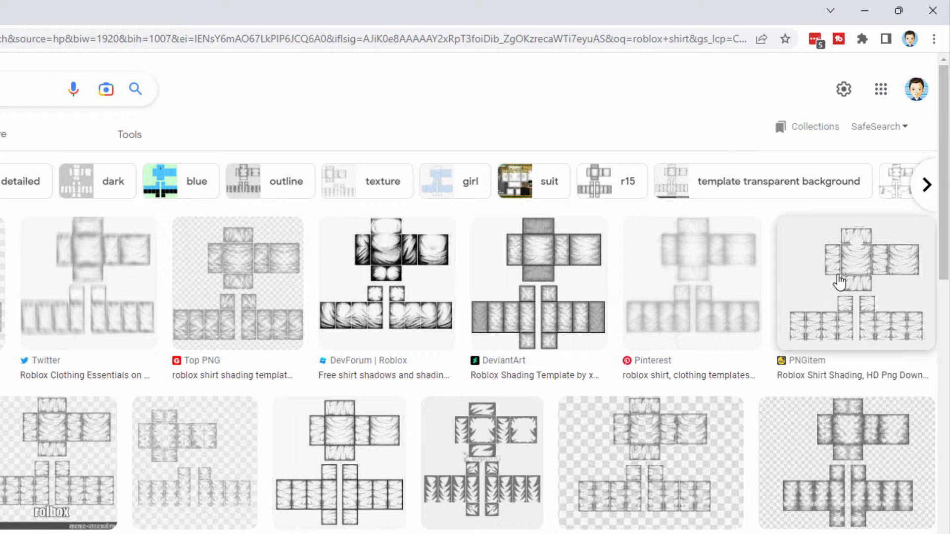
{"action": "mouse_move", "coordinate": [822, 288]}
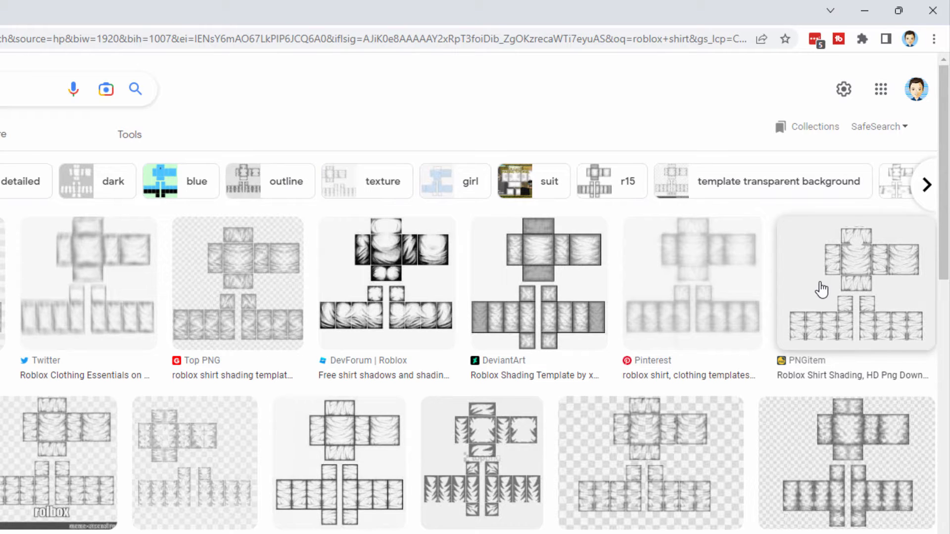
{"action": "mouse_move", "coordinate": [539, 338]}
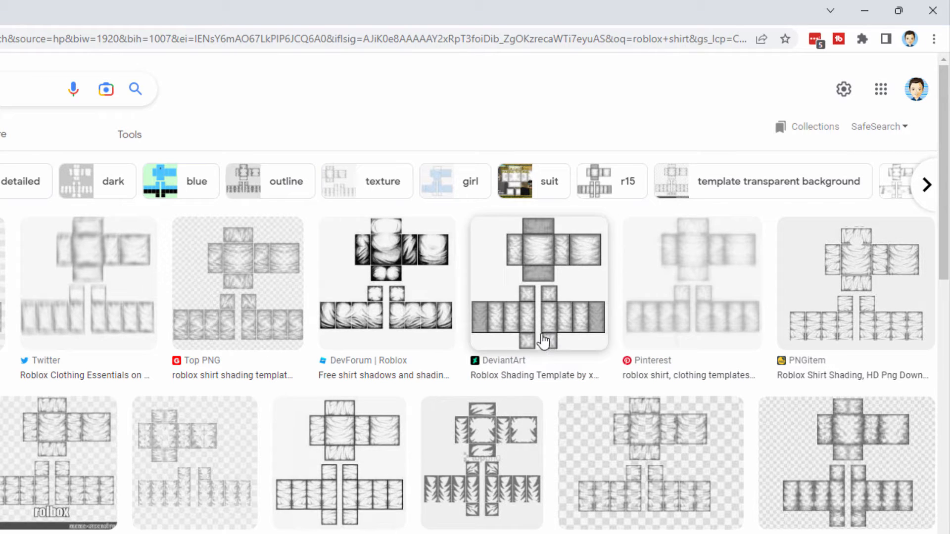
{"action": "mouse_move", "coordinate": [606, 335]}
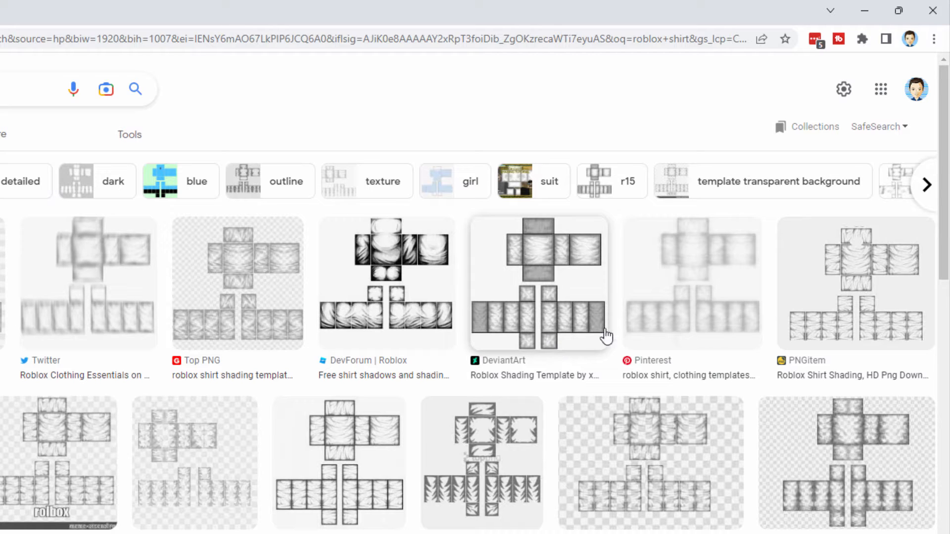
{"action": "mouse_move", "coordinate": [921, 339]}
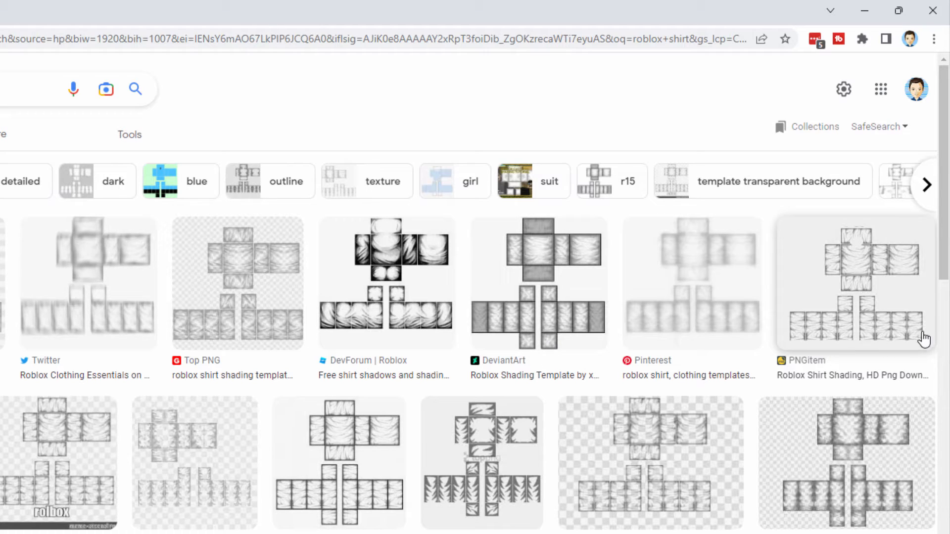
{"action": "mouse_move", "coordinate": [691, 345]}
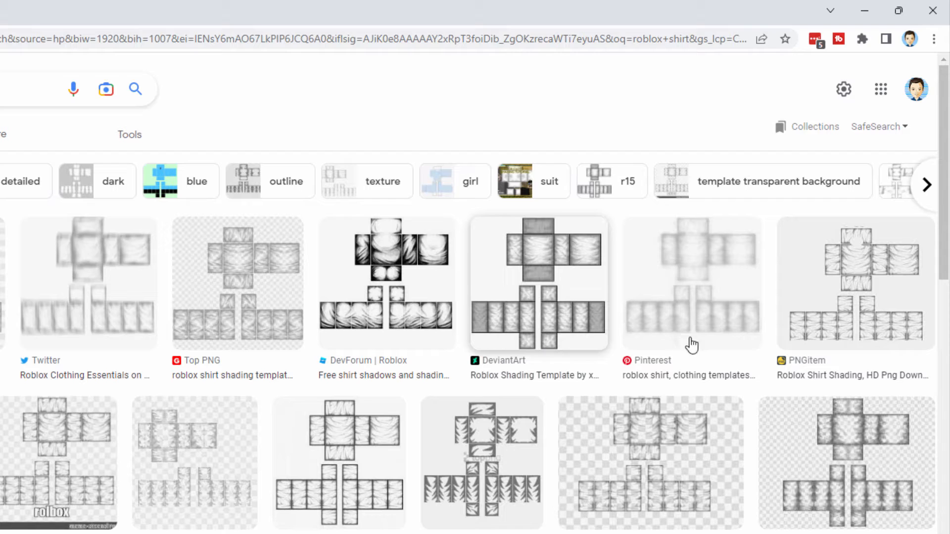
{"action": "mouse_move", "coordinate": [556, 348]}
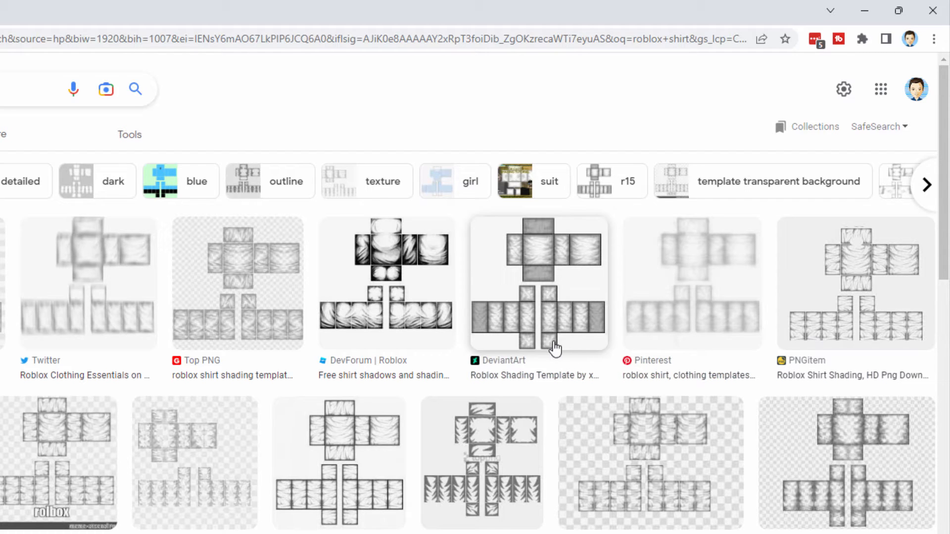
{"action": "mouse_move", "coordinate": [818, 348]}
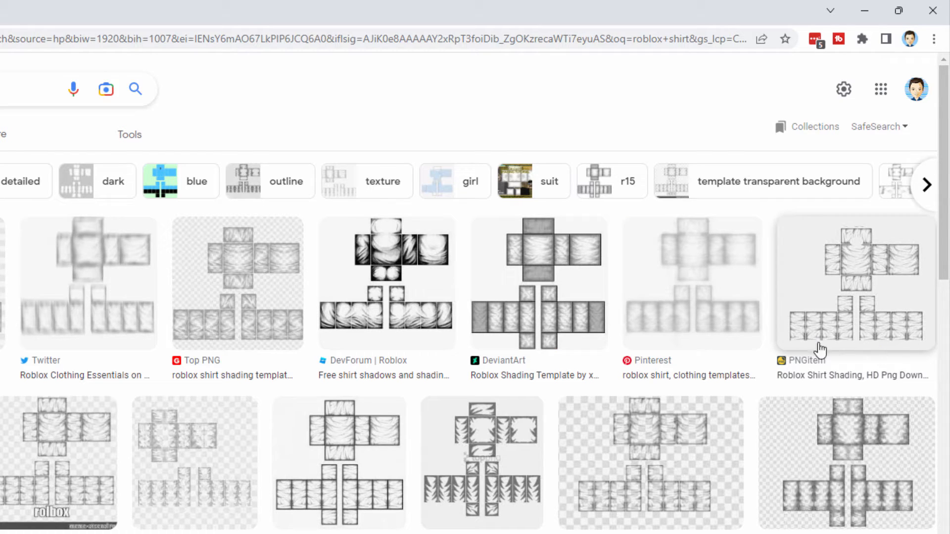
{"action": "mouse_move", "coordinate": [863, 350]}
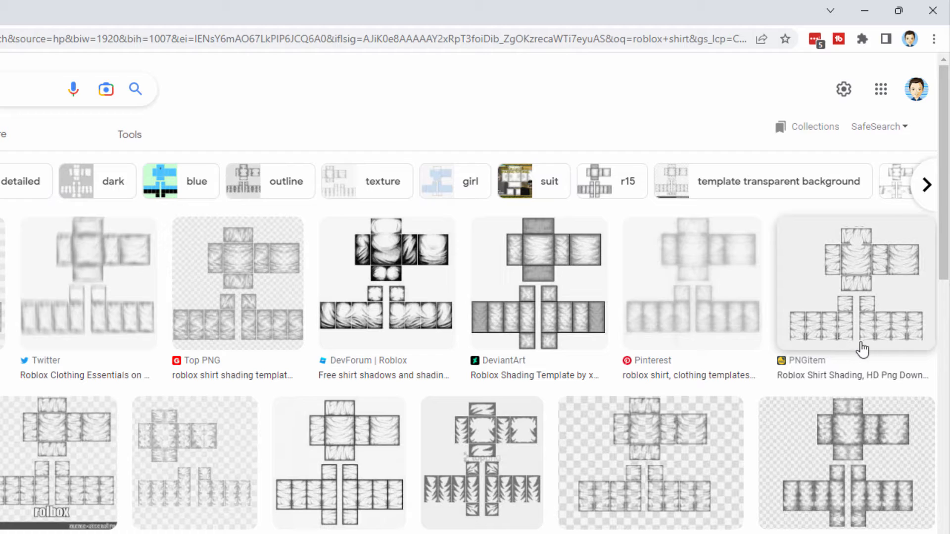
{"action": "mouse_move", "coordinate": [854, 334]}
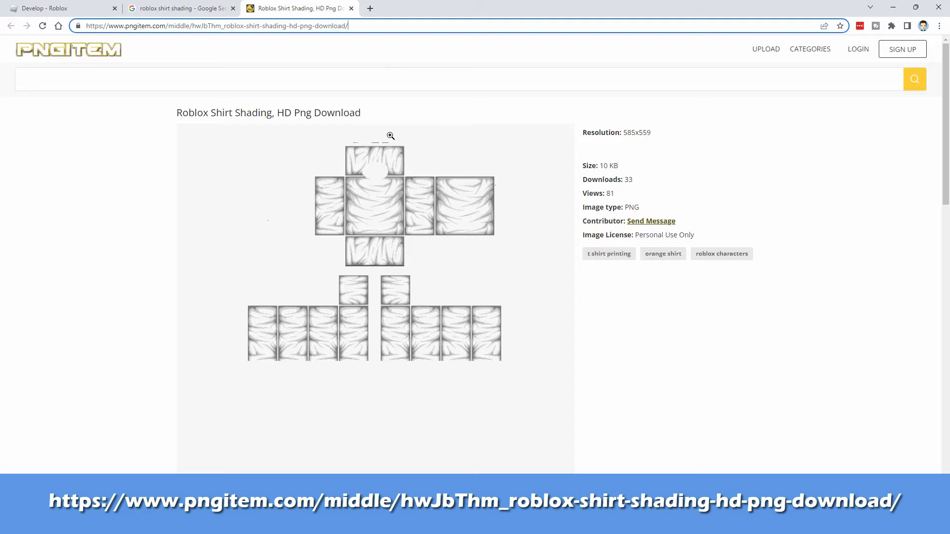
{"action": "mouse_move", "coordinate": [288, 58]}
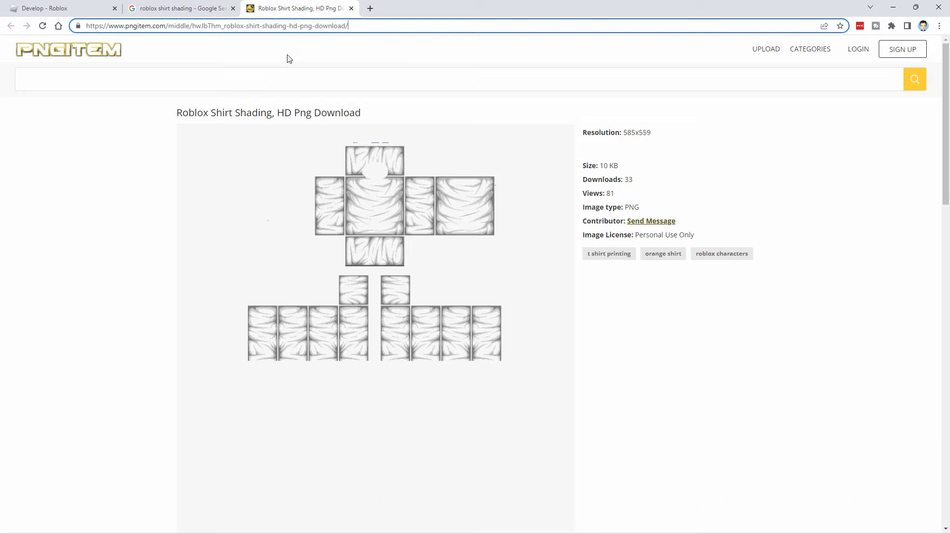
- Download the PNGItem shirt shading PNG into the Shirt folder
{"action": "scroll", "scroll_direction": "down", "scroll_amount": 3}
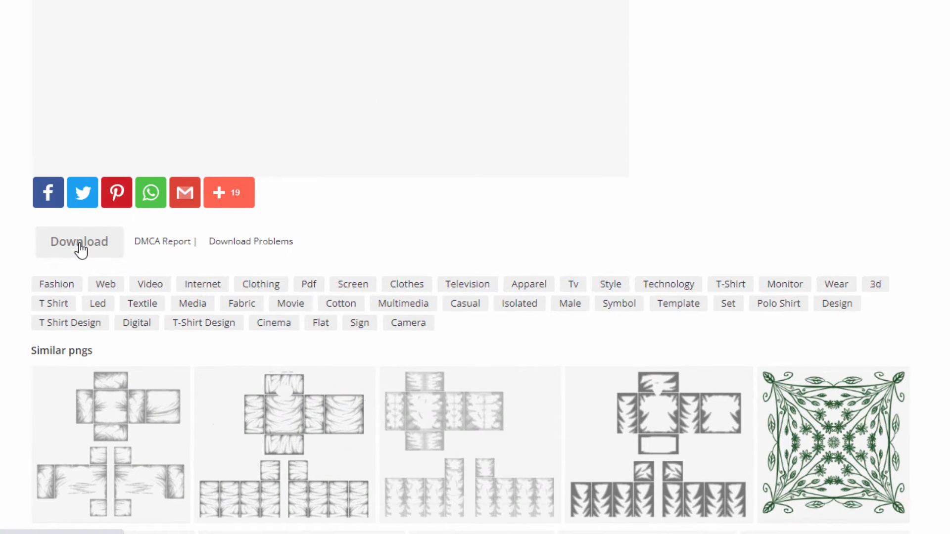
{"action": "left_click", "coordinate": [79, 241]}
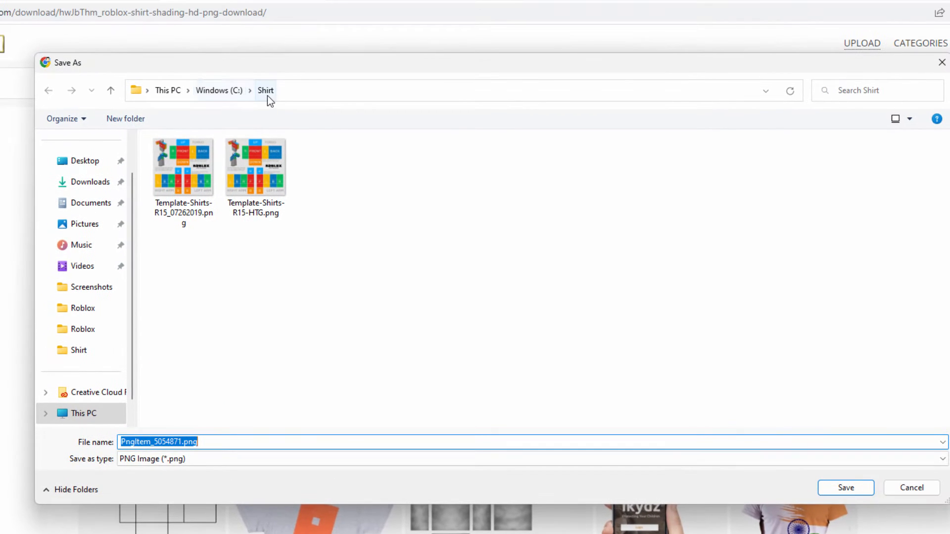
{"action": "left_click", "coordinate": [845, 487]}
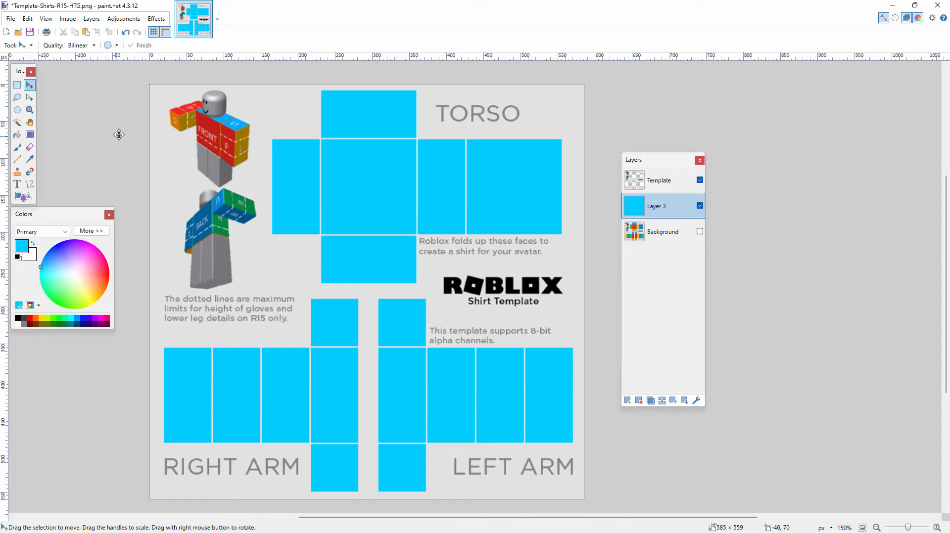
- Open PngItem_5054871.png and copy the whole shading image with Ctrl+A, Ctrl+C
{"action": "left_click", "coordinate": [10, 18]}
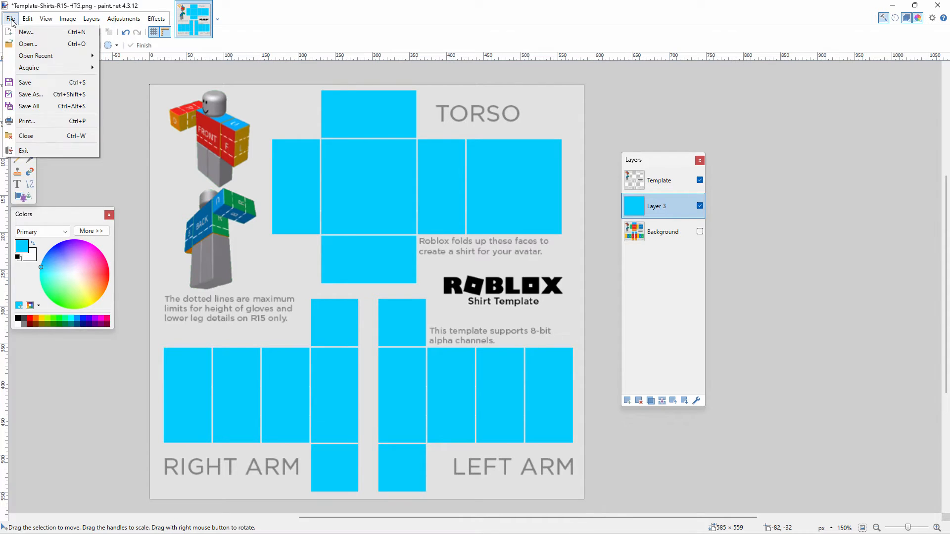
{"action": "left_click", "coordinate": [28, 44]}
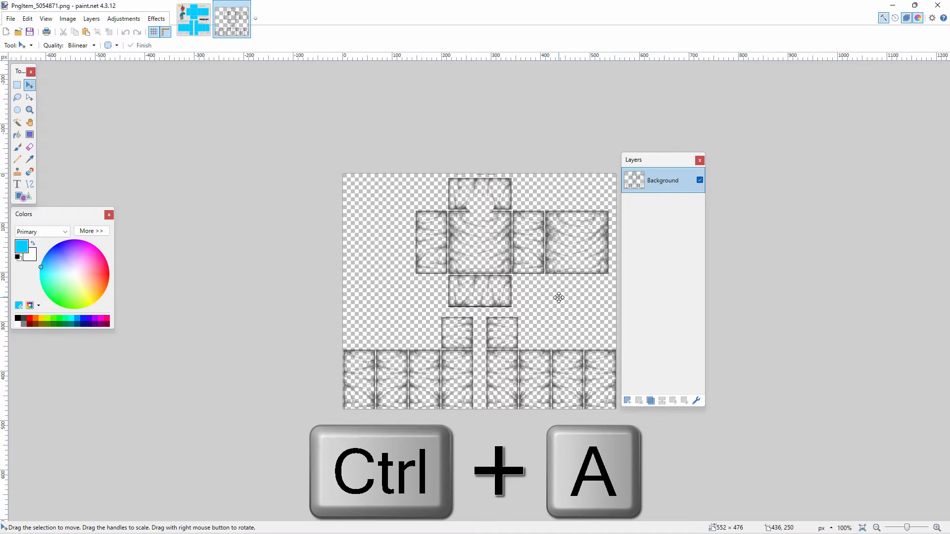
{"action": "key", "text": "ctrl+a"}
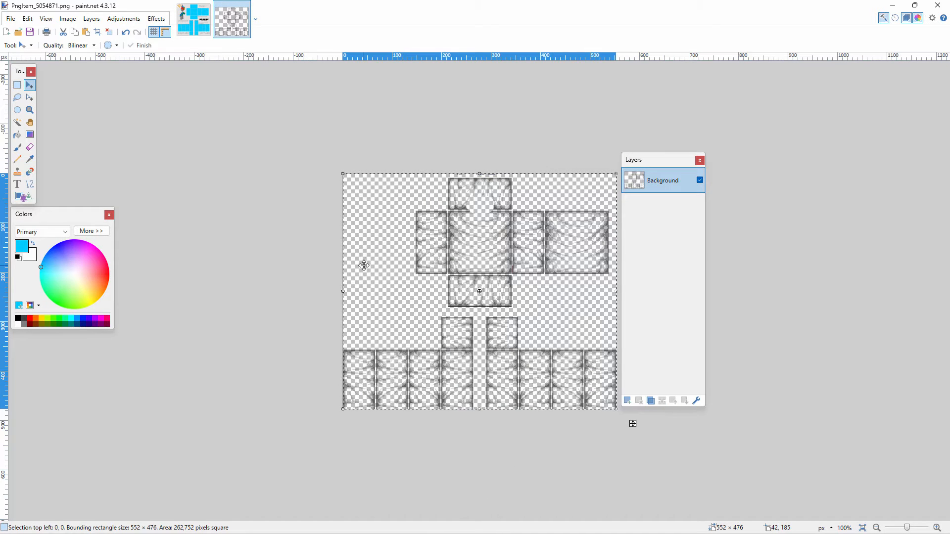
{"action": "key", "text": "ctrl+c"}
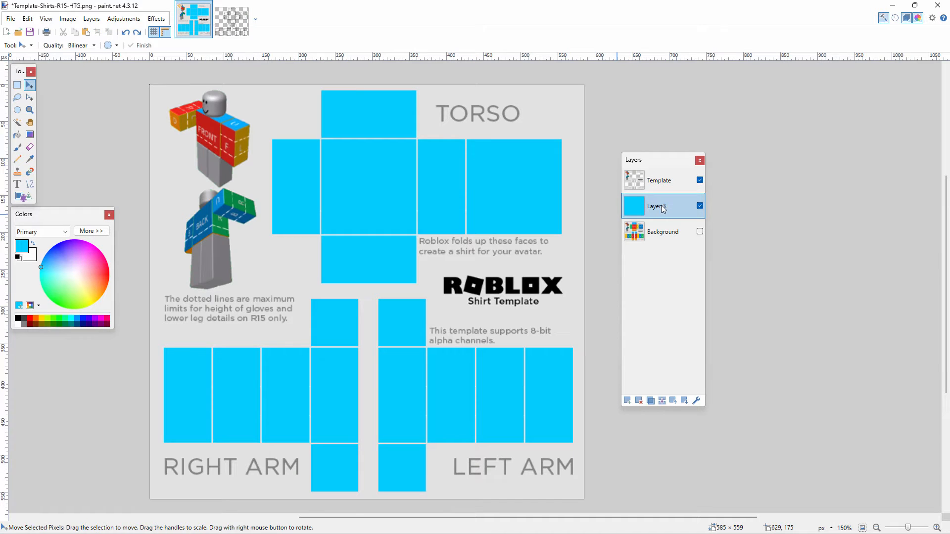
- Paste the wrinkled fabric shading onto a new Layer 4 above the blue fill and deselect it
{"action": "left_click", "coordinate": [627, 400]}
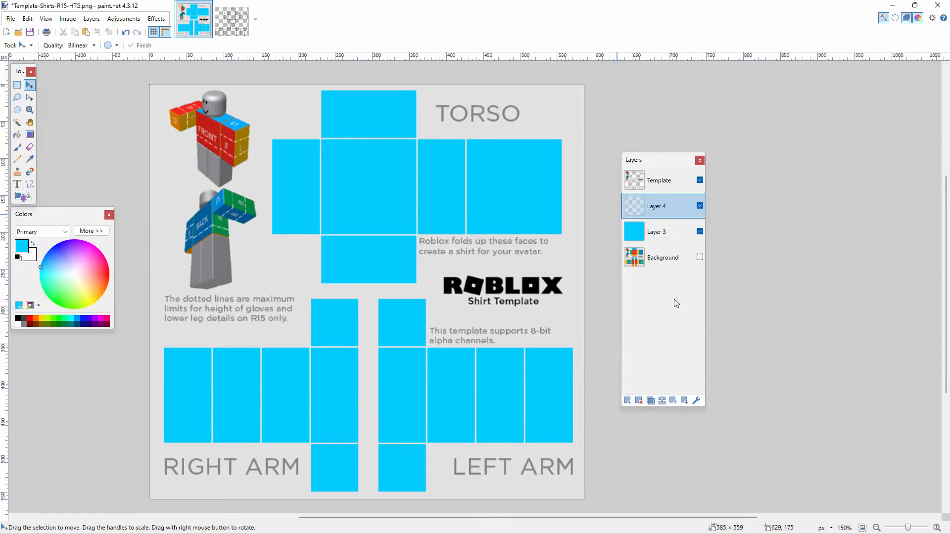
{"action": "key", "text": "ctrl+v"}
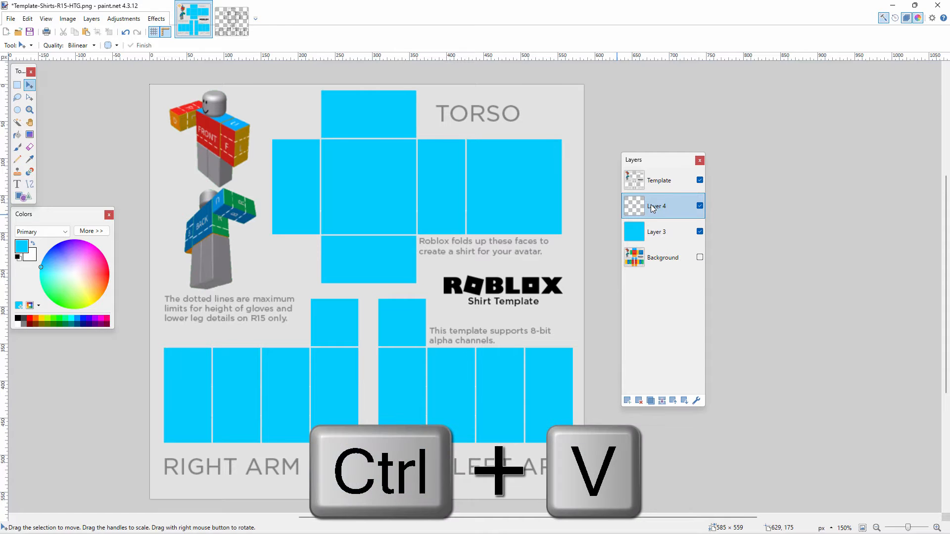
{"action": "key", "text": "ctrl+v"}
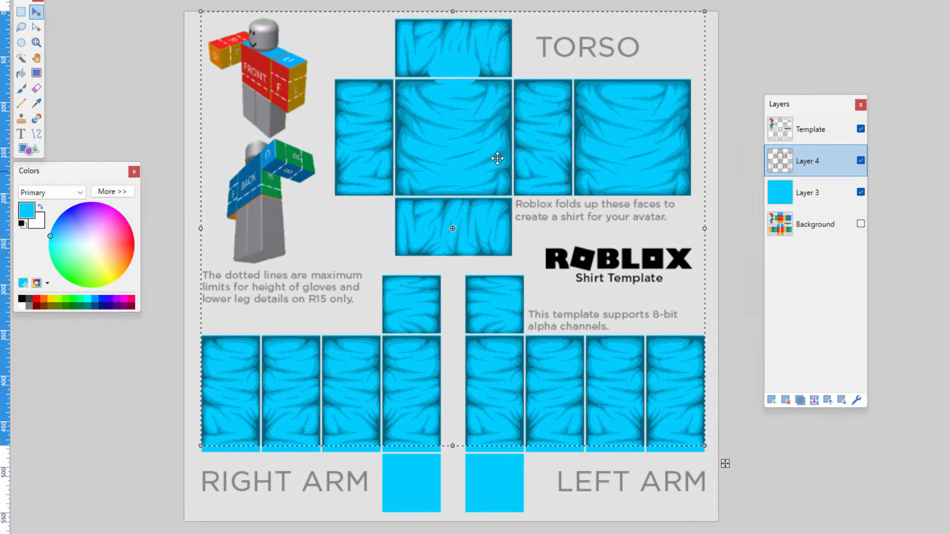
{"action": "mouse_move", "coordinate": [492, 390]}
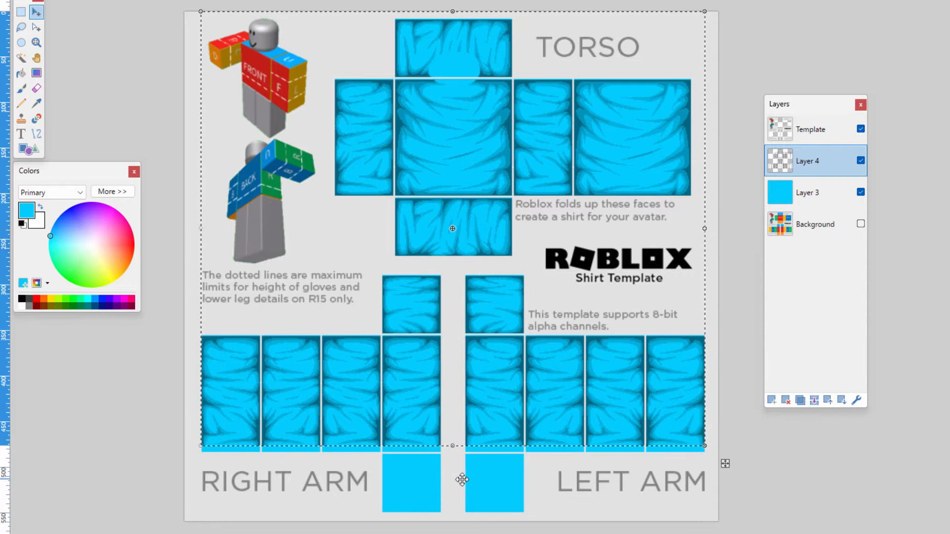
{"action": "key", "text": "ctrl+d"}
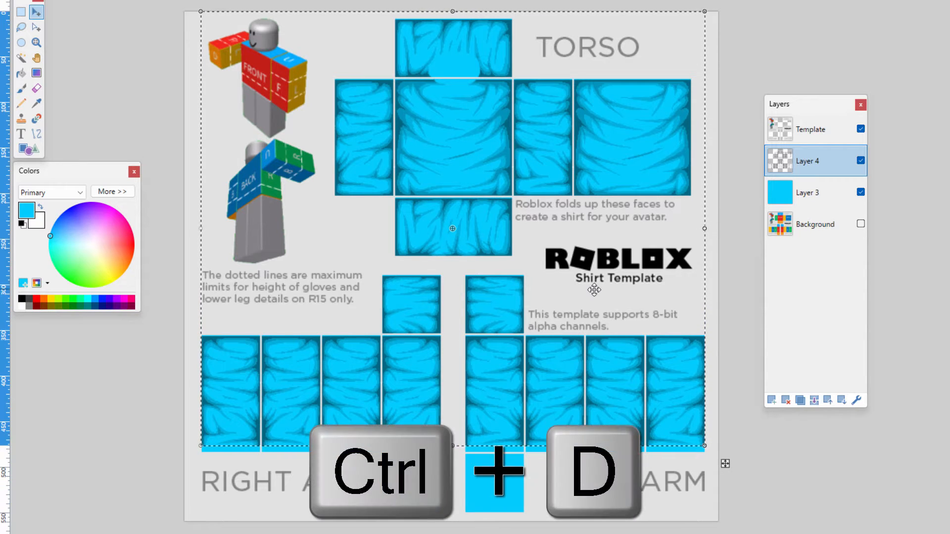
{"action": "key", "text": "ctrl+d"}
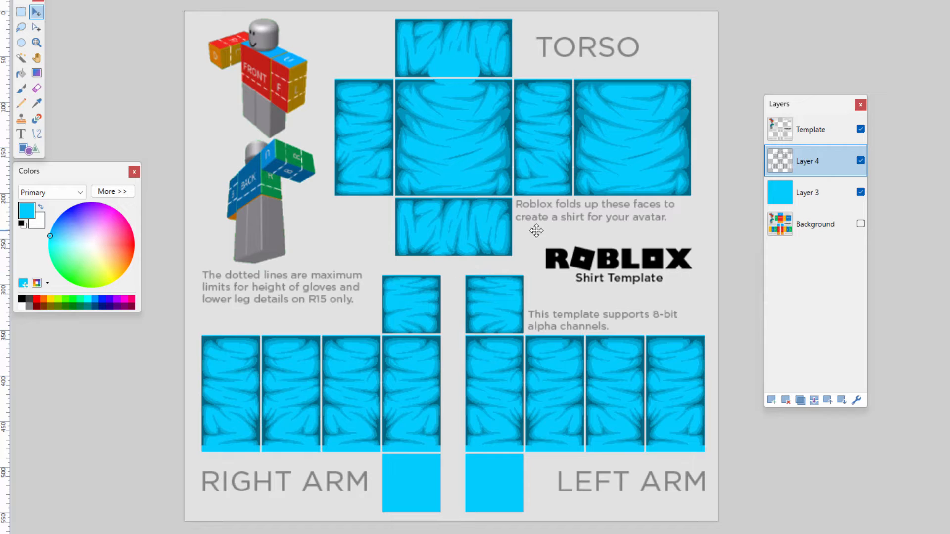
{"action": "mouse_move", "coordinate": [449, 283]}
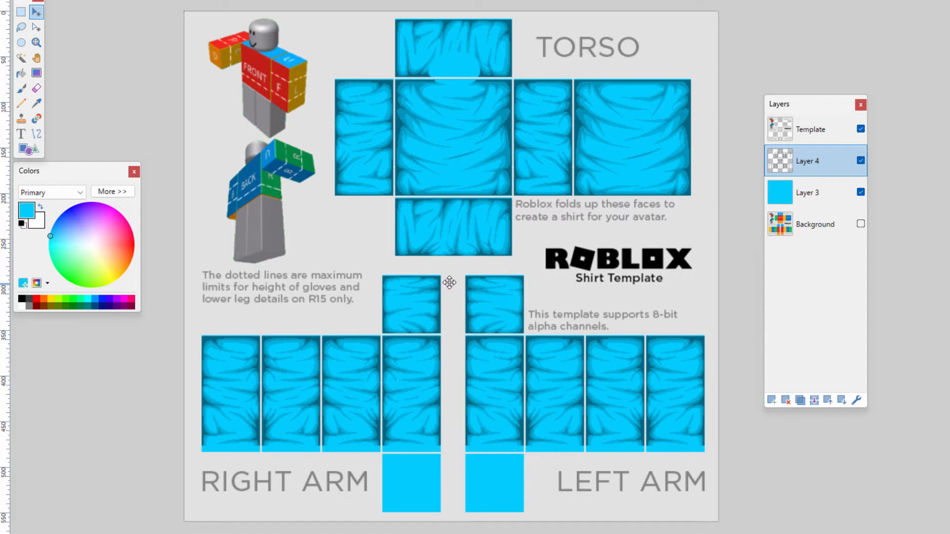
{"action": "mouse_move", "coordinate": [474, 169]}
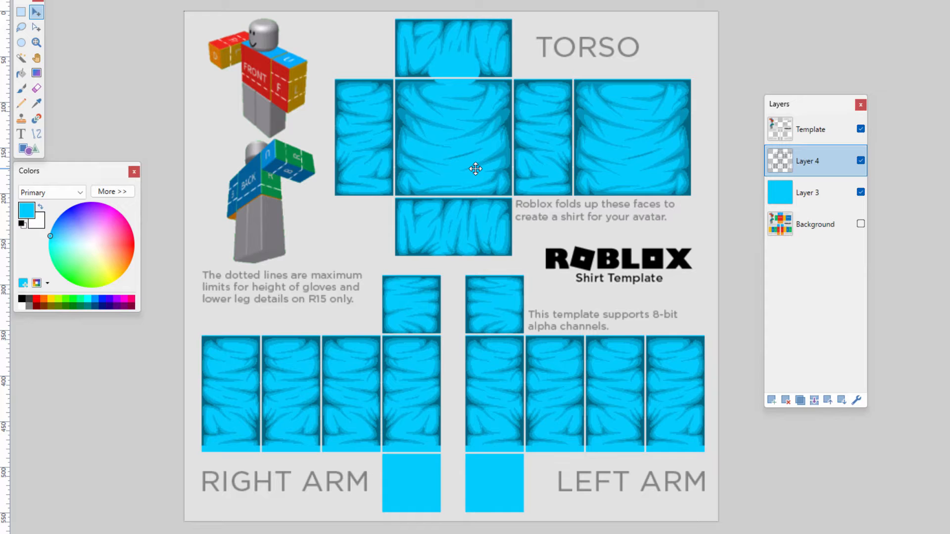
- Select the solid blue Layer 3 and add a new empty layer above it
{"action": "left_click", "coordinate": [807, 193]}
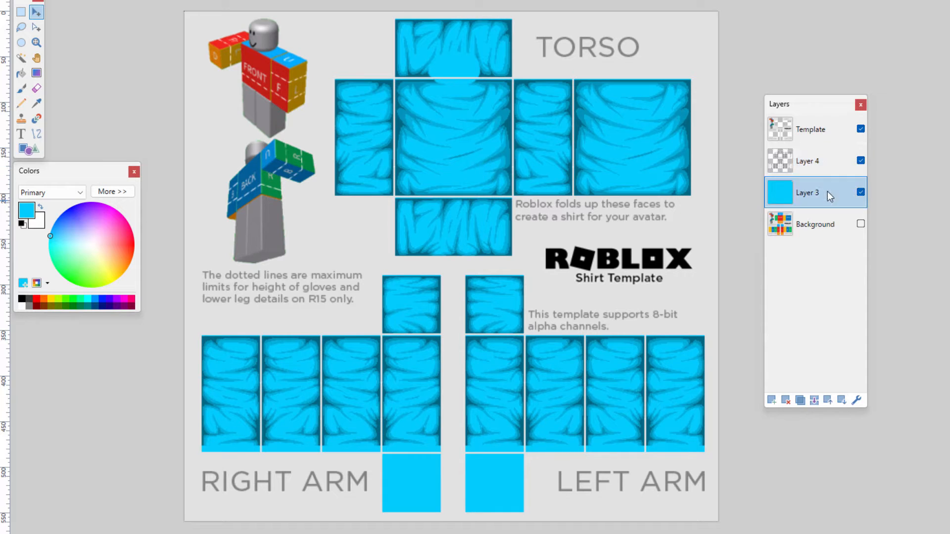
{"action": "left_click", "coordinate": [772, 400]}
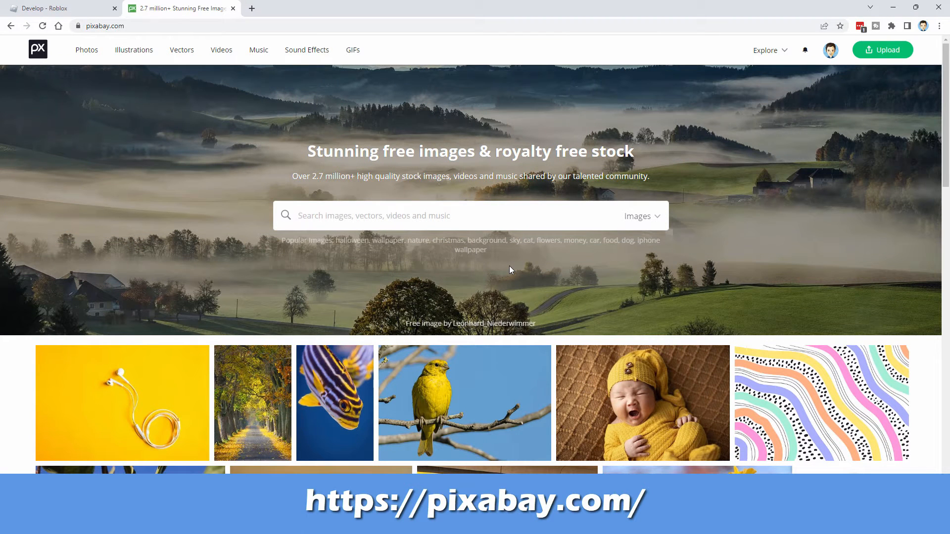
- Search Pixabay illustrations for 'fabric texture' and browse down the results
{"action": "left_click", "coordinate": [103, 26]}
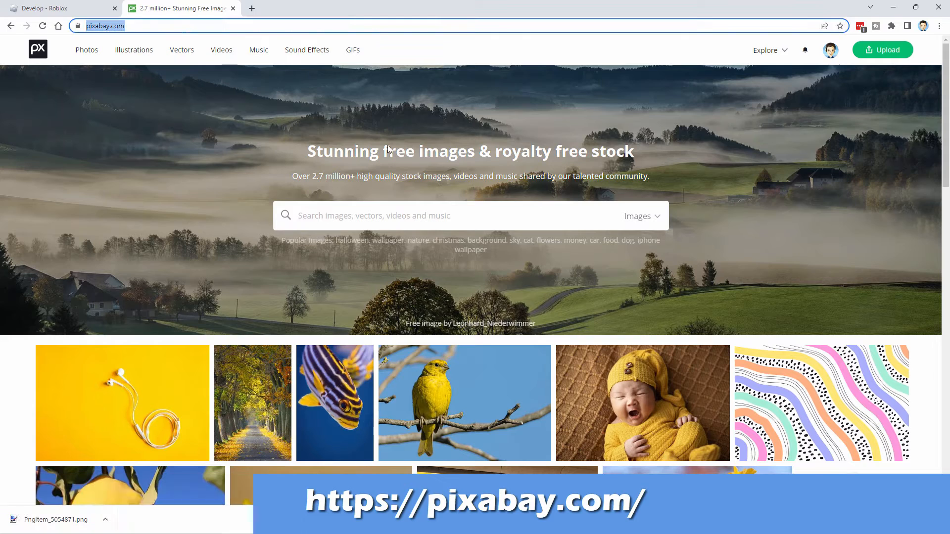
{"action": "left_click", "coordinate": [642, 216]}
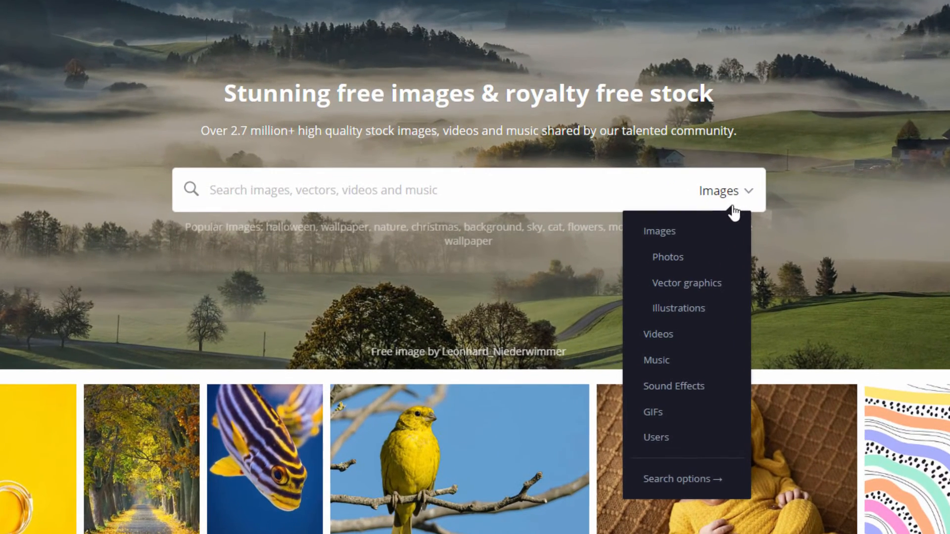
{"action": "left_click", "coordinate": [679, 308]}
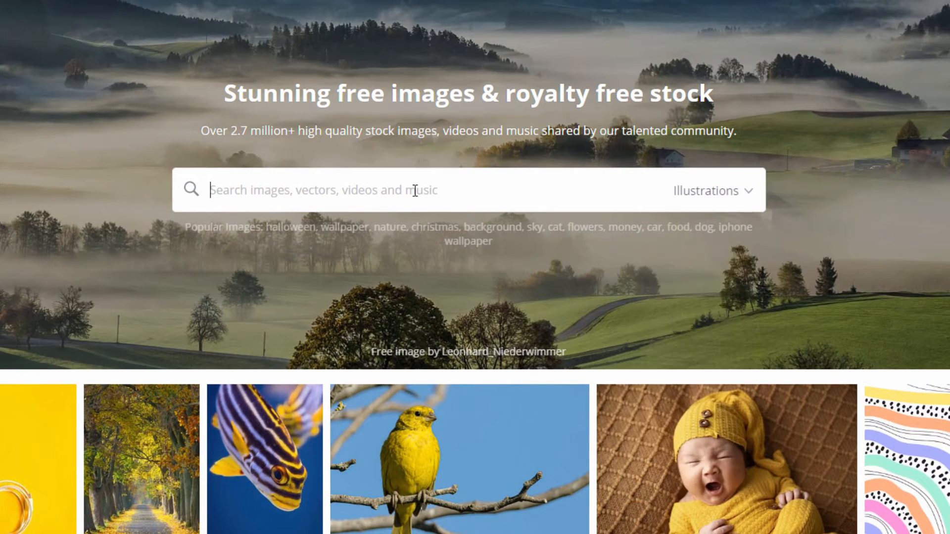
{"action": "type", "text": "fabric"}
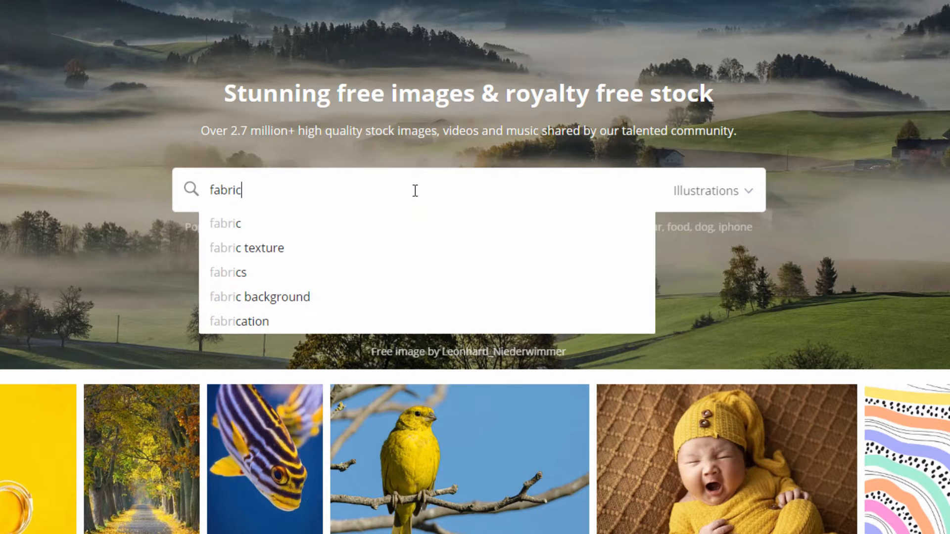
{"action": "left_click", "coordinate": [247, 248]}
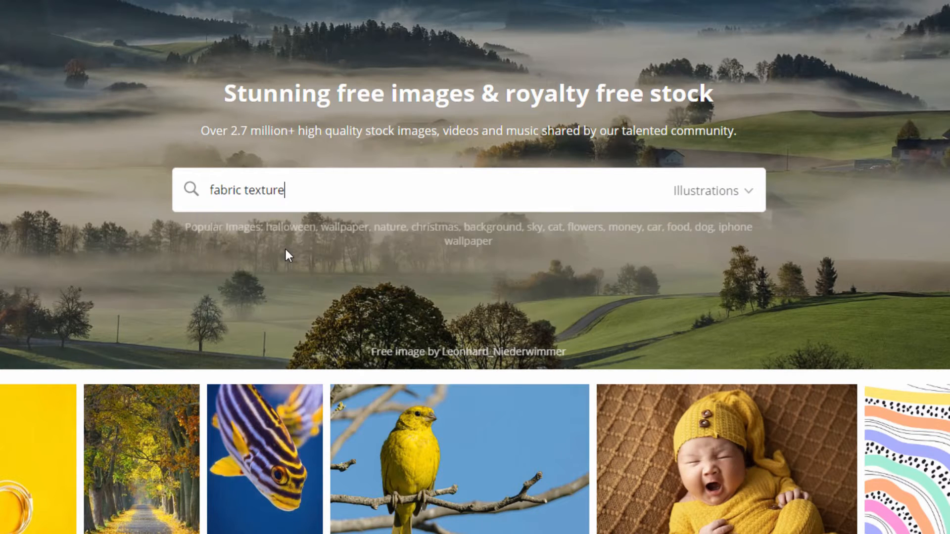
{"action": "key", "text": "Return"}
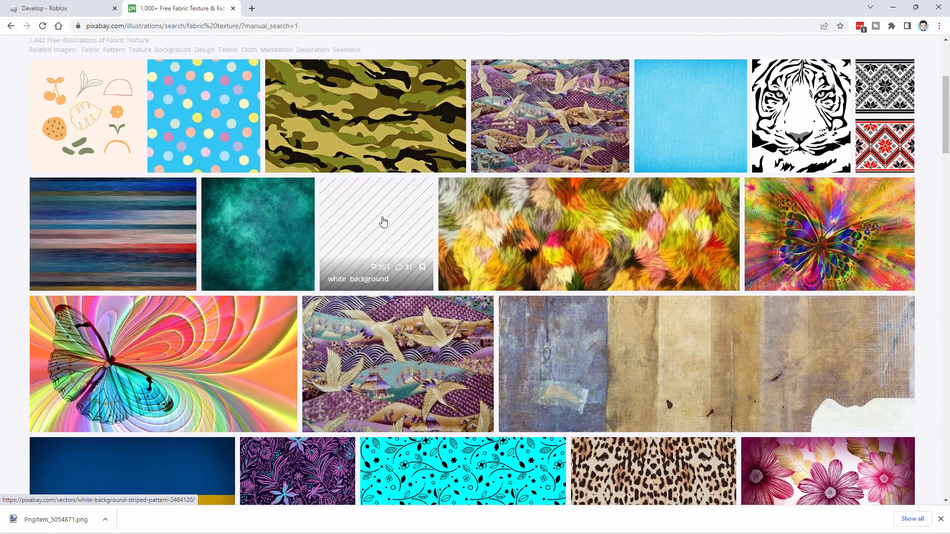
{"action": "scroll", "scroll_direction": "down", "scroll_amount": 3}
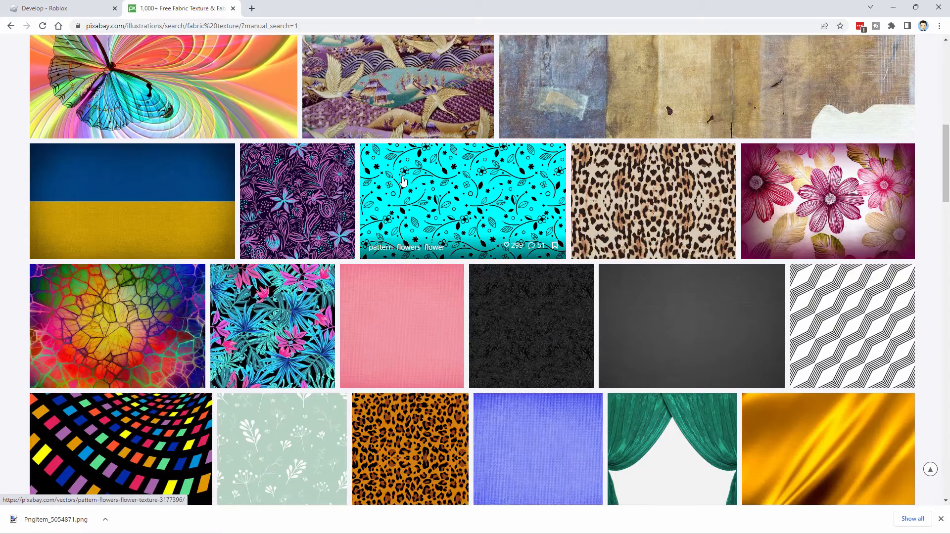
{"action": "scroll", "scroll_direction": "down", "scroll_amount": 3}
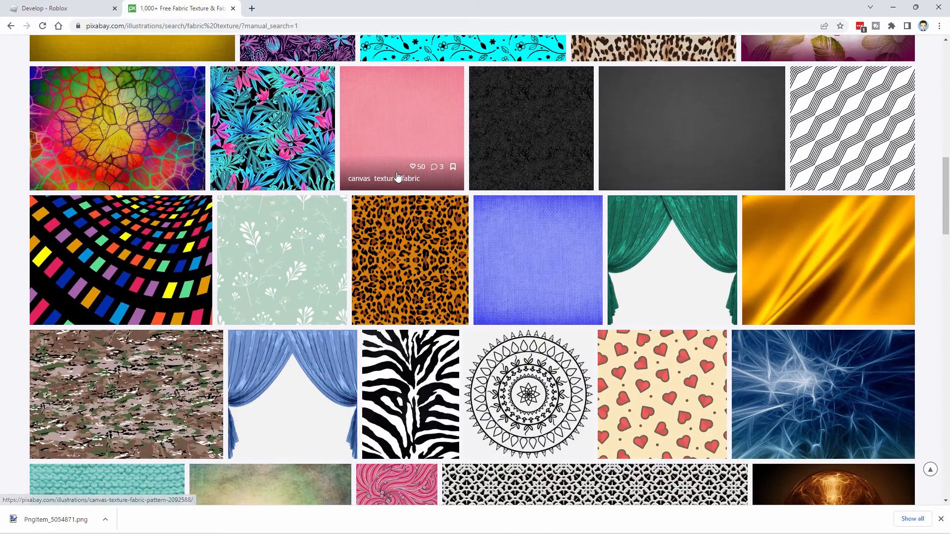
{"action": "scroll", "scroll_direction": "down", "scroll_amount": 3}
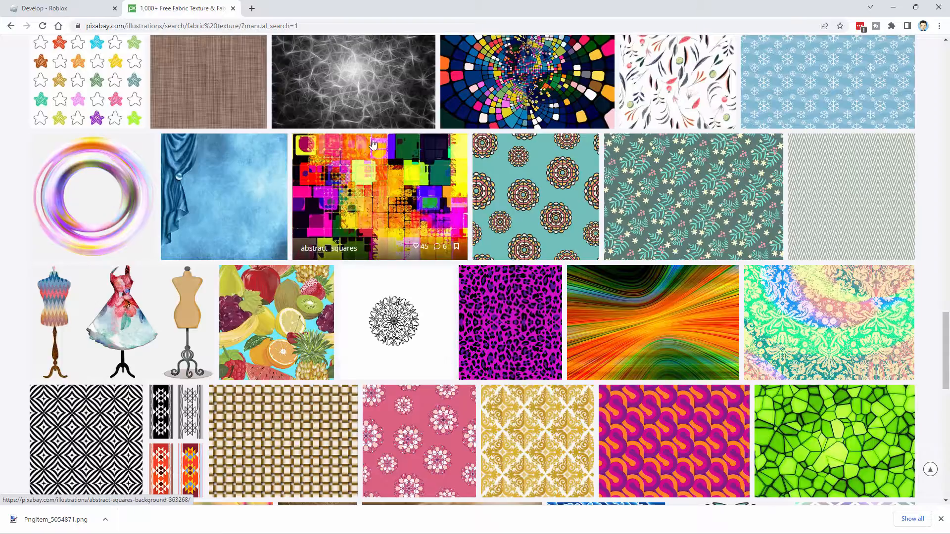
- Download the colourful abstract squares illustration at 640×463 and save it into the Shirt folder
{"action": "left_click", "coordinate": [347, 201]}
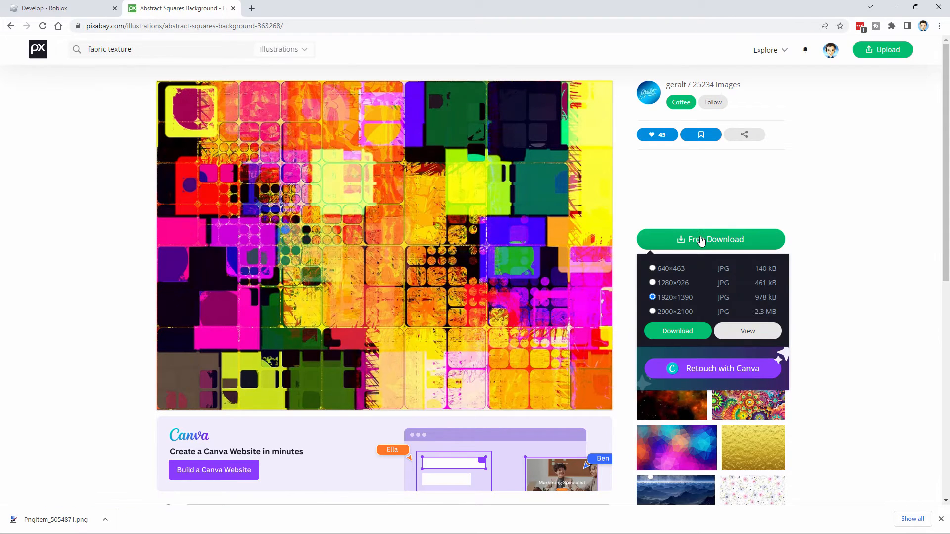
{"action": "mouse_move", "coordinate": [673, 274]}
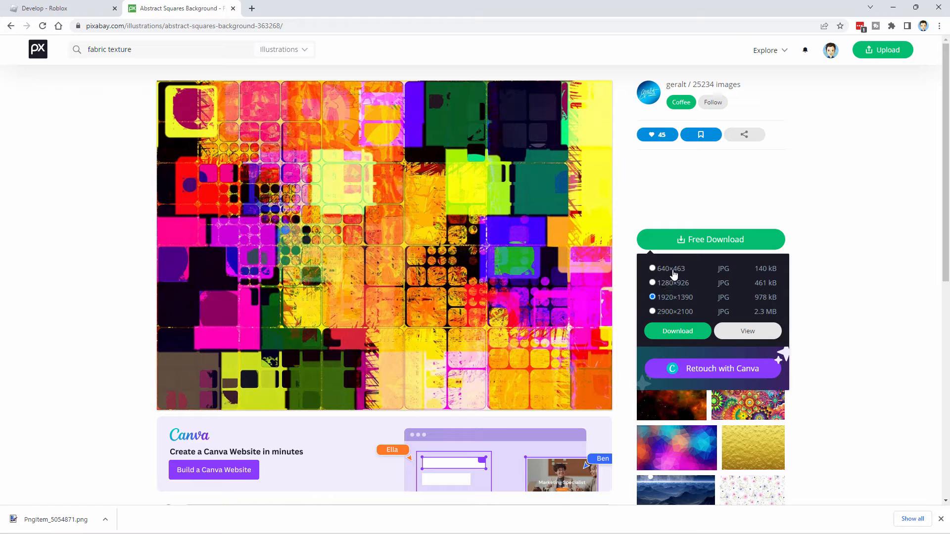
{"action": "mouse_move", "coordinate": [659, 277]}
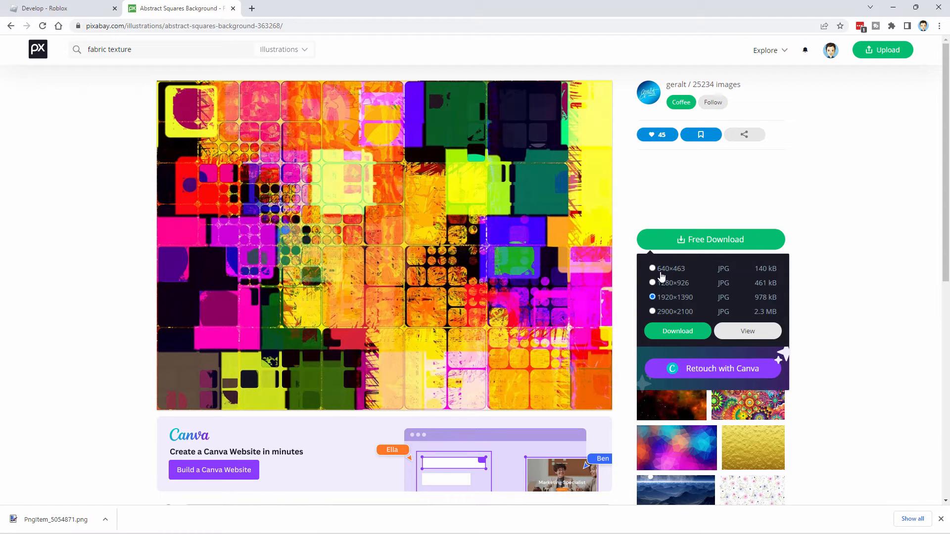
{"action": "left_click", "coordinate": [652, 268]}
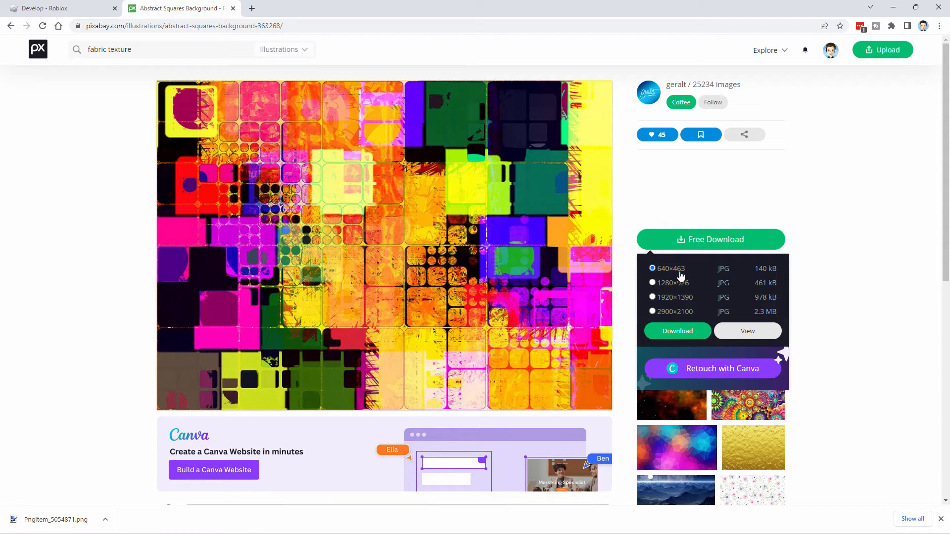
{"action": "left_click", "coordinate": [676, 331]}
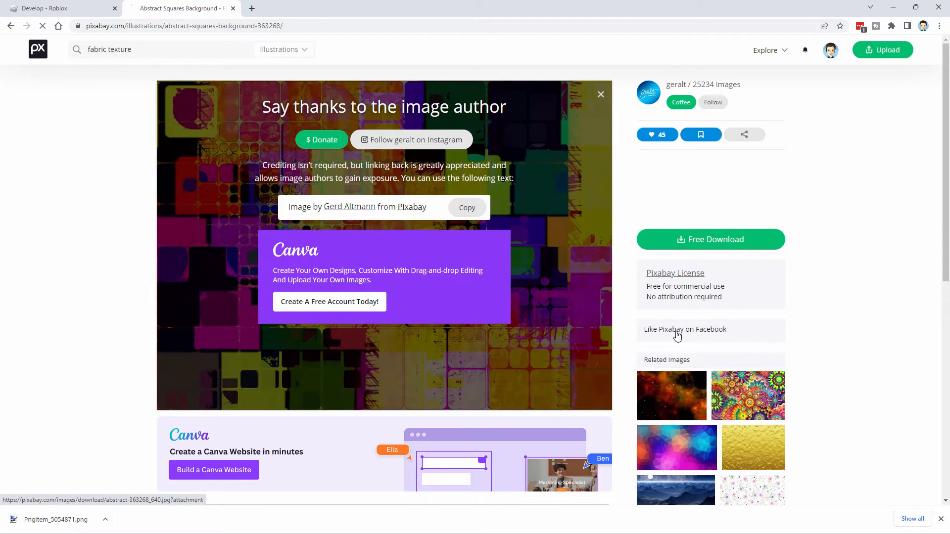
{"action": "left_click", "coordinate": [710, 238]}
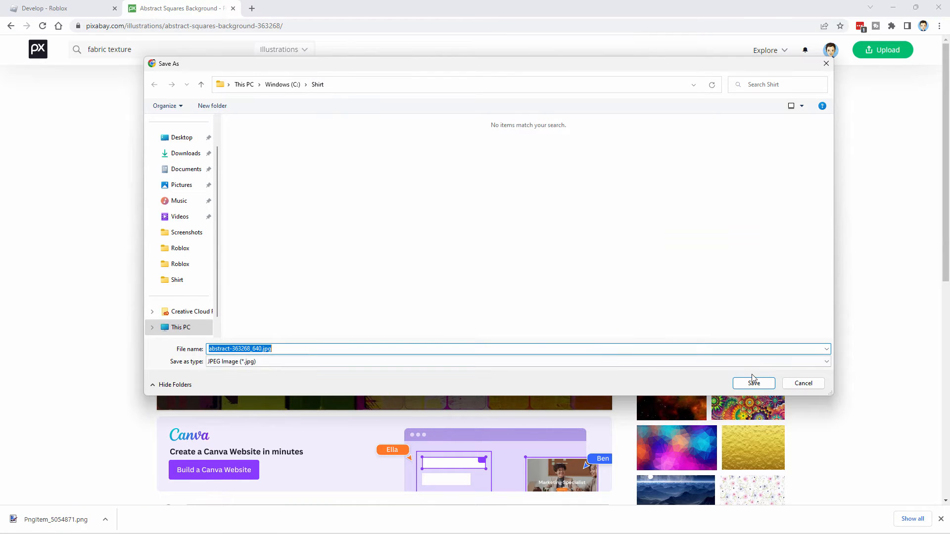
{"action": "left_click", "coordinate": [753, 383]}
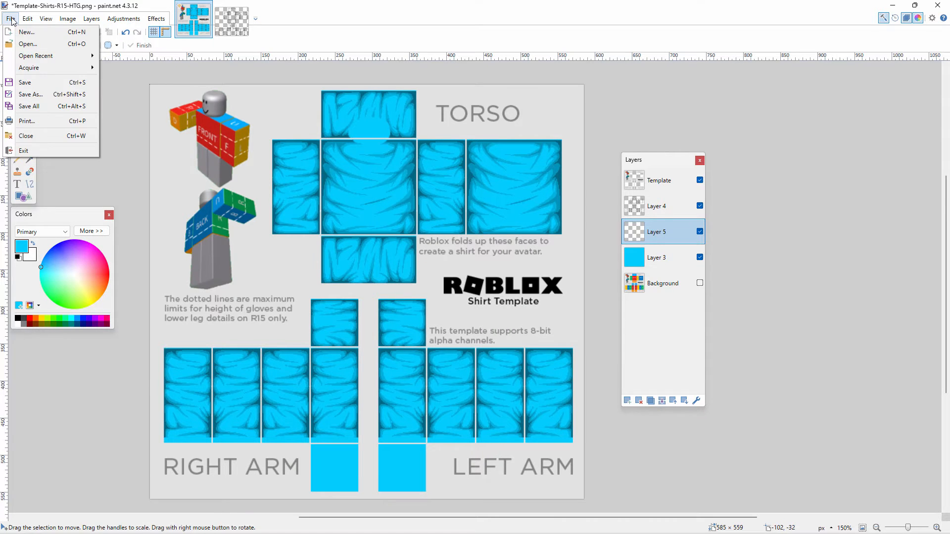
- Open abstract-363268_640.jpg from the Shirt folder in paint.net and start pasting it into the template
{"action": "left_click", "coordinate": [28, 44]}
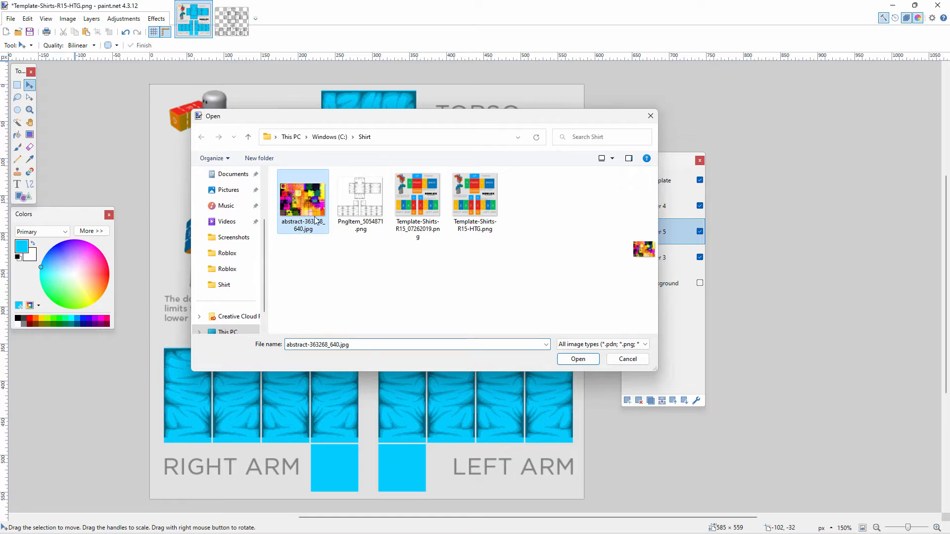
{"action": "left_click", "coordinate": [577, 359]}
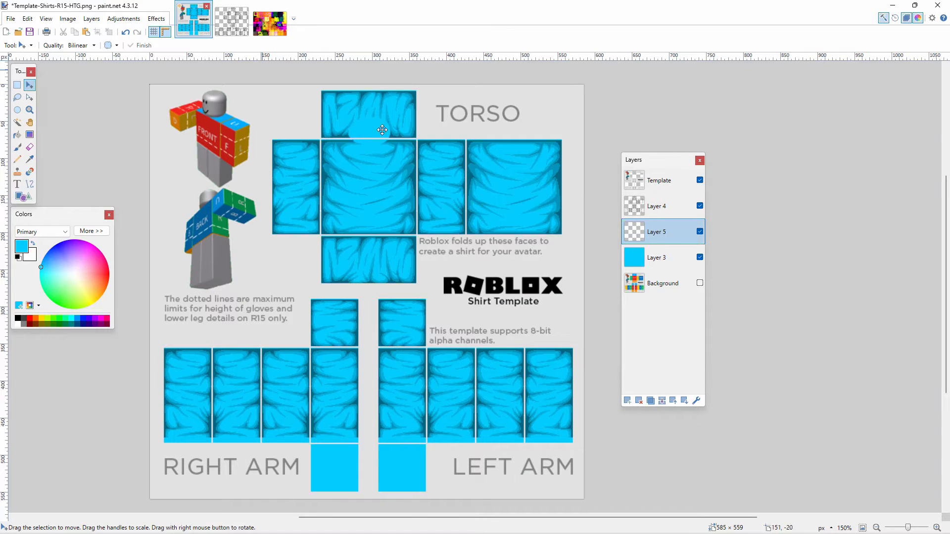
{"action": "key", "text": "ctrl+v"}
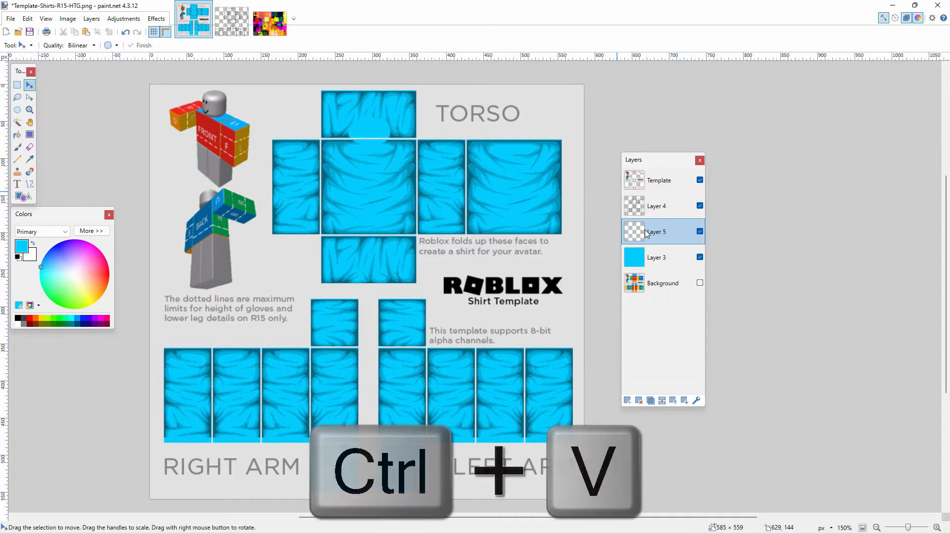
- Paste the abstract squares onto Layer 5, keeping canvas size, and stretch it over the torso and arm pieces
{"action": "key", "text": "ctrl+v"}
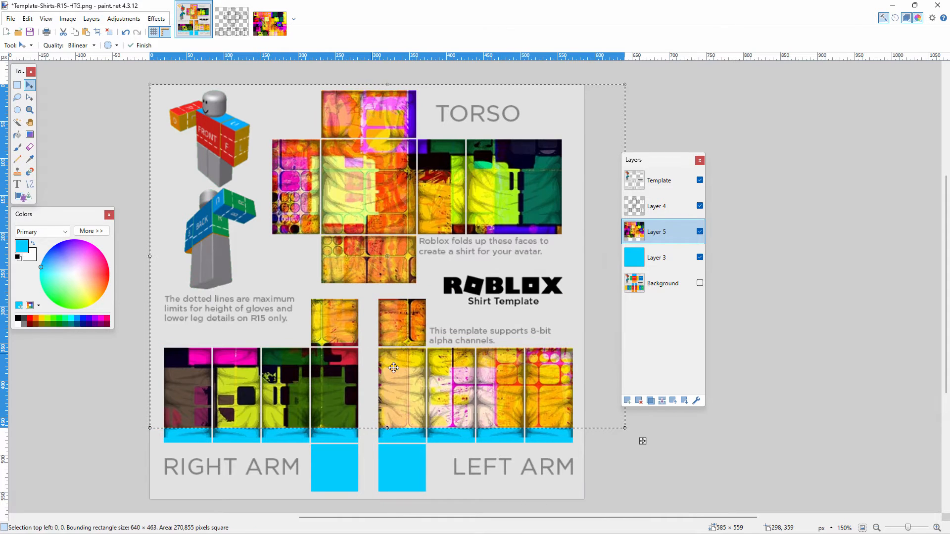
{"action": "mouse_move", "coordinate": [627, 157]}
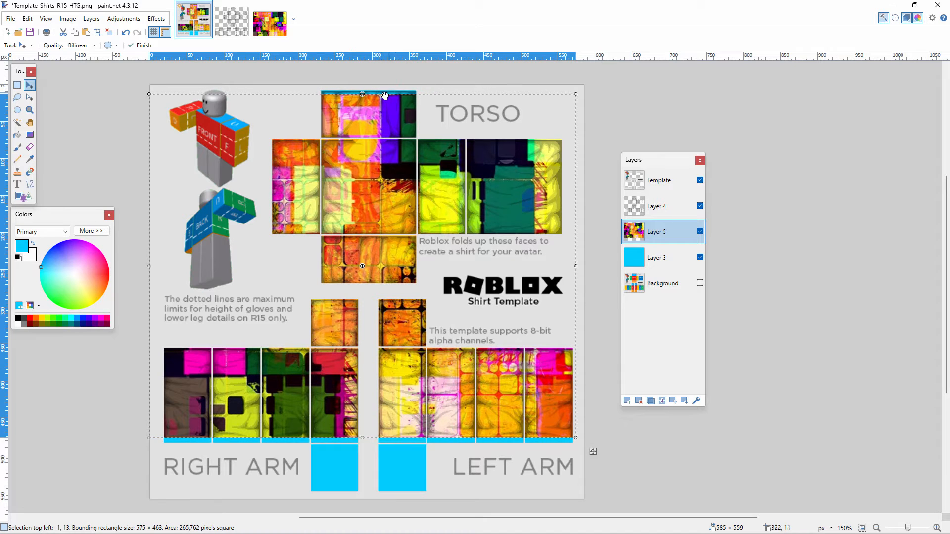
{"action": "left_click_drag", "start_coordinate": [362, 96], "coordinate": [362, 91]}
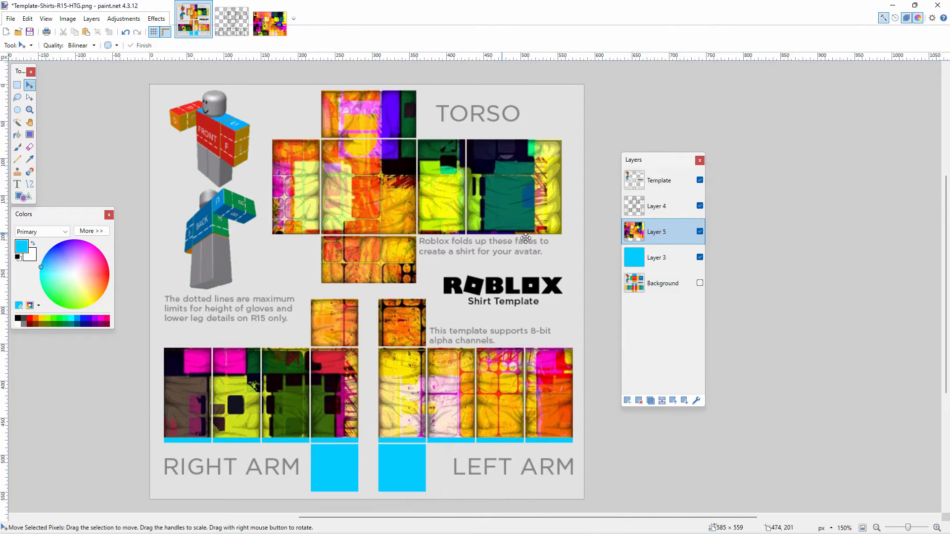
- Hide the solid blue Layer 3 so only the abstract pattern covers the template
{"action": "left_click", "coordinate": [700, 258]}
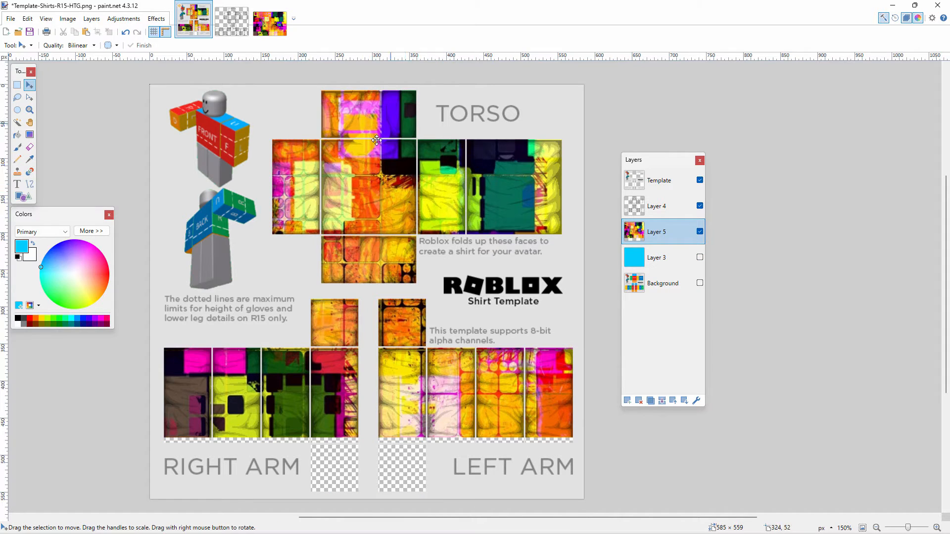
{"action": "mouse_move", "coordinate": [474, 133]}
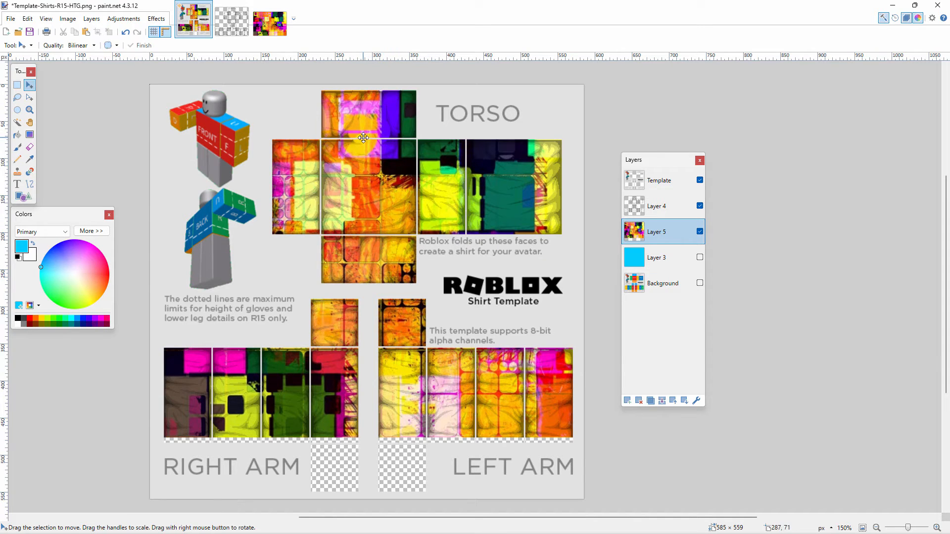
- Select an oval neck area on the front torso with Ellipse Select and delete the pattern inside it on Layer 5
{"action": "left_click", "coordinate": [29, 109]}
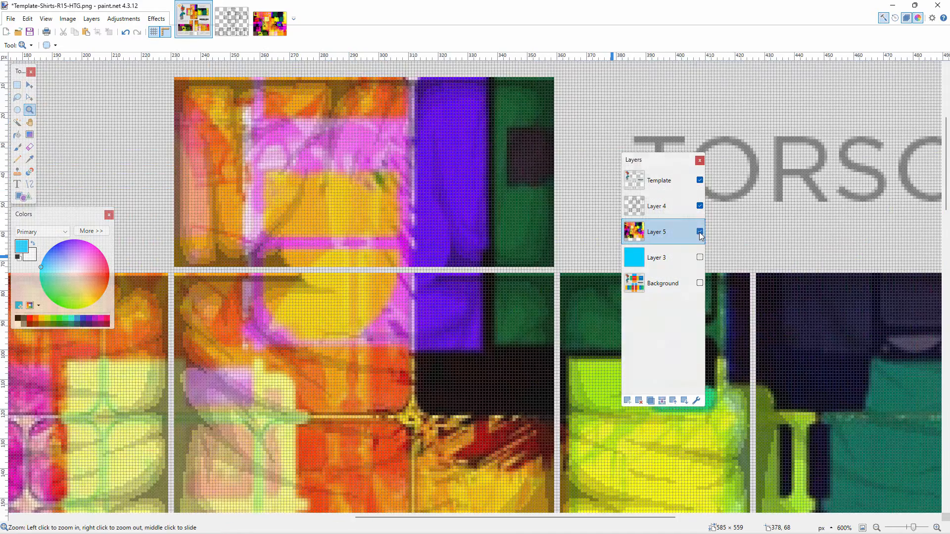
{"action": "left_click", "coordinate": [700, 231]}
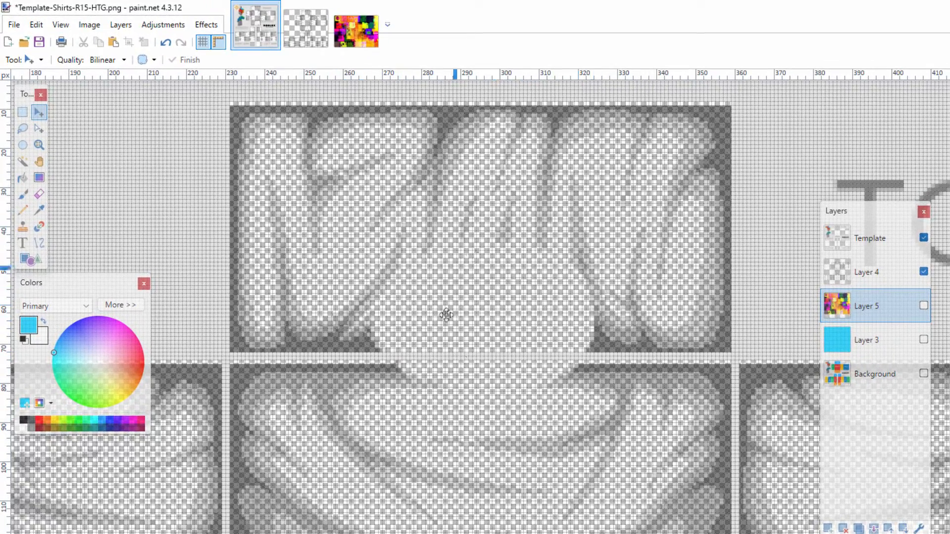
{"action": "left_click", "coordinate": [23, 145]}
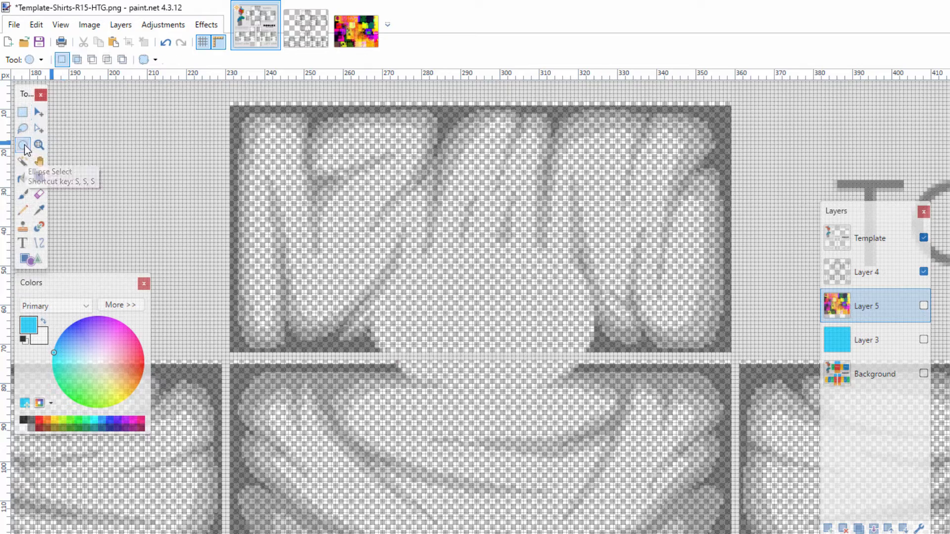
{"action": "left_click", "coordinate": [22, 144]}
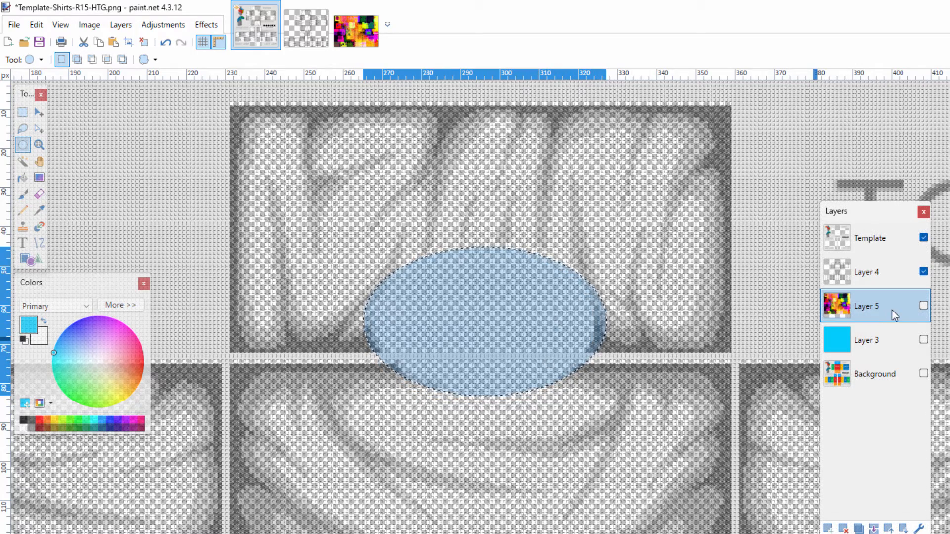
{"action": "left_click", "coordinate": [923, 306]}
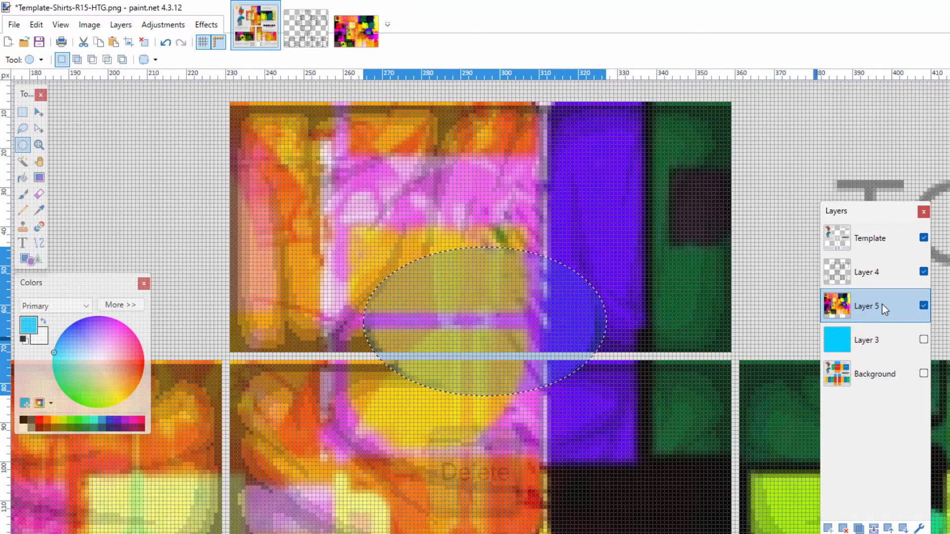
{"action": "key", "text": "Delete"}
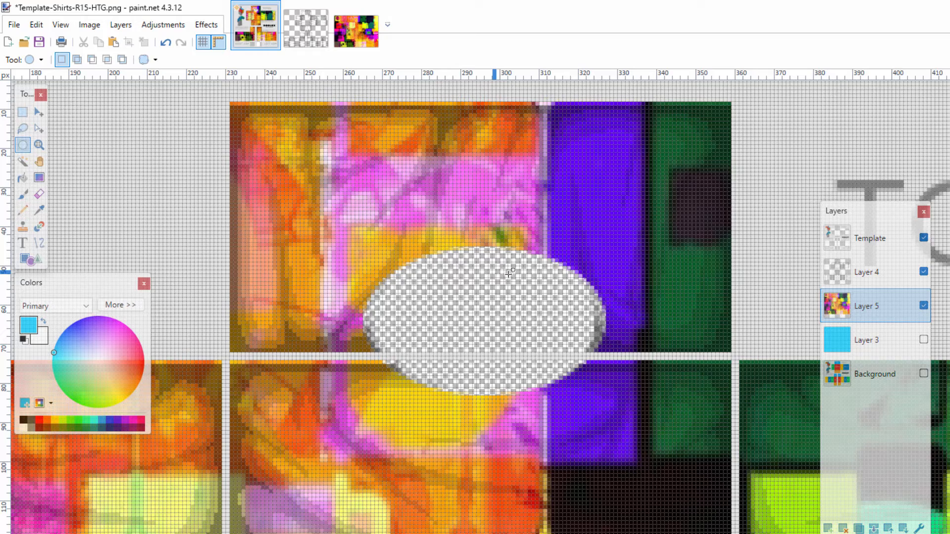
{"action": "left_click", "coordinate": [61, 24]}
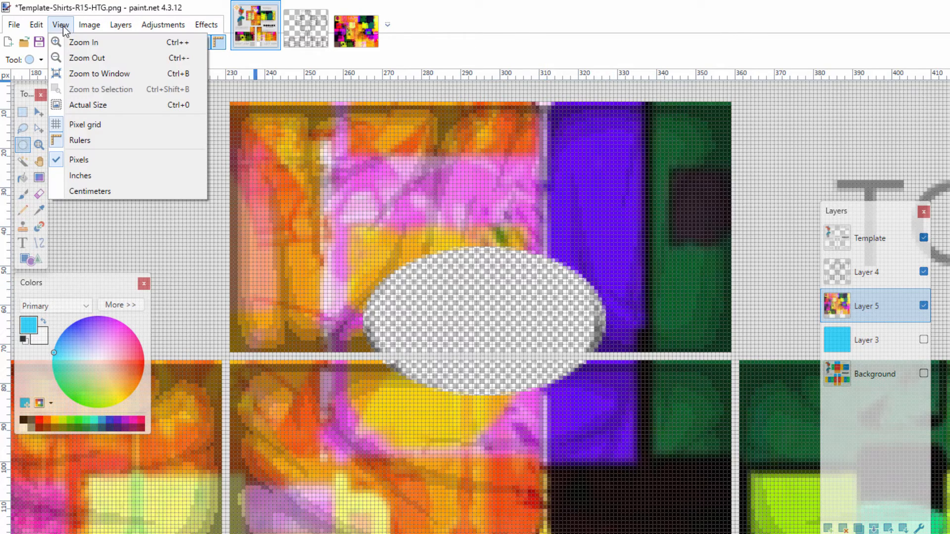
- Add a new Layer 6 and set up the Paintbrush with width 10 for the white torso stripe
{"action": "left_click", "coordinate": [99, 73]}
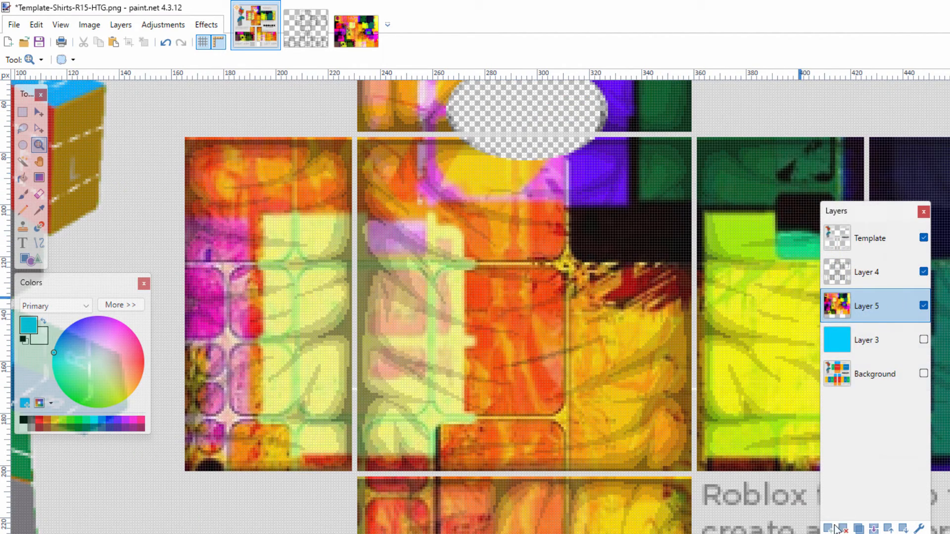
{"action": "left_click", "coordinate": [835, 528]}
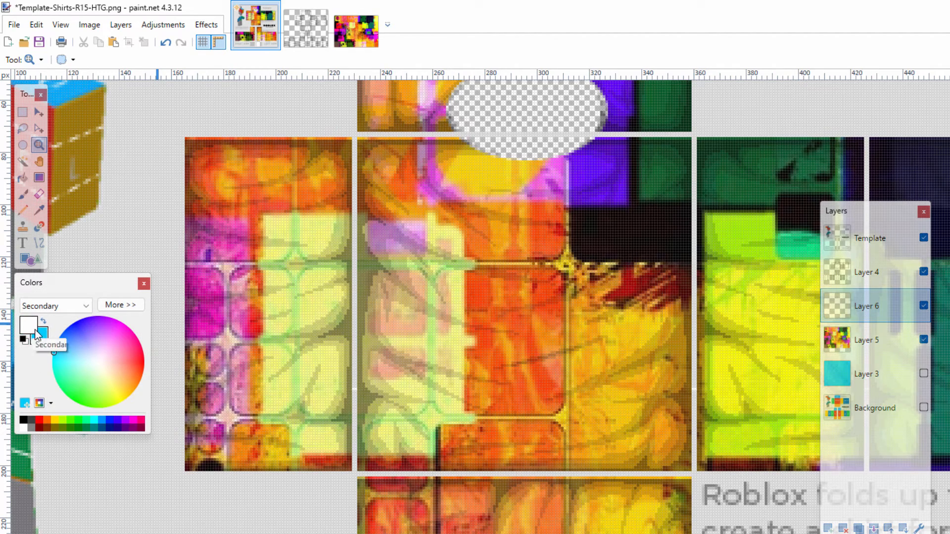
{"action": "left_click", "coordinate": [23, 194]}
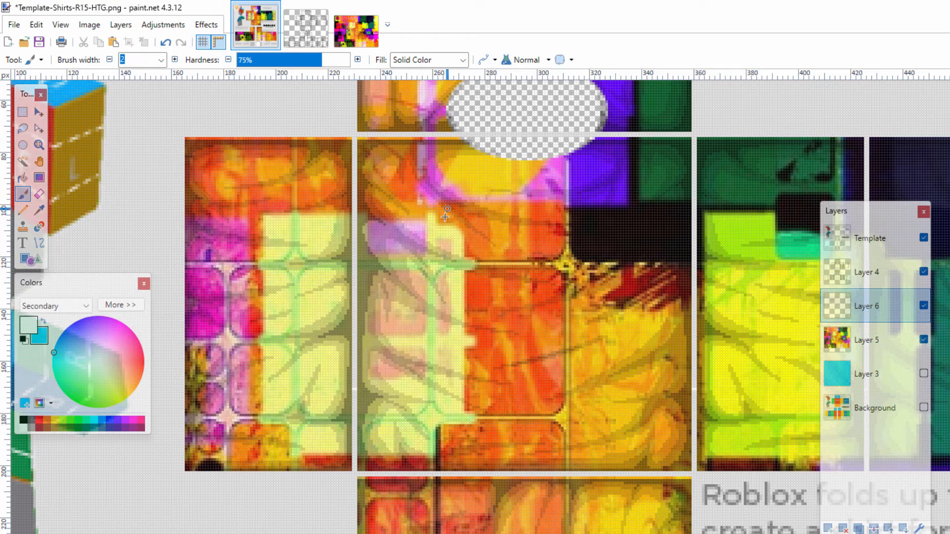
{"action": "left_click", "coordinate": [162, 61]}
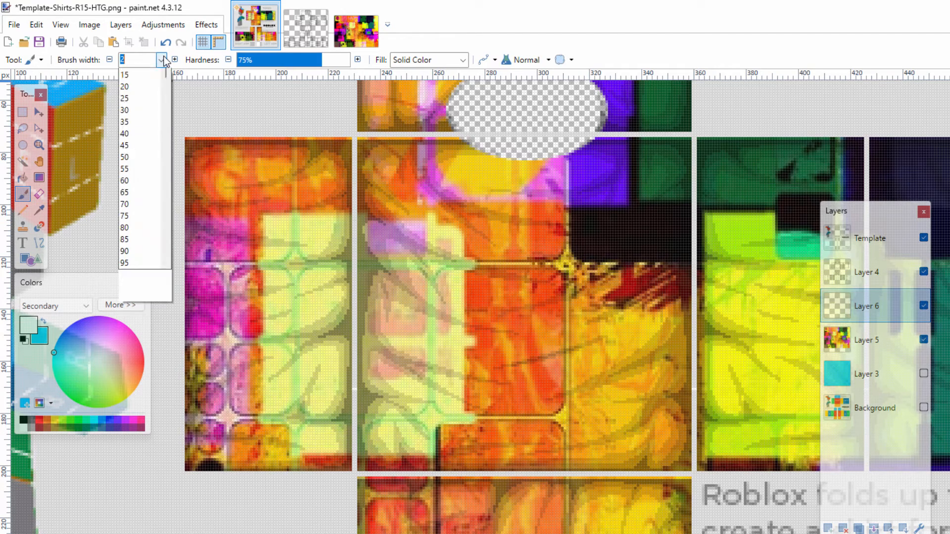
{"action": "scroll", "scroll_direction": "up", "scroll_amount": 3}
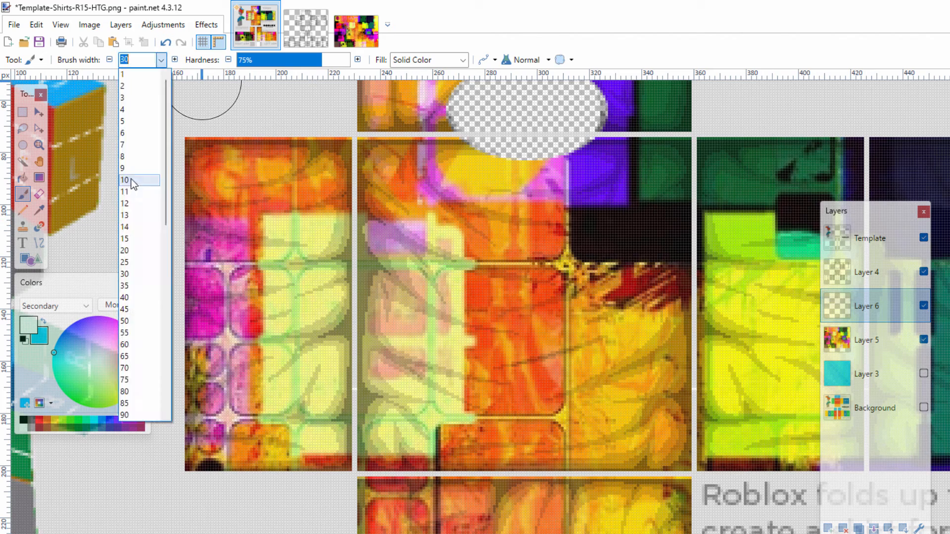
{"action": "left_click", "coordinate": [125, 180]}
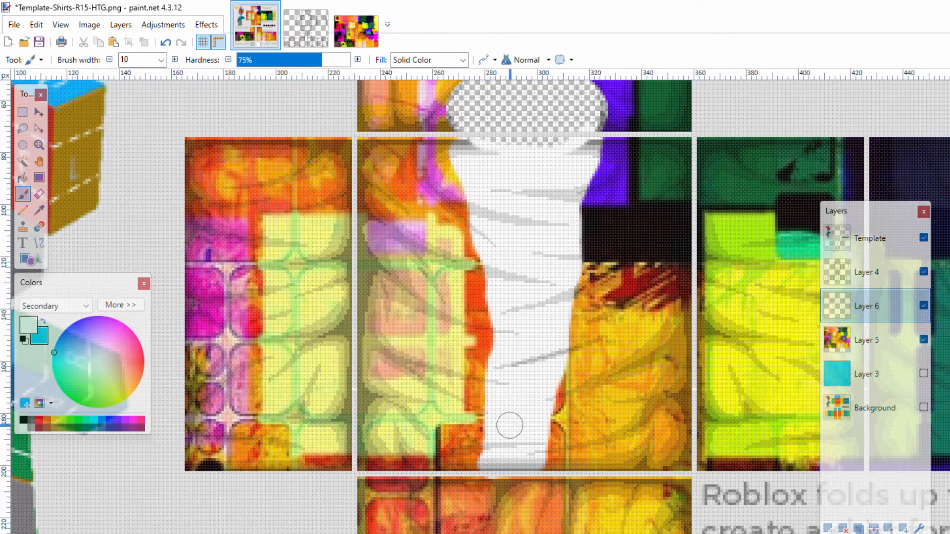
{"action": "mouse_move", "coordinate": [490, 176]}
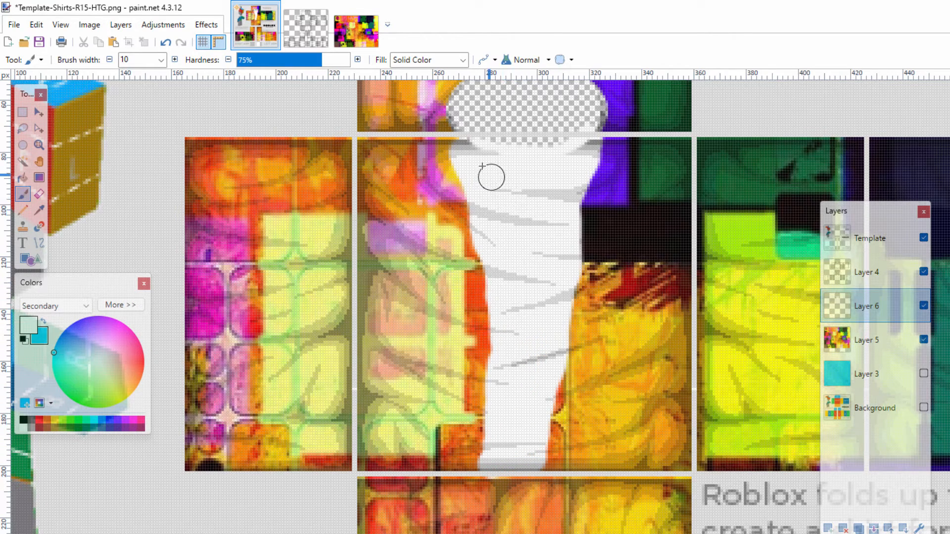
{"action": "mouse_move", "coordinate": [557, 221]}
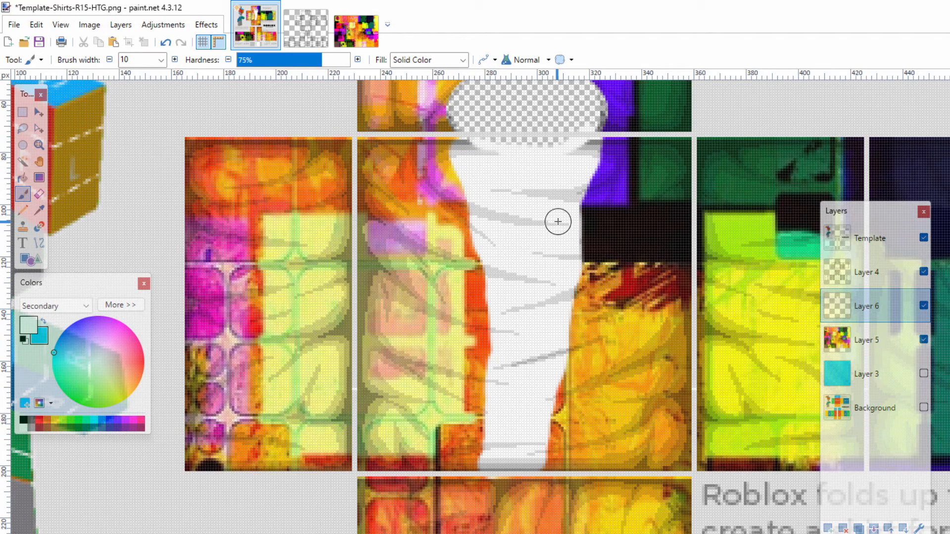
{"action": "mouse_move", "coordinate": [482, 225]}
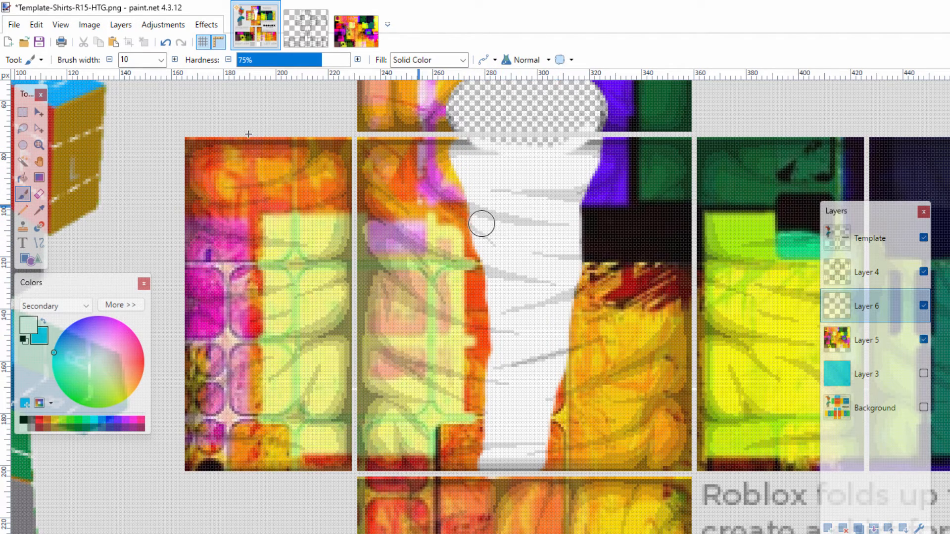
- Set the brush to width 4, dark grey colour and a fill pattern for outlining the stripe edges
{"action": "left_click", "coordinate": [161, 59]}
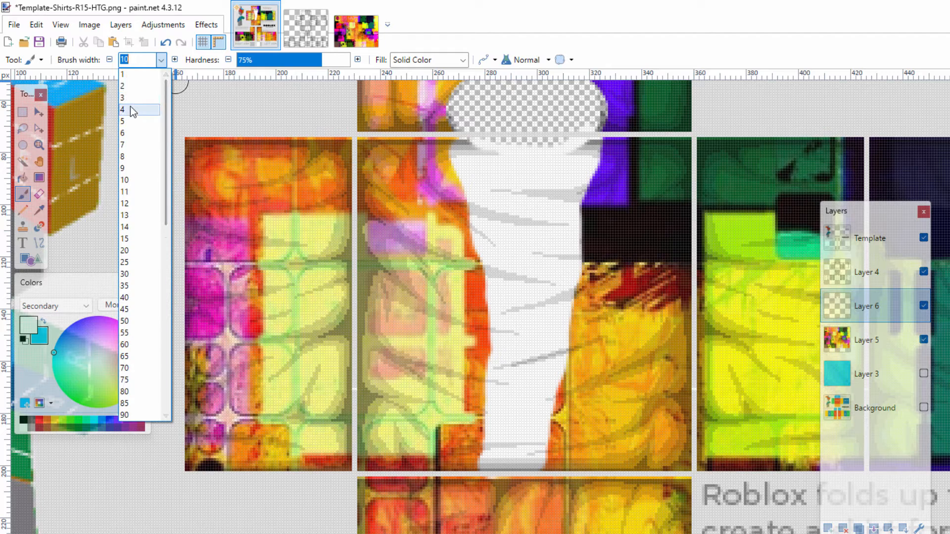
{"action": "left_click", "coordinate": [122, 110]}
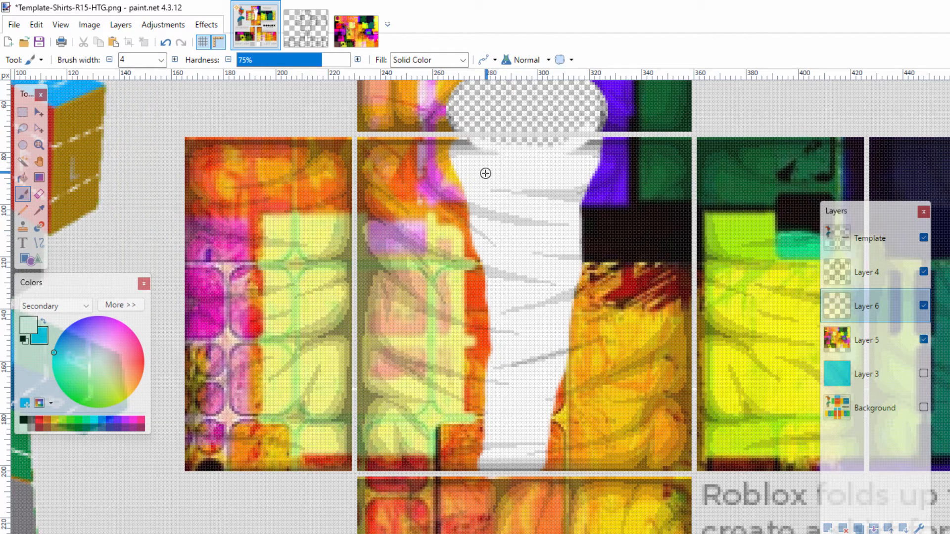
{"action": "left_click", "coordinate": [24, 422]}
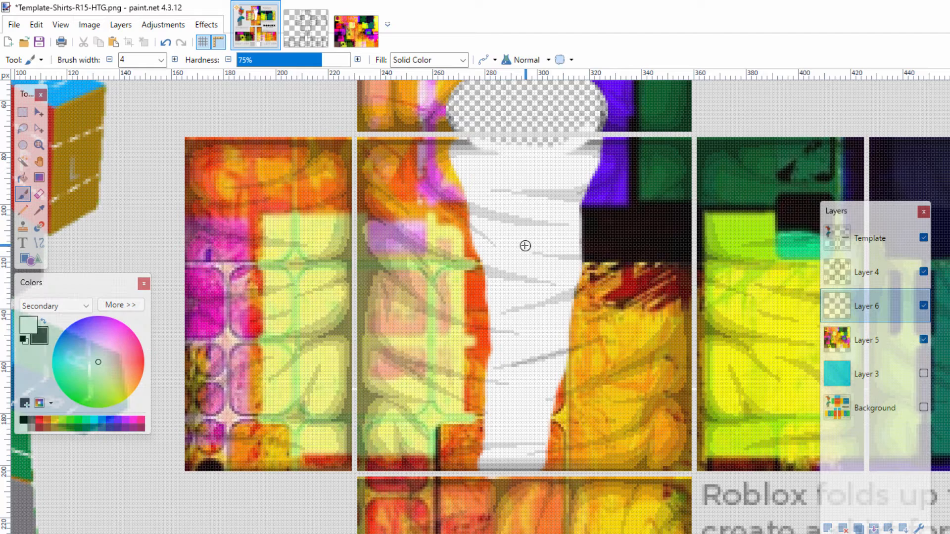
{"action": "mouse_move", "coordinate": [502, 207]}
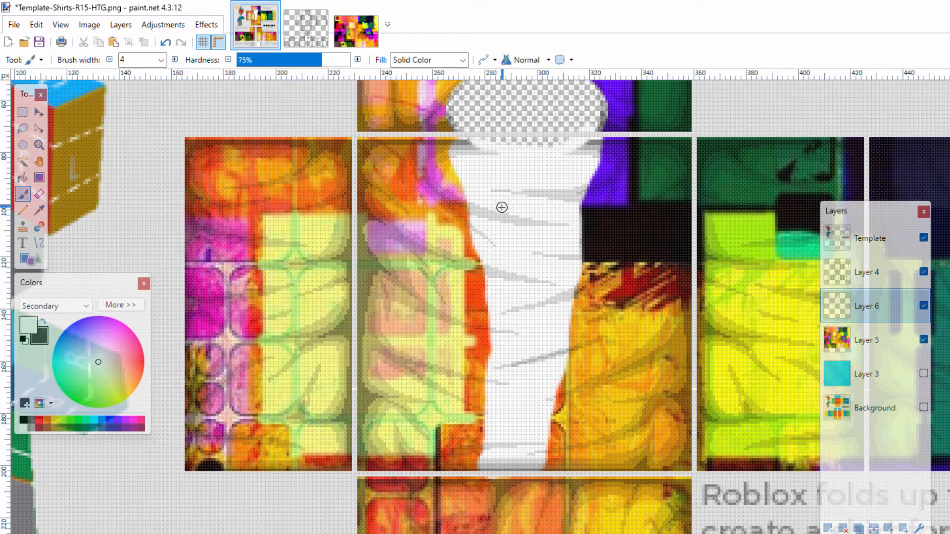
{"action": "left_click", "coordinate": [463, 59]}
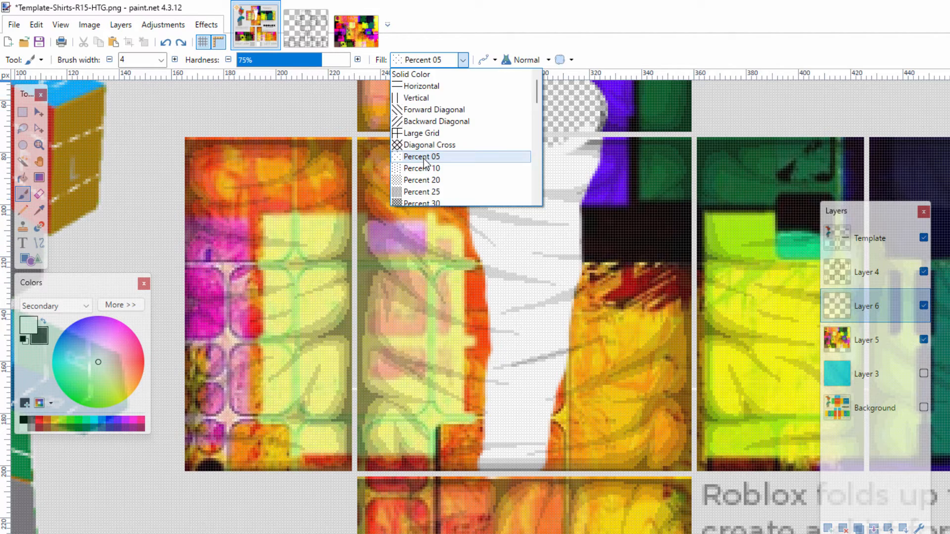
{"action": "left_click", "coordinate": [422, 157]}
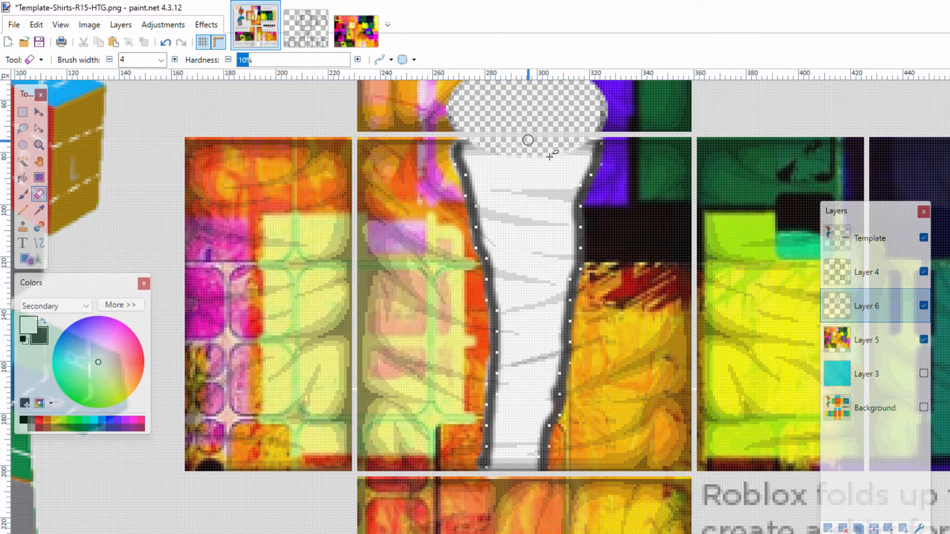
{"action": "mouse_move", "coordinate": [61, 24]}
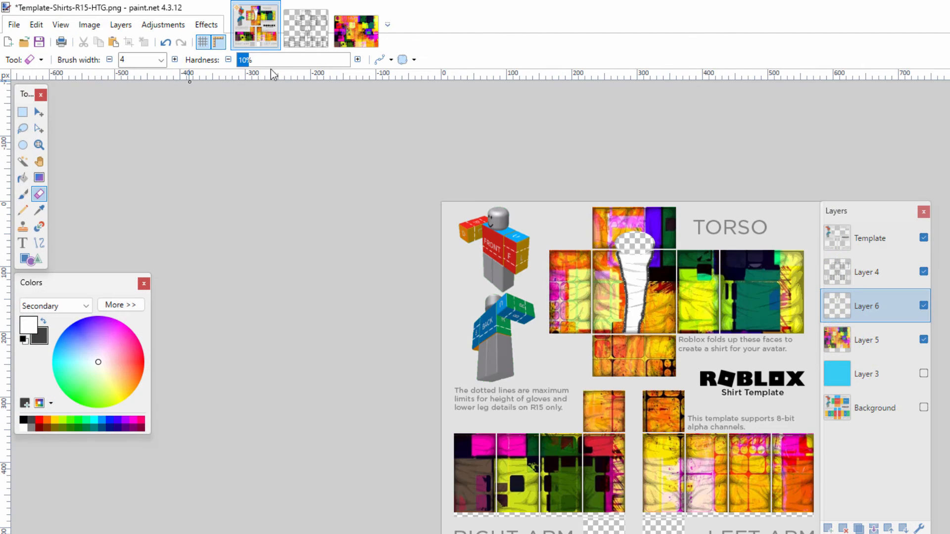
{"action": "left_click", "coordinate": [39, 144]}
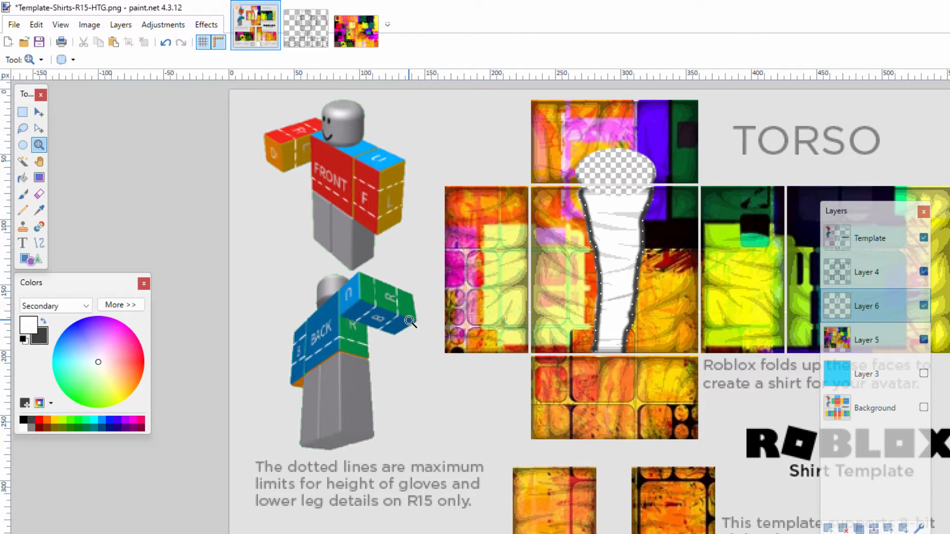
{"action": "mouse_move", "coordinate": [132, 113]}
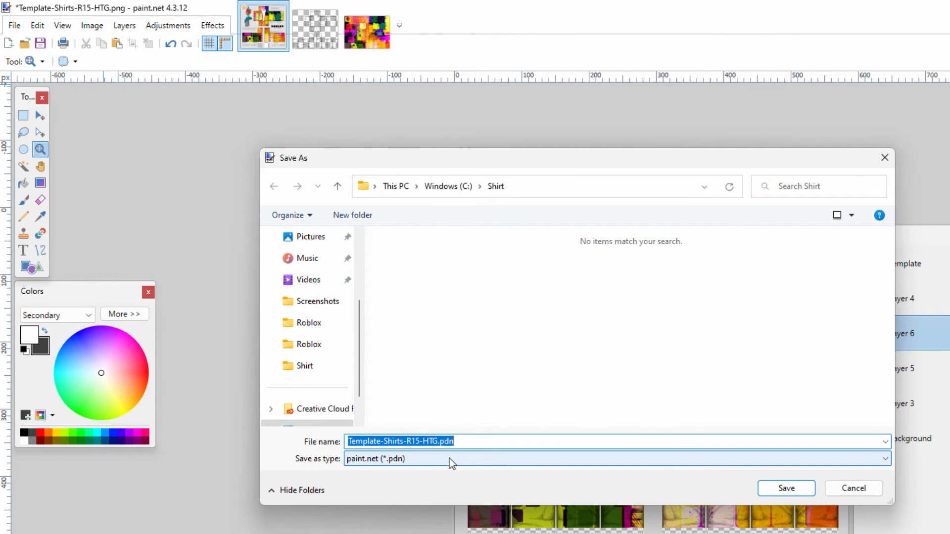
- Save the shirt as Template-Shirts-R15-HTG.png in the Shirt folder, flattening the layers
{"action": "left_click", "coordinate": [784, 487]}
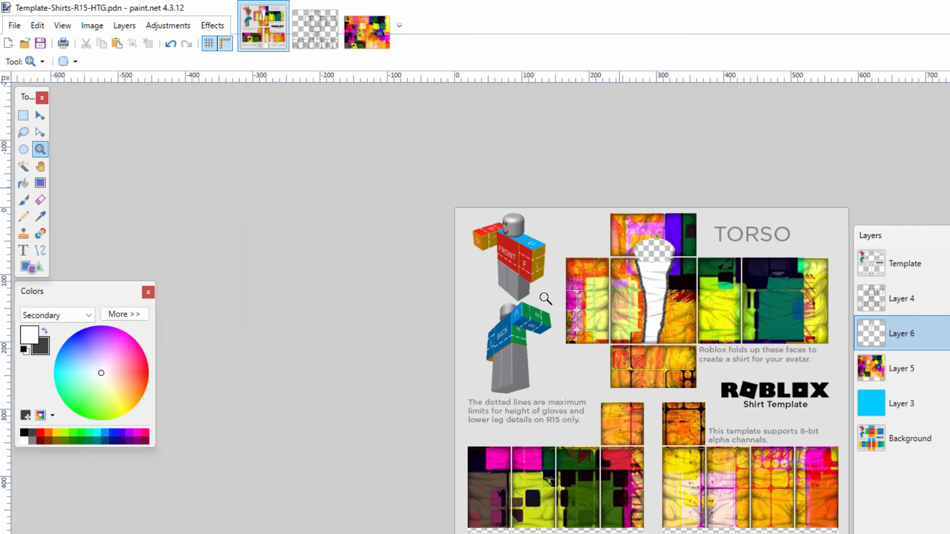
{"action": "mouse_move", "coordinate": [658, 280]}
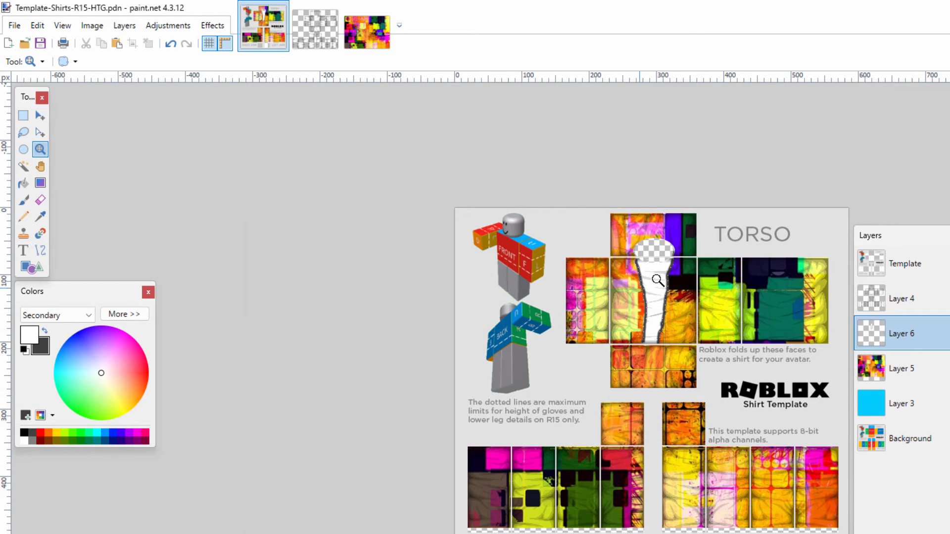
{"action": "mouse_move", "coordinate": [360, 291]}
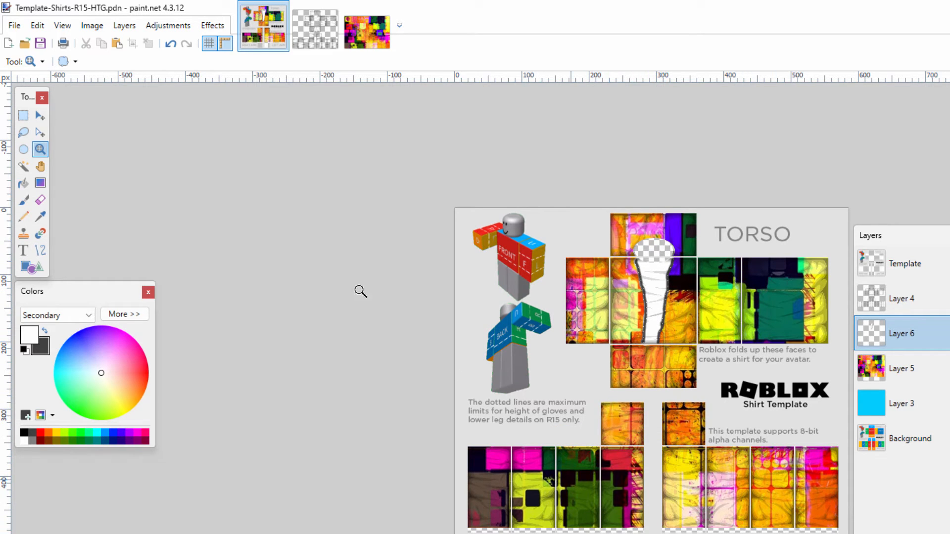
{"action": "left_click", "coordinate": [40, 42]}
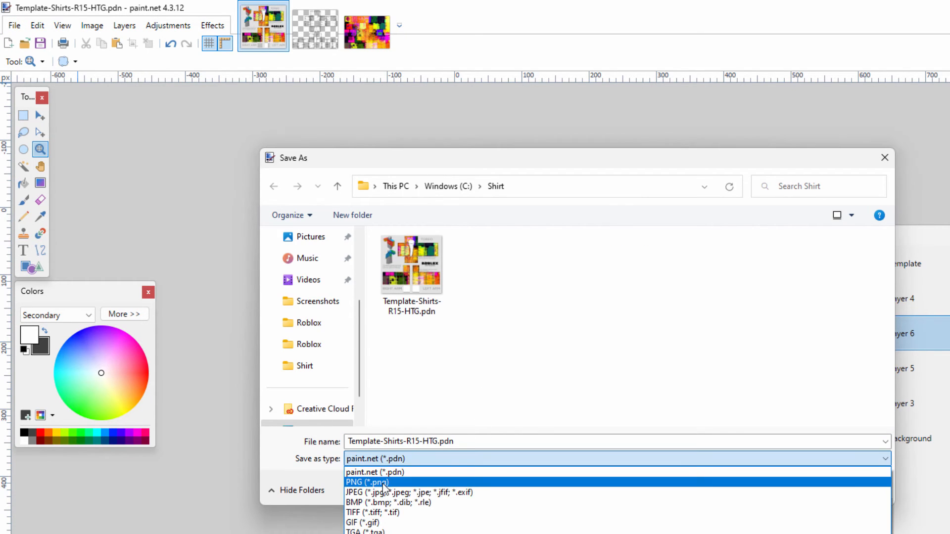
{"action": "left_click", "coordinate": [367, 482]}
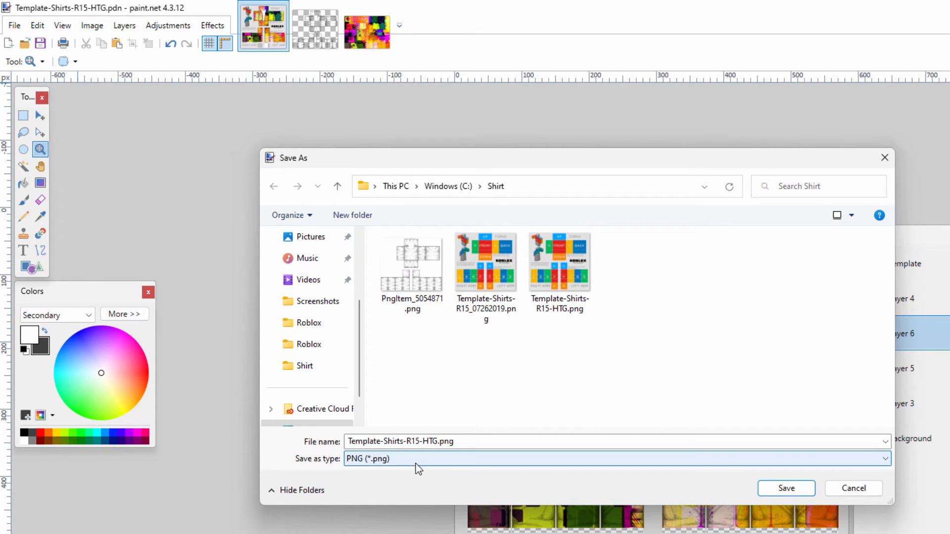
{"action": "left_click", "coordinate": [785, 487]}
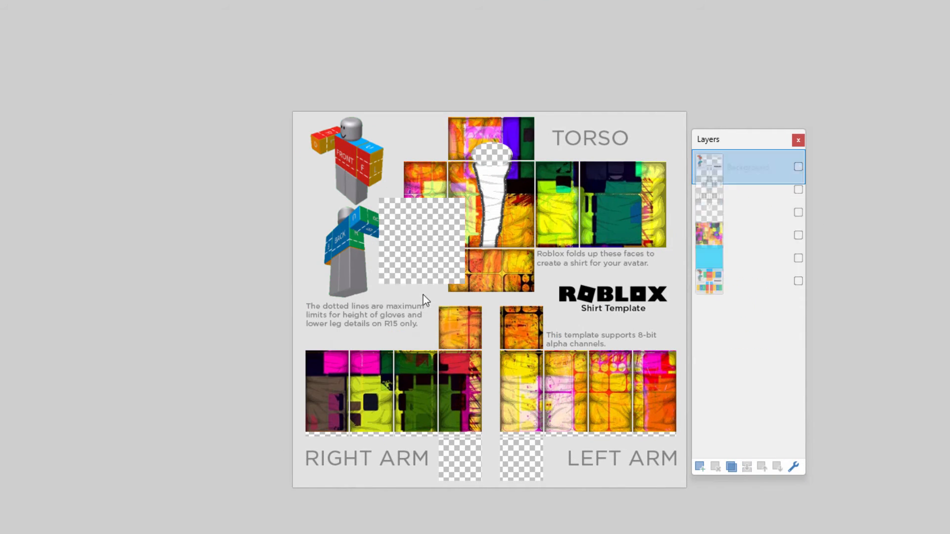
{"action": "left_click", "coordinate": [797, 166]}
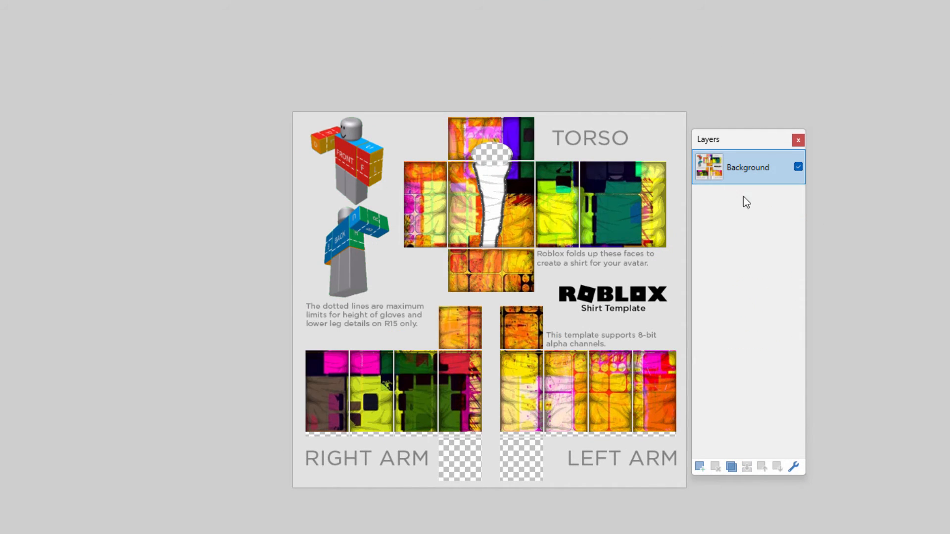
{"action": "mouse_move", "coordinate": [726, 320]}
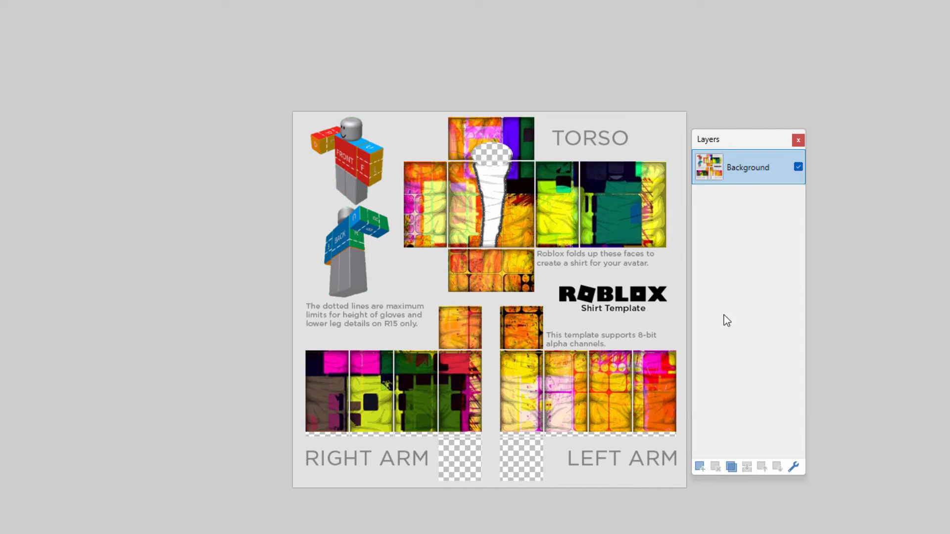
{"action": "mouse_move", "coordinate": [708, 333]}
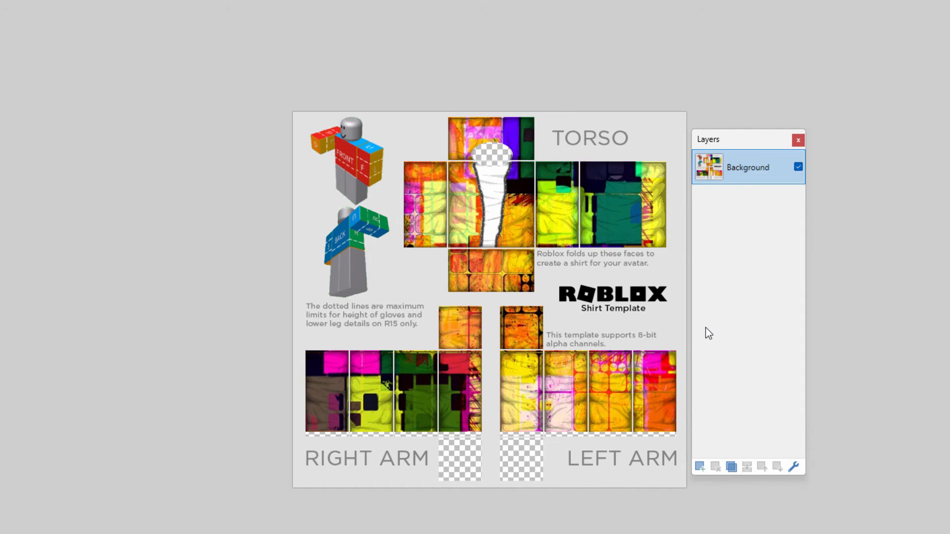
{"action": "mouse_move", "coordinate": [268, 226]}
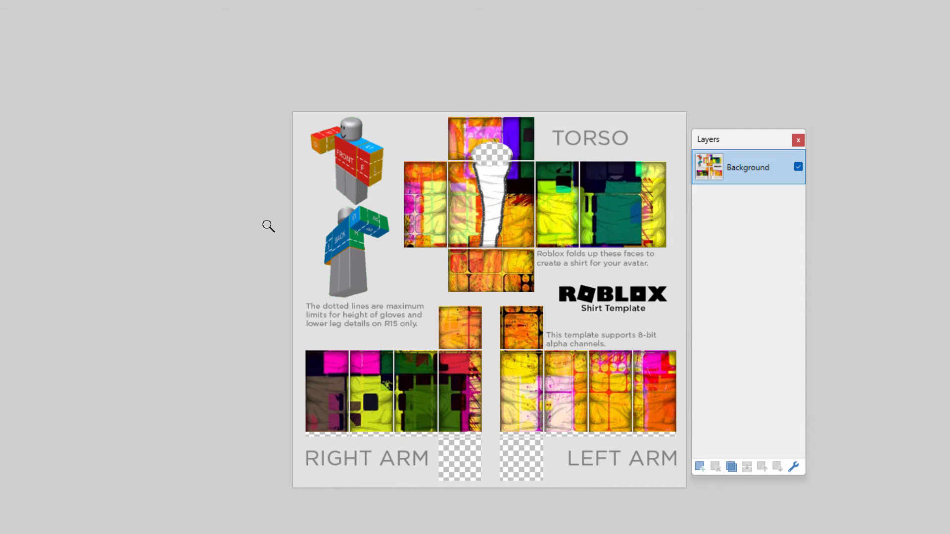
{"action": "mouse_move", "coordinate": [255, 228]}
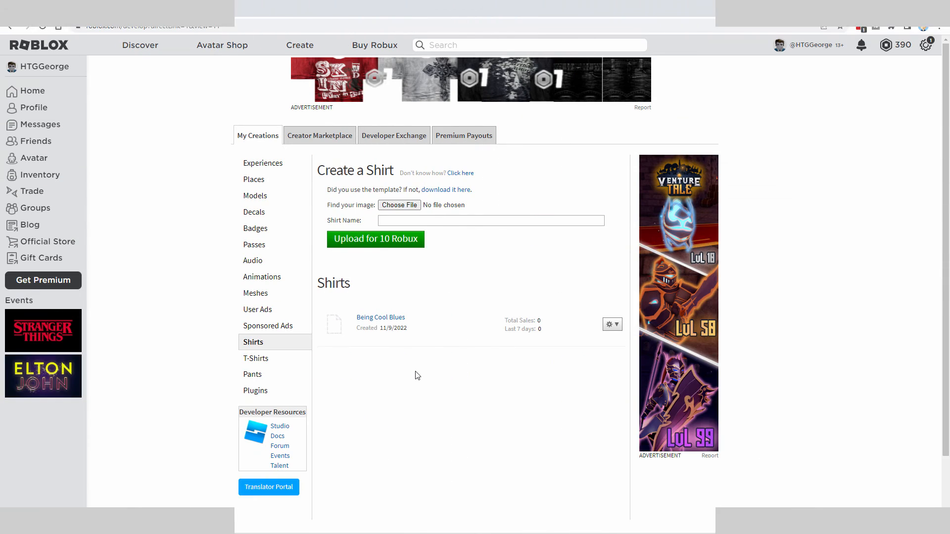
- Upload Template-Shirts-R15-HTG.png as a new shirt for 10 Robux and confirm payment
{"action": "scroll", "scroll_direction": "down", "scroll_amount": 3}
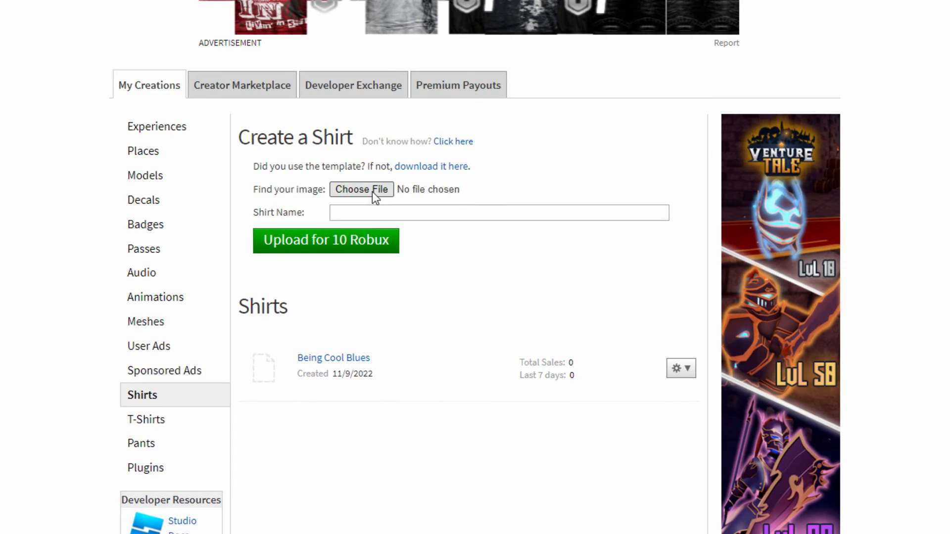
{"action": "left_click", "coordinate": [360, 189]}
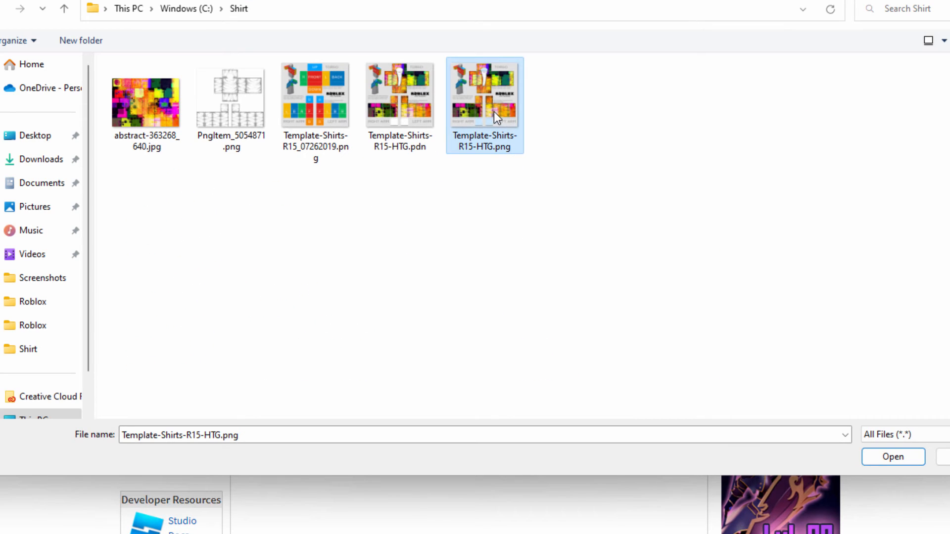
{"action": "left_click", "coordinate": [892, 457]}
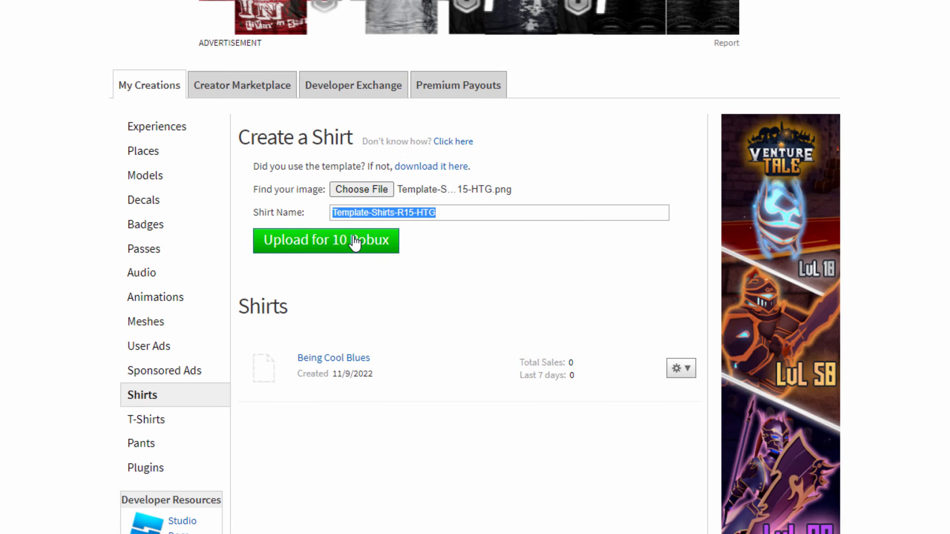
{"action": "mouse_move", "coordinate": [410, 257]}
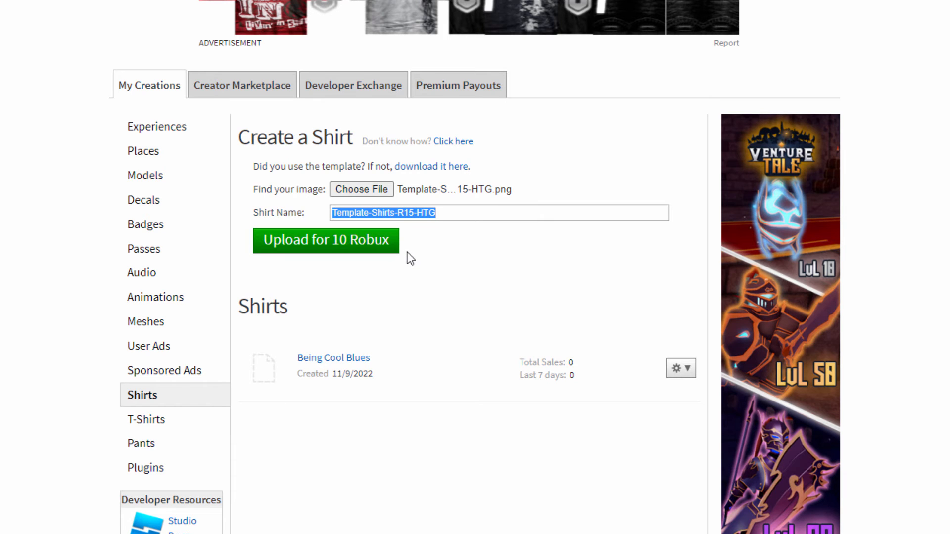
{"action": "mouse_move", "coordinate": [327, 245]}
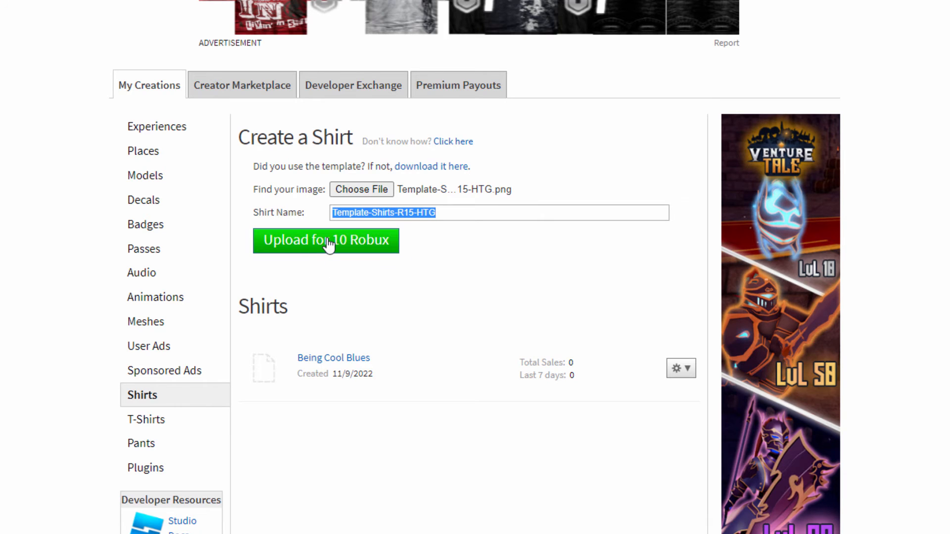
{"action": "left_click", "coordinate": [326, 240]}
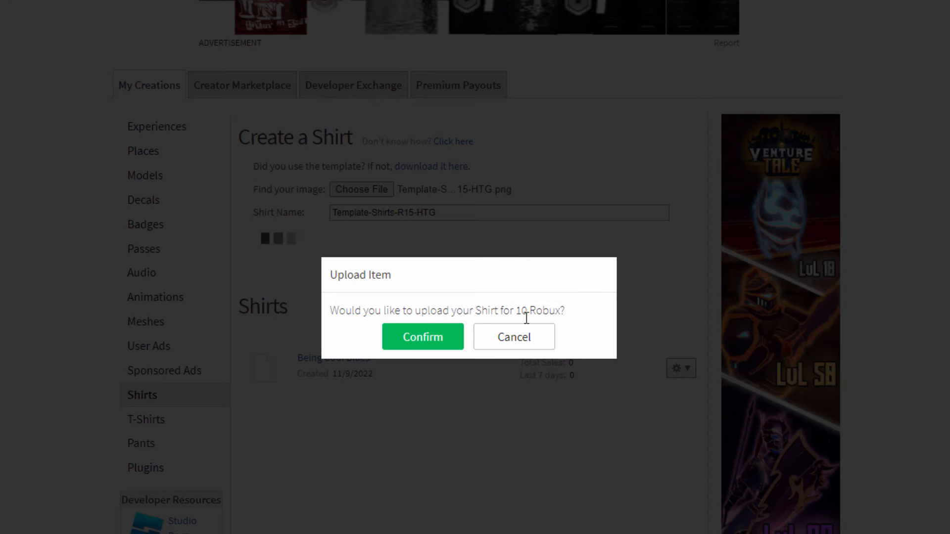
{"action": "left_click", "coordinate": [421, 337]}
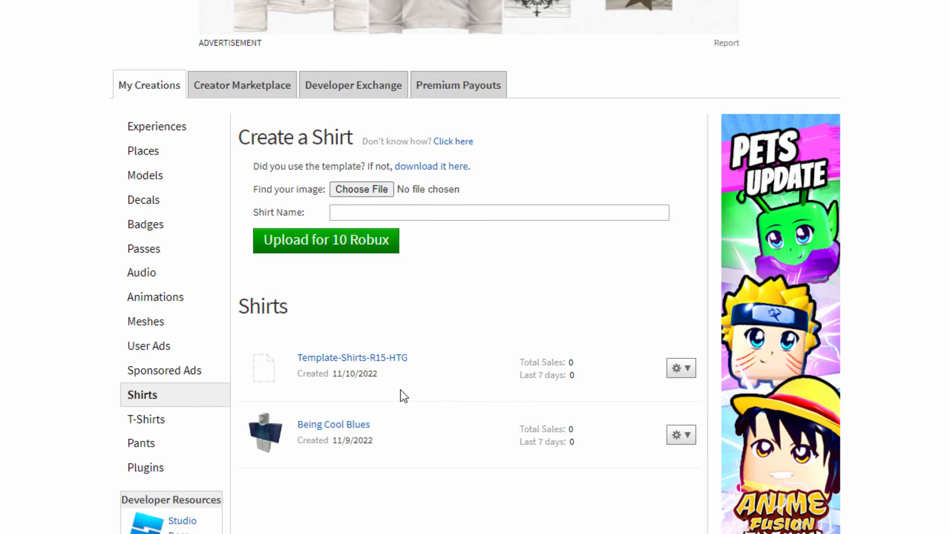
{"action": "mouse_move", "coordinate": [265, 355]}
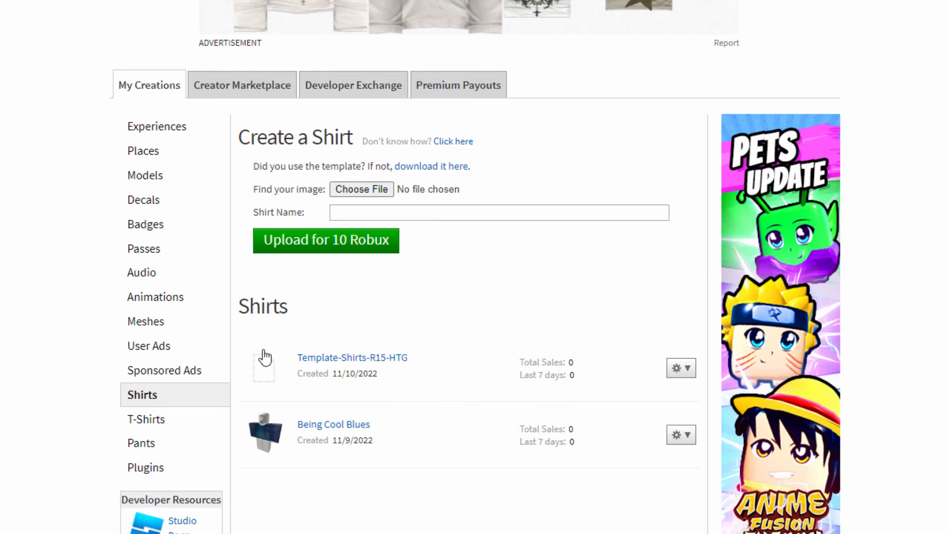
- Configure the shirt as 'Colorful Coat' with description 'Something for a special occasion'
{"action": "left_click", "coordinate": [612, 325]}
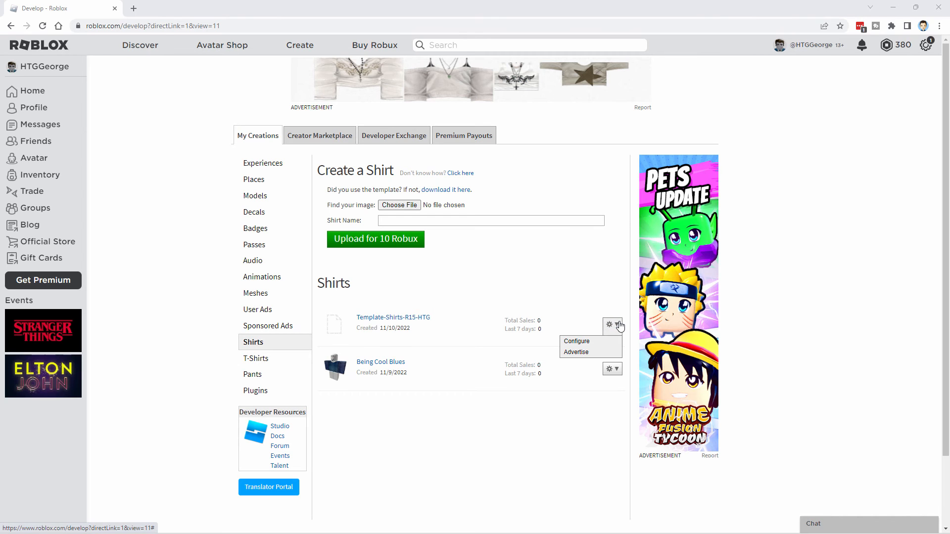
{"action": "left_click", "coordinate": [576, 341]}
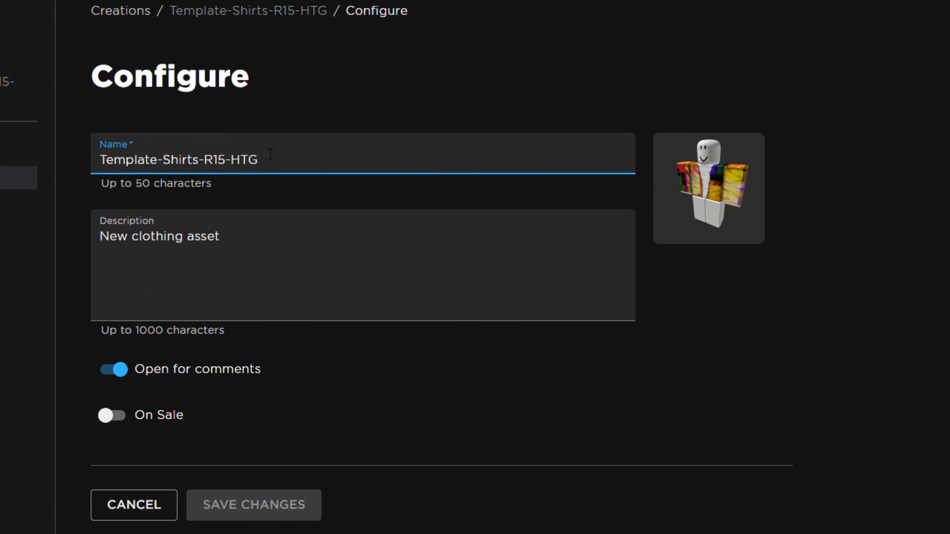
{"action": "type", "text": "Colorful"}
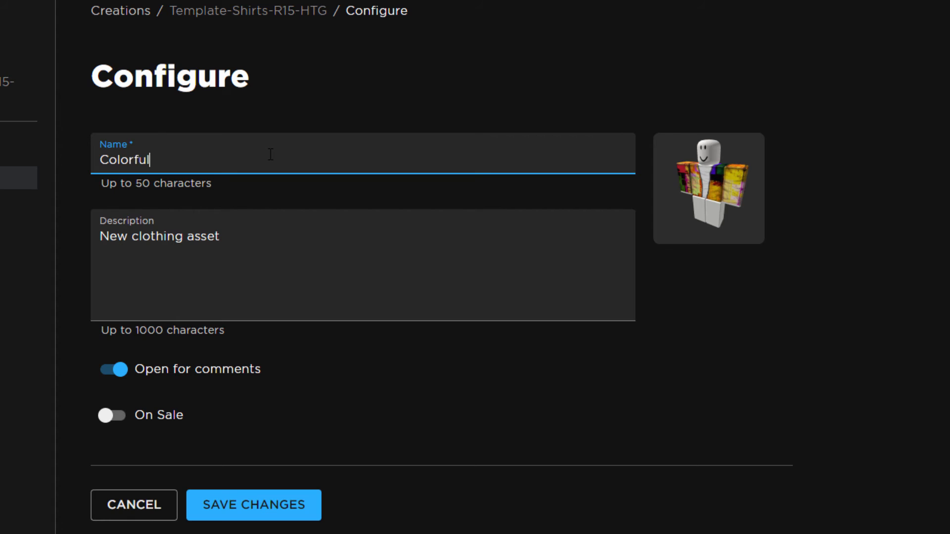
{"action": "type", "text": "Coat"}
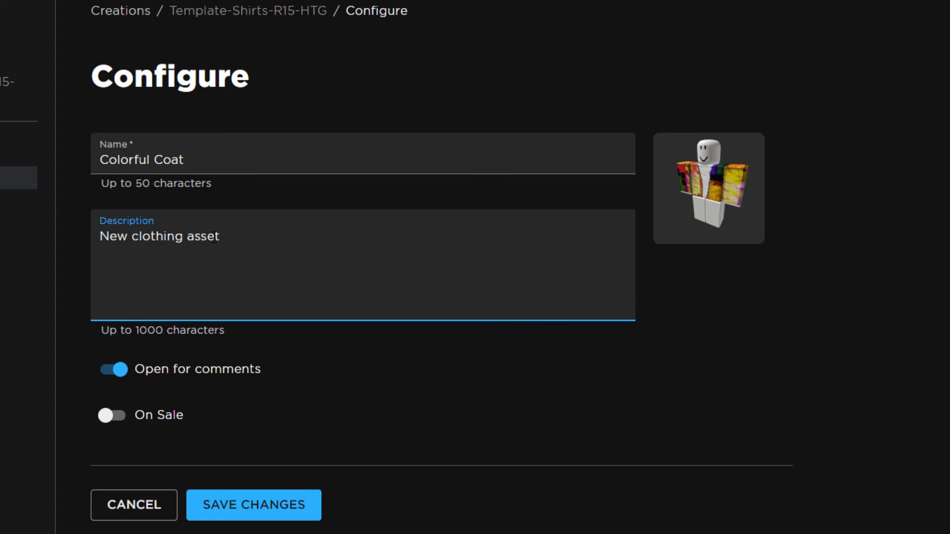
{"action": "type", "text": "Something"}
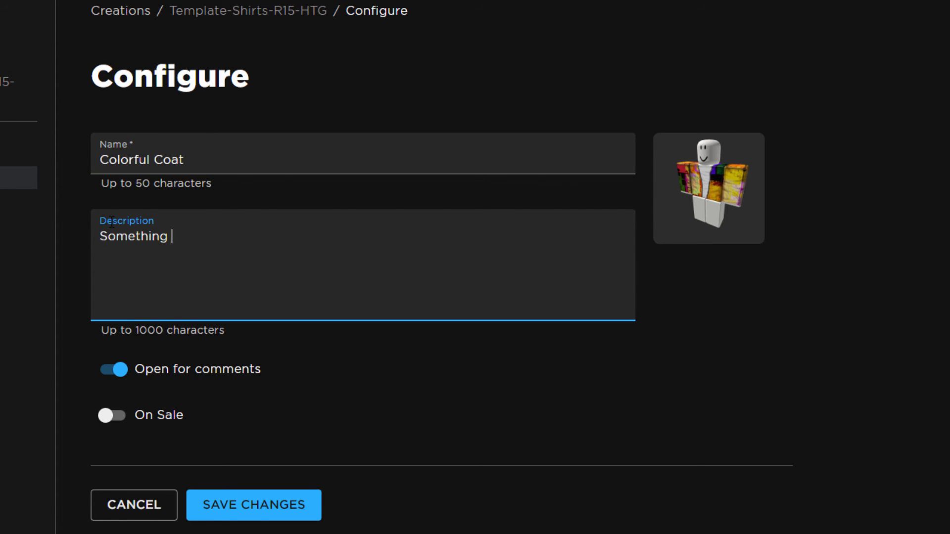
{"action": "type", "text": "for a special"}
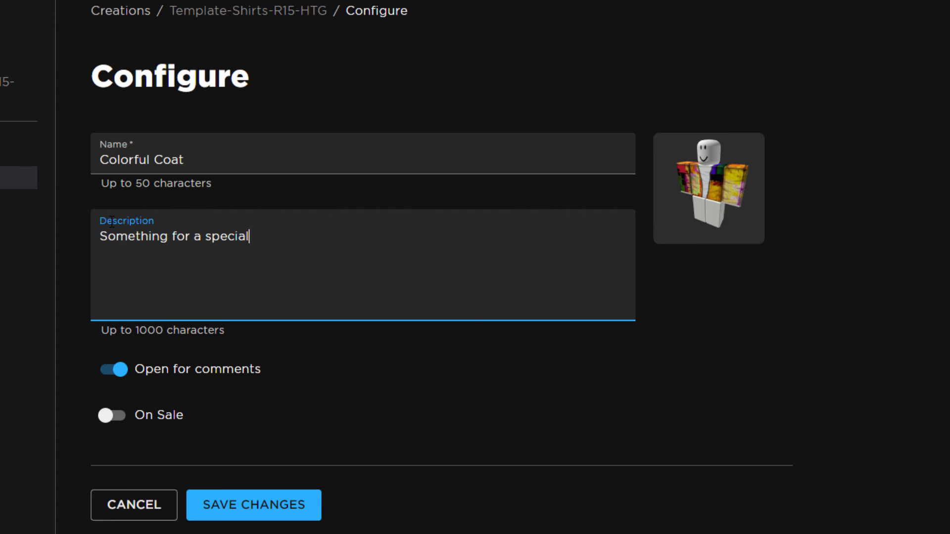
{"action": "type", "text": "occasion"}
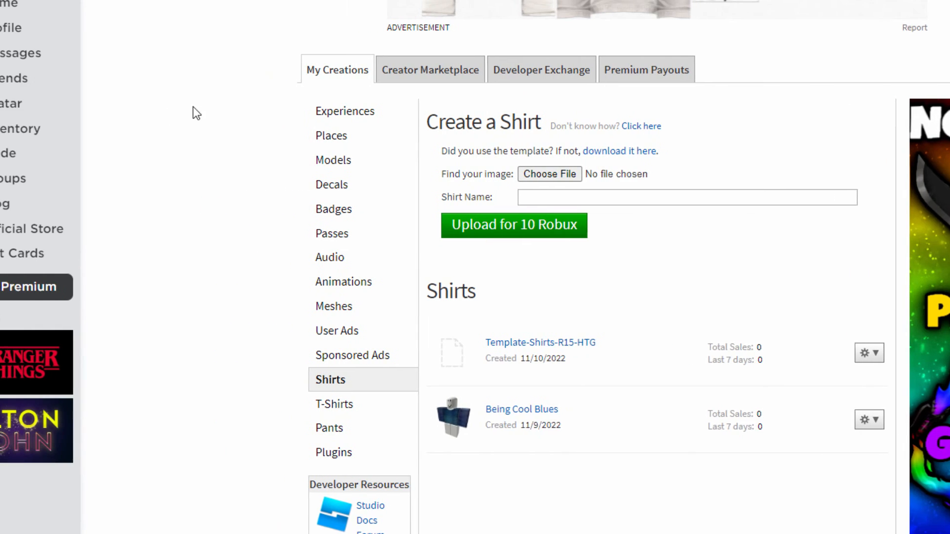
- Wear the Colorful Coat on the avatar and preview it in 3D
{"action": "left_click", "coordinate": [54, 103]}
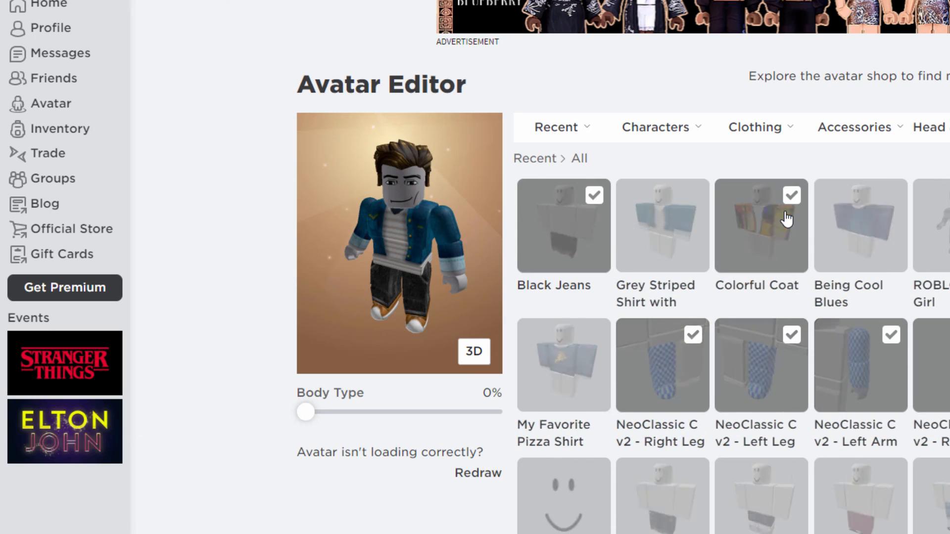
{"action": "left_click", "coordinate": [760, 226]}
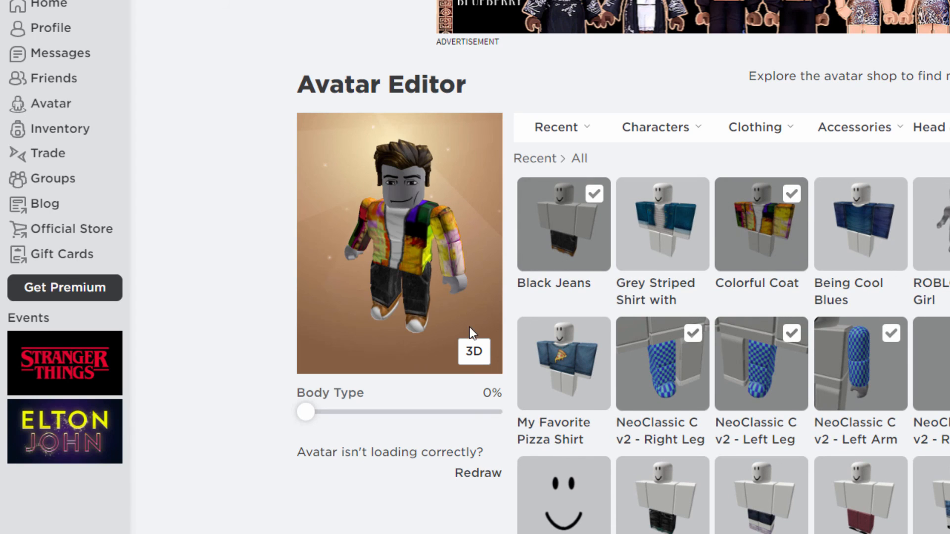
{"action": "left_click", "coordinate": [473, 352]}
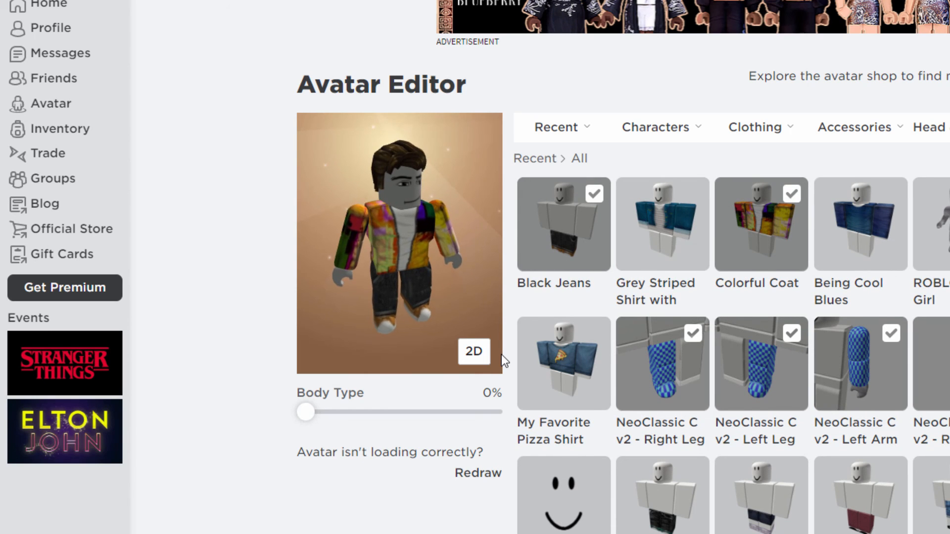